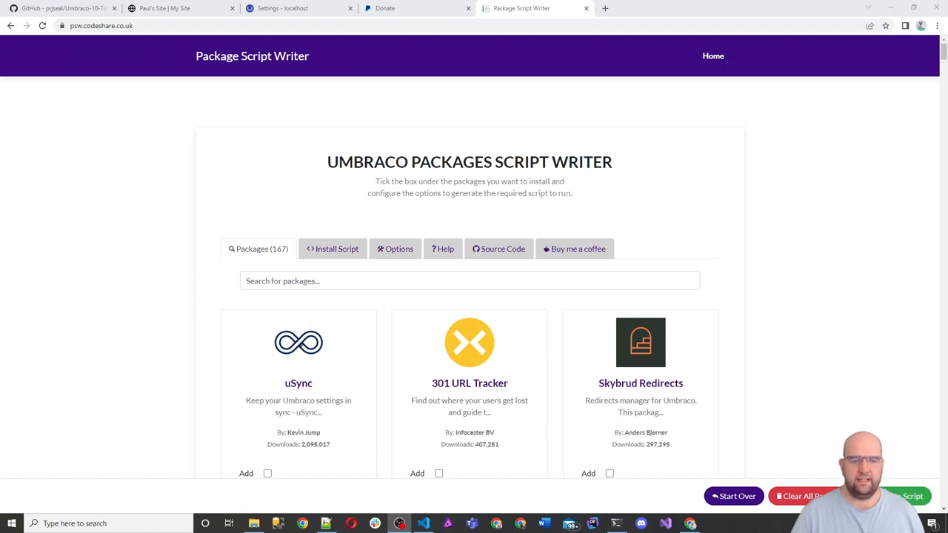
{"action": "mouse_move", "coordinate": [801, 230]}
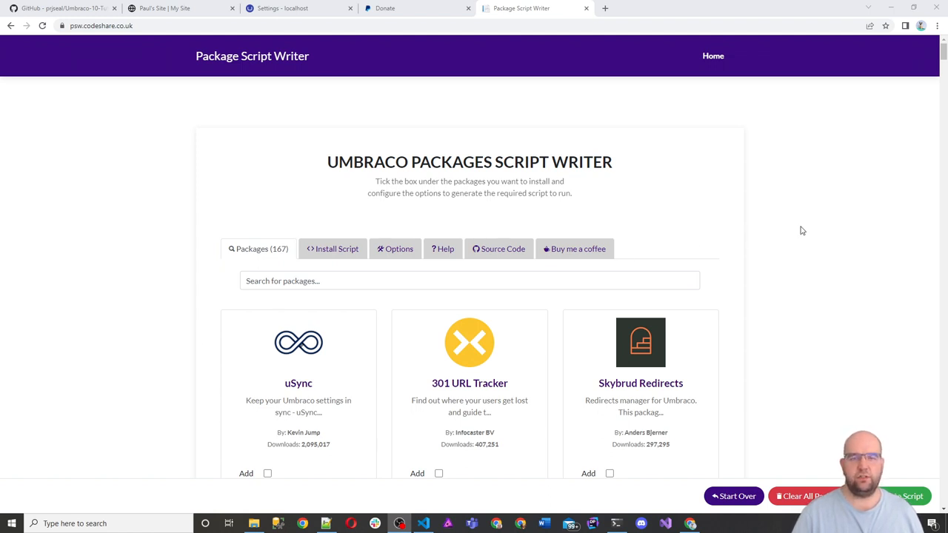
Step: Add uSync to the package script, pinned to version 10.1.0 instead of Latest Stable
{"action": "scroll", "scroll_direction": "down", "scroll_amount": 3}
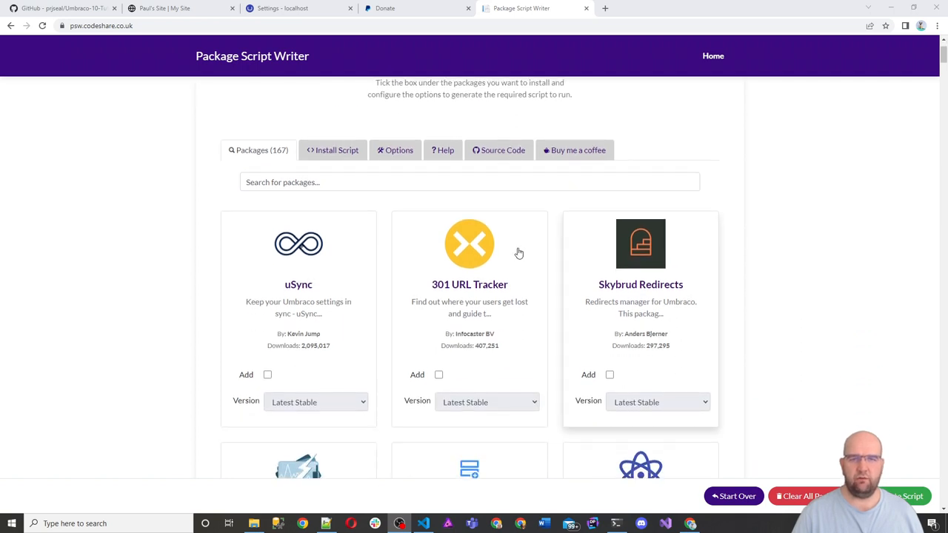
{"action": "mouse_move", "coordinate": [326, 306]}
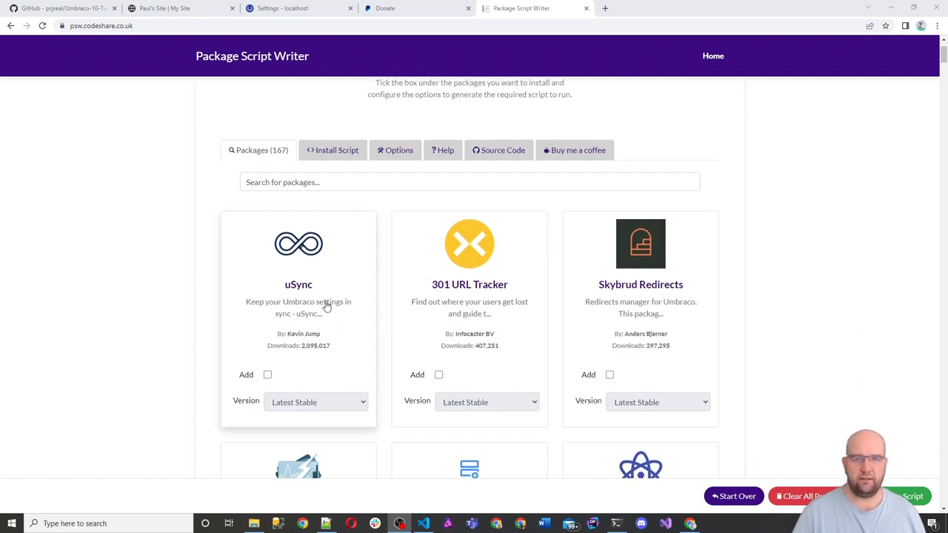
{"action": "mouse_move", "coordinate": [302, 365]}
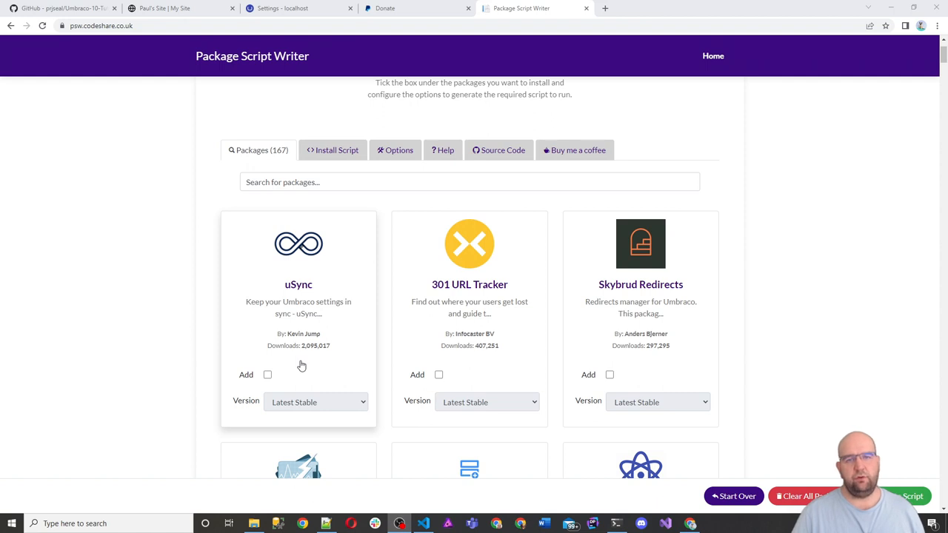
{"action": "mouse_move", "coordinate": [312, 377]}
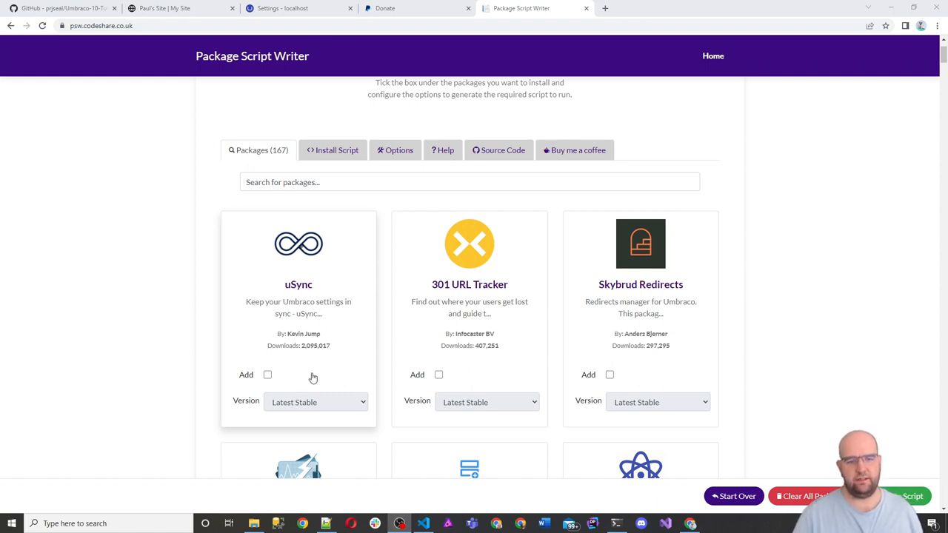
{"action": "mouse_move", "coordinate": [389, 297]}
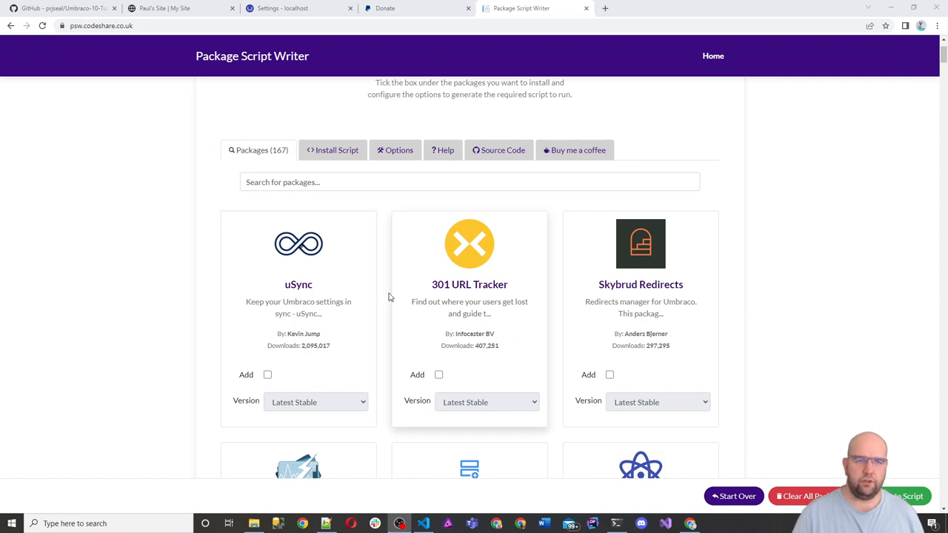
{"action": "mouse_move", "coordinate": [343, 356]}
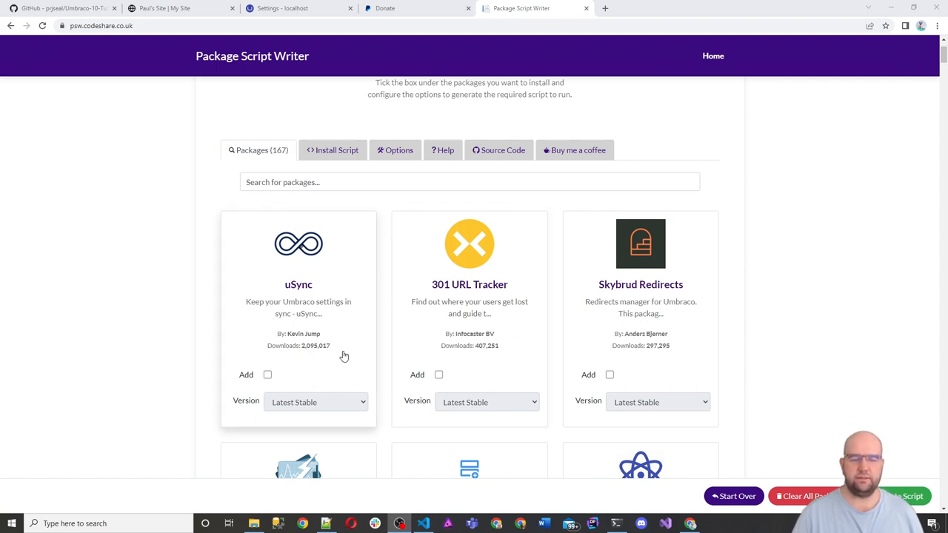
{"action": "mouse_move", "coordinate": [354, 346]}
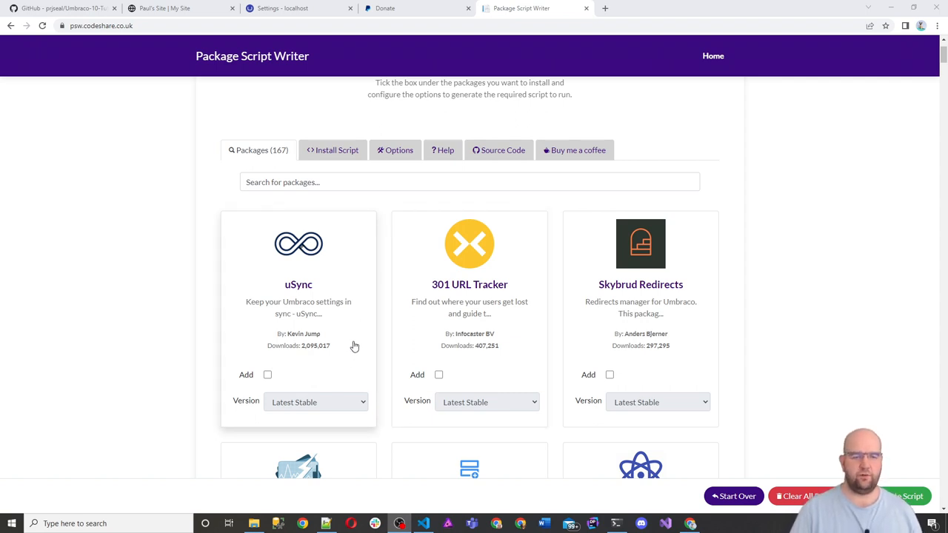
{"action": "mouse_move", "coordinate": [239, 286]}
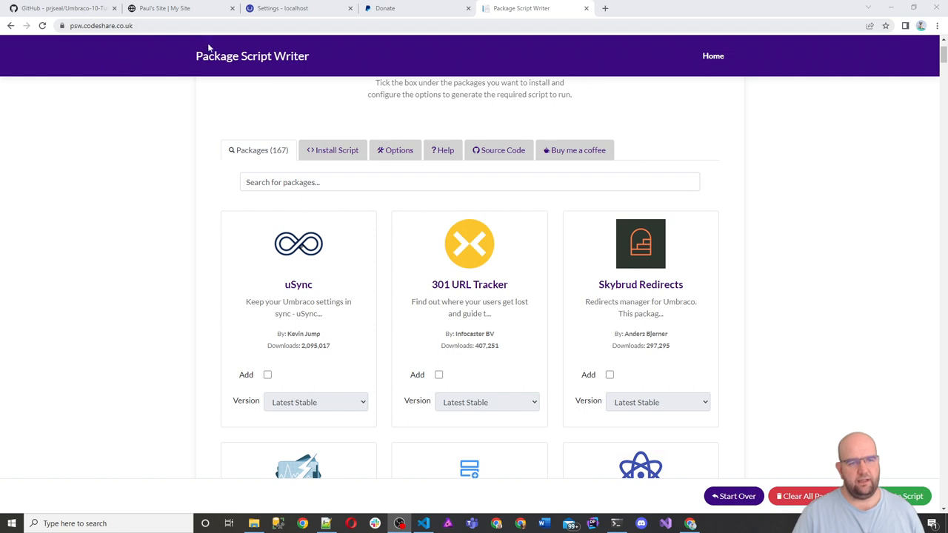
{"action": "scroll", "scroll_direction": "up", "scroll_amount": 3}
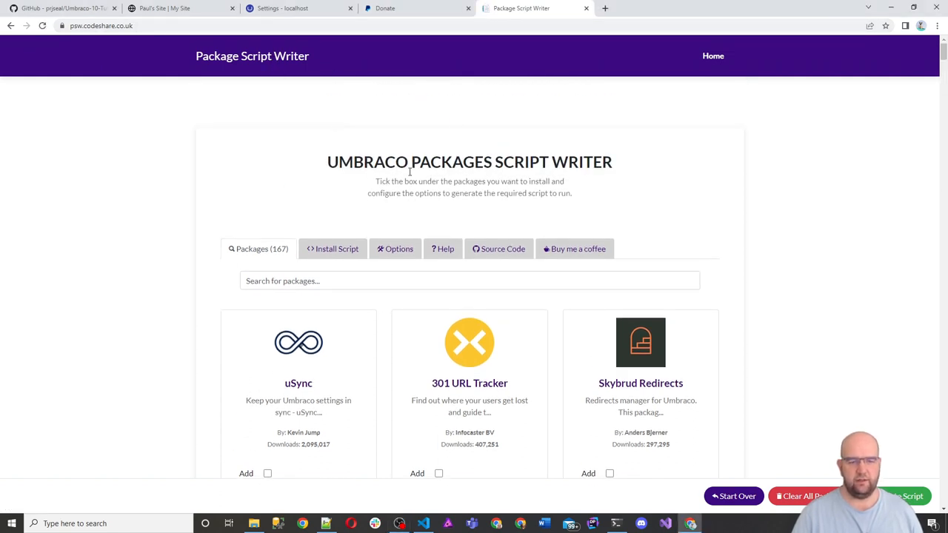
{"action": "scroll", "scroll_direction": "down", "scroll_amount": 3}
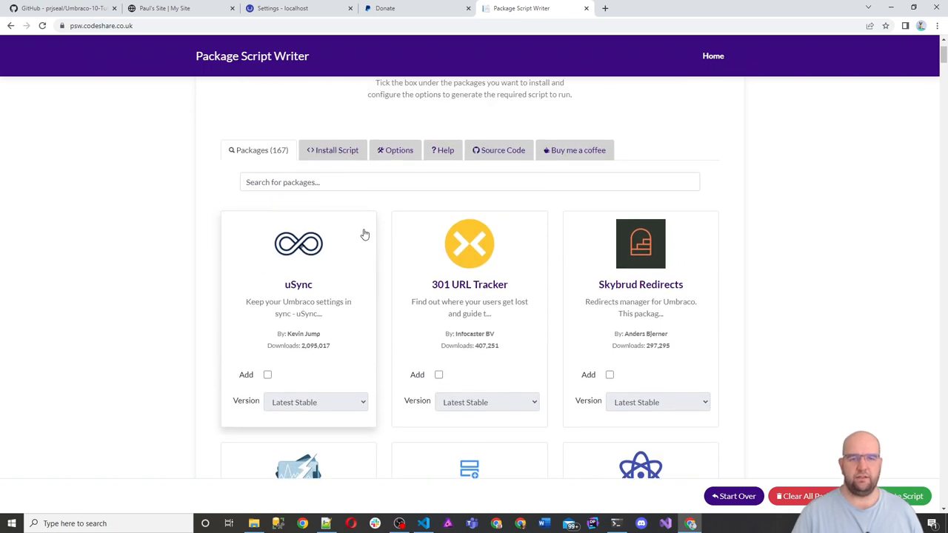
{"action": "scroll", "scroll_direction": "down", "scroll_amount": 3}
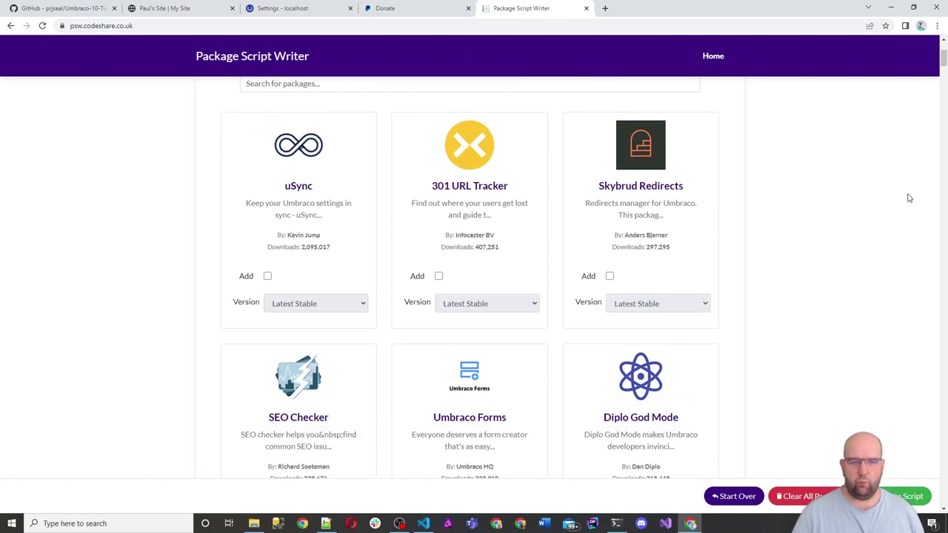
{"action": "scroll", "scroll_direction": "up", "scroll_amount": 3}
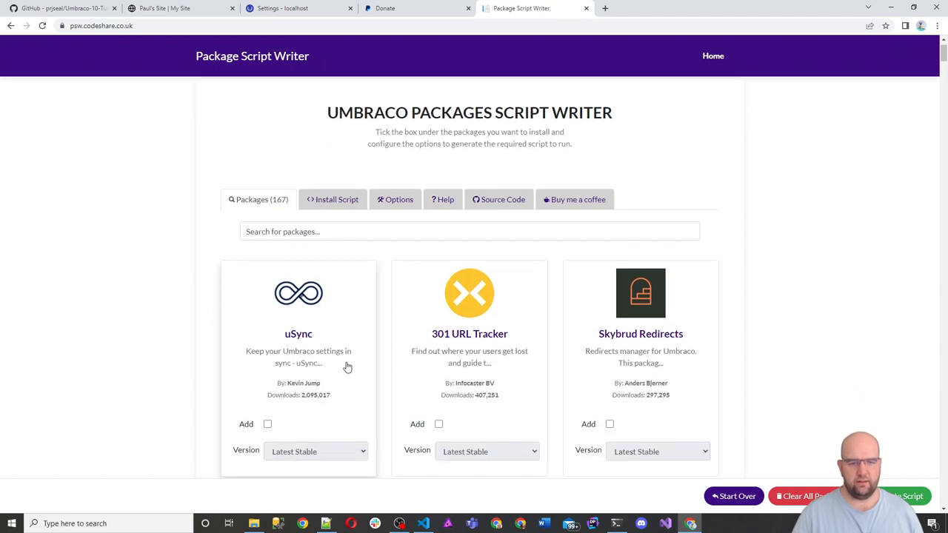
{"action": "scroll", "scroll_direction": "down", "scroll_amount": 3}
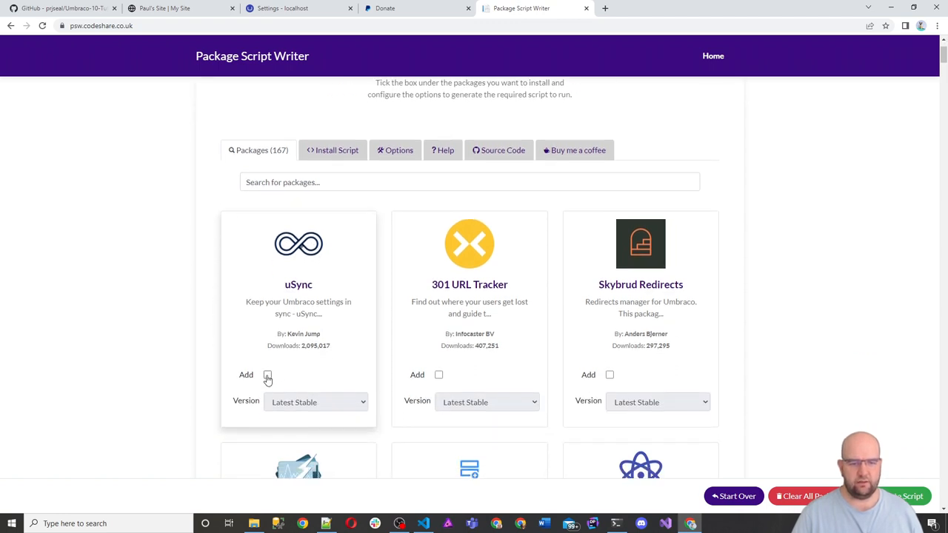
{"action": "left_click", "coordinate": [316, 402]}
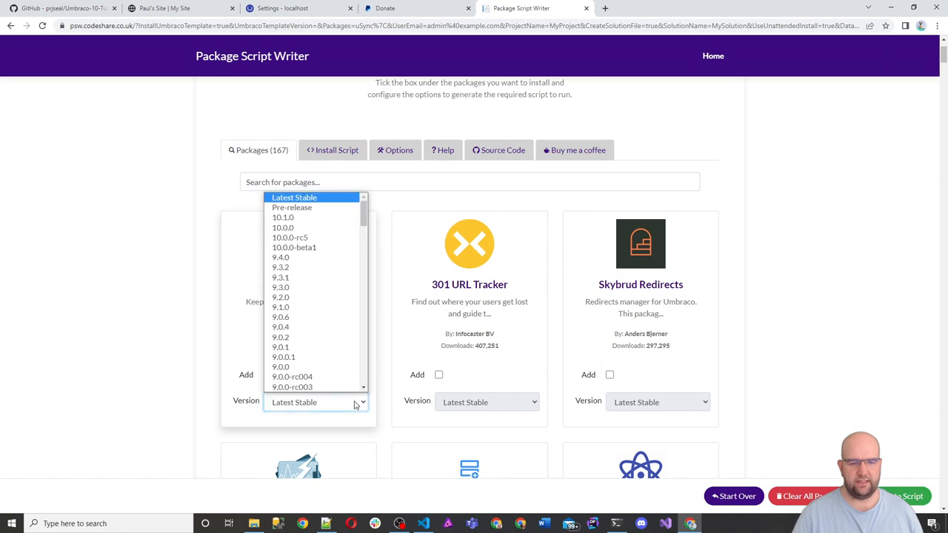
{"action": "left_click", "coordinate": [294, 197]}
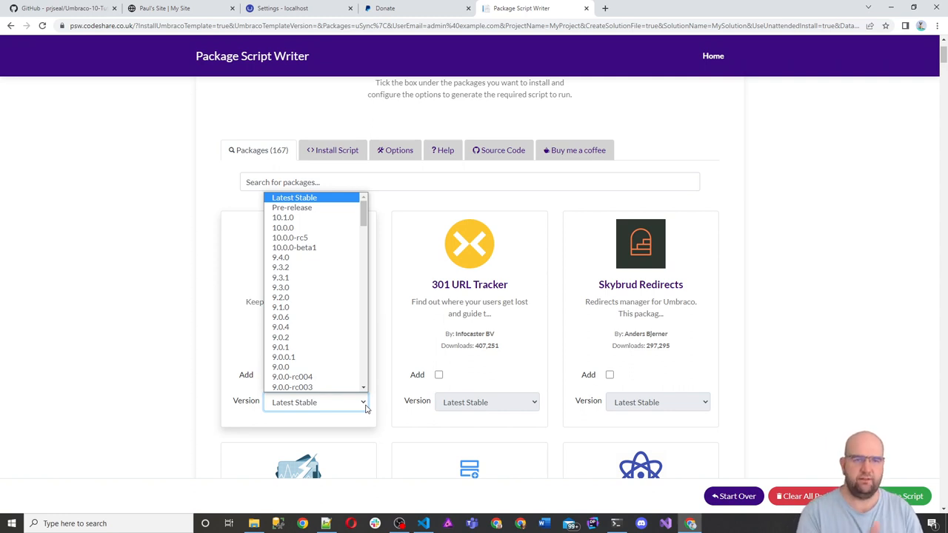
{"action": "mouse_move", "coordinate": [313, 217]}
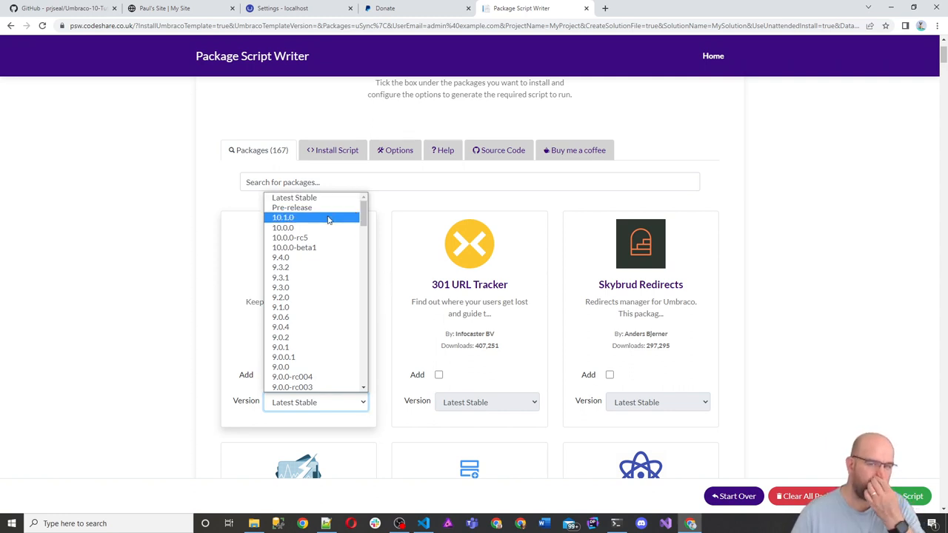
{"action": "left_click", "coordinate": [283, 217]}
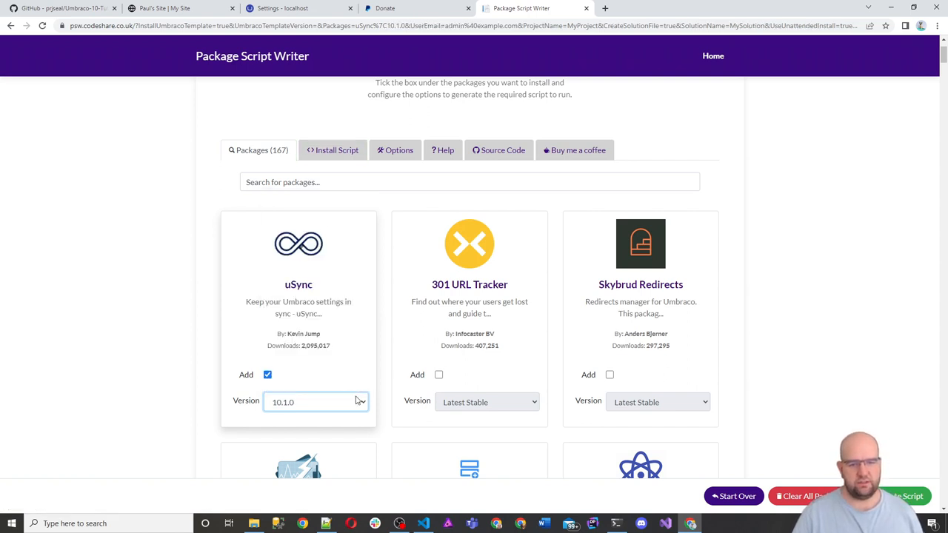
{"action": "mouse_move", "coordinate": [320, 359]}
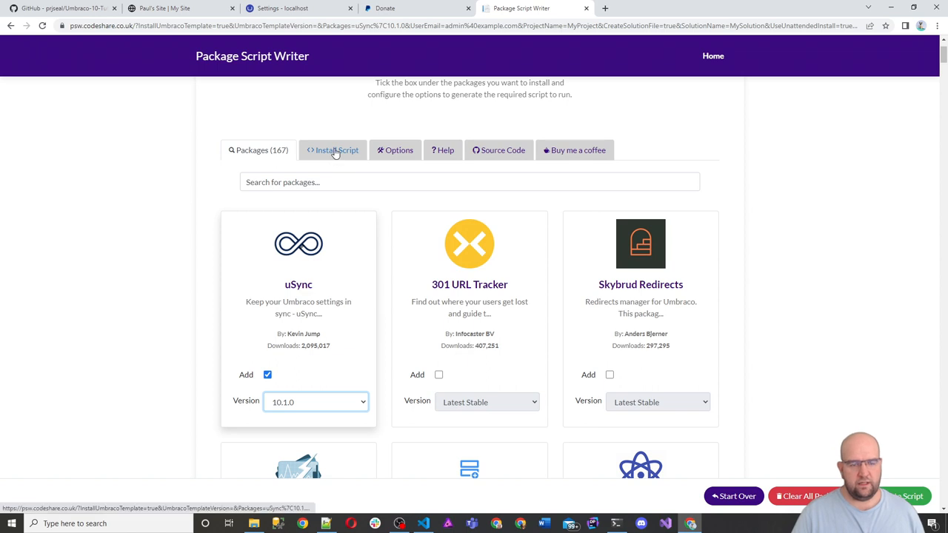
Step: Strip template, starter kit and unattended install from the script, leaving uSync 10.1.0 and run
{"action": "left_click", "coordinate": [336, 150]}
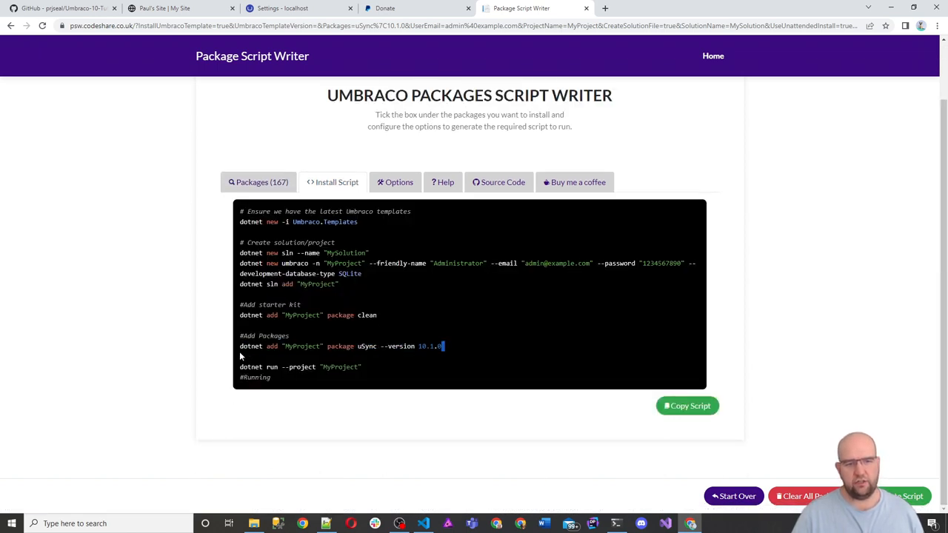
{"action": "triple_click", "coordinate": [340, 345]}
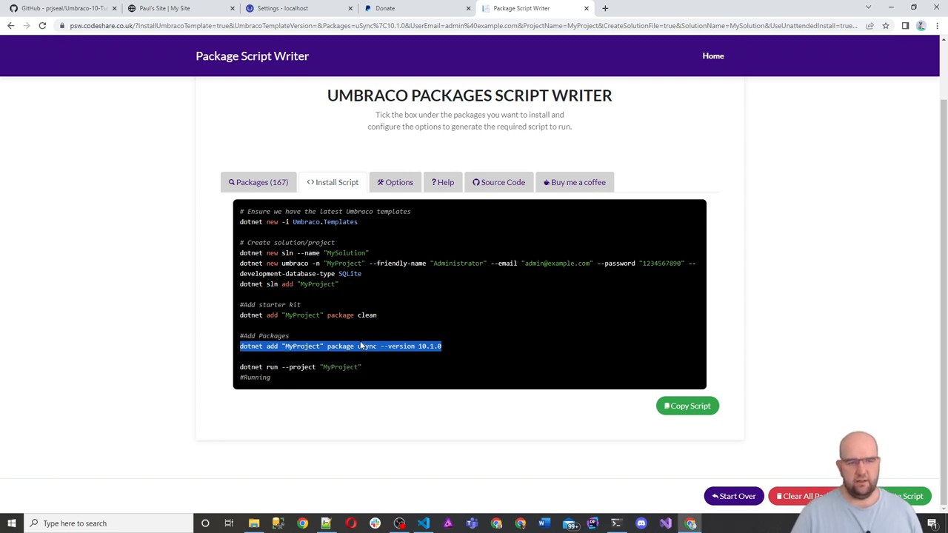
{"action": "left_click", "coordinate": [399, 182]}
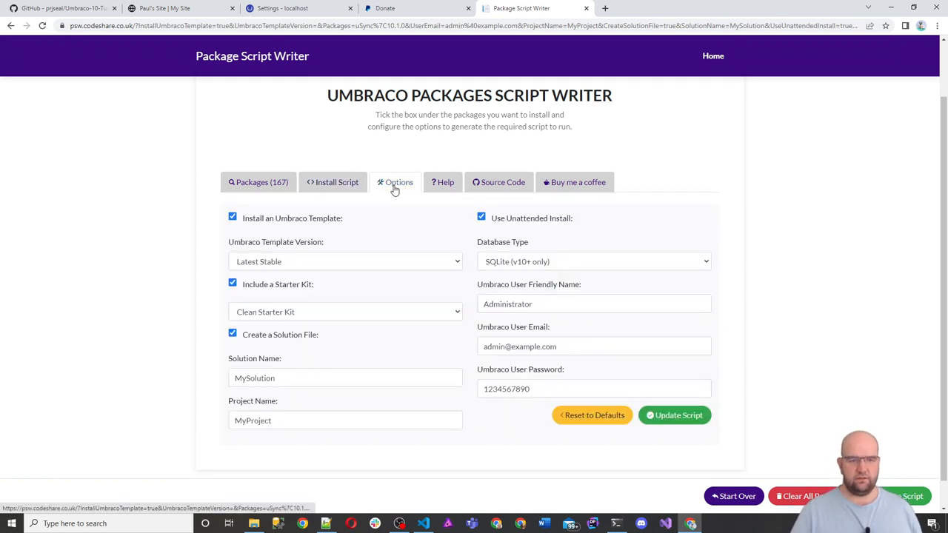
{"action": "left_click", "coordinate": [233, 217]}
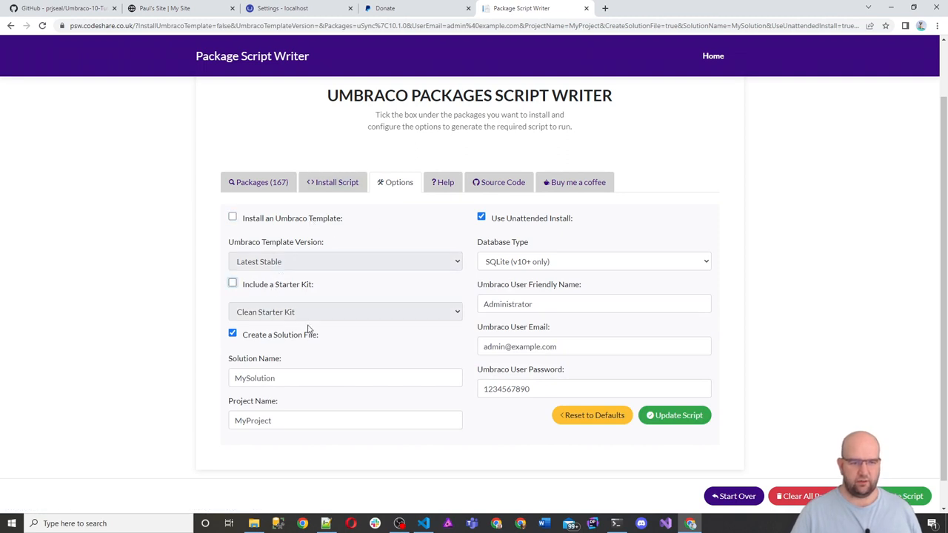
{"action": "left_click", "coordinate": [233, 334]}
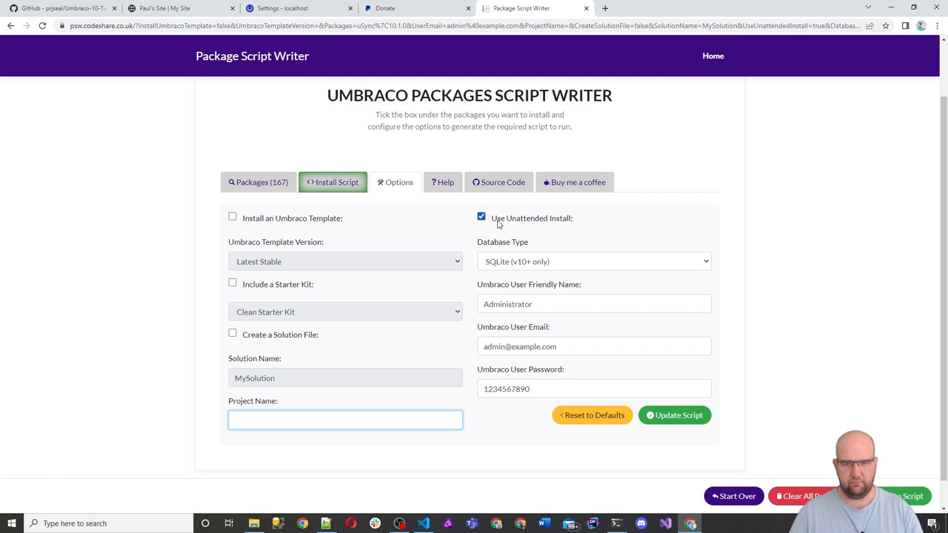
{"action": "left_click", "coordinate": [482, 216]}
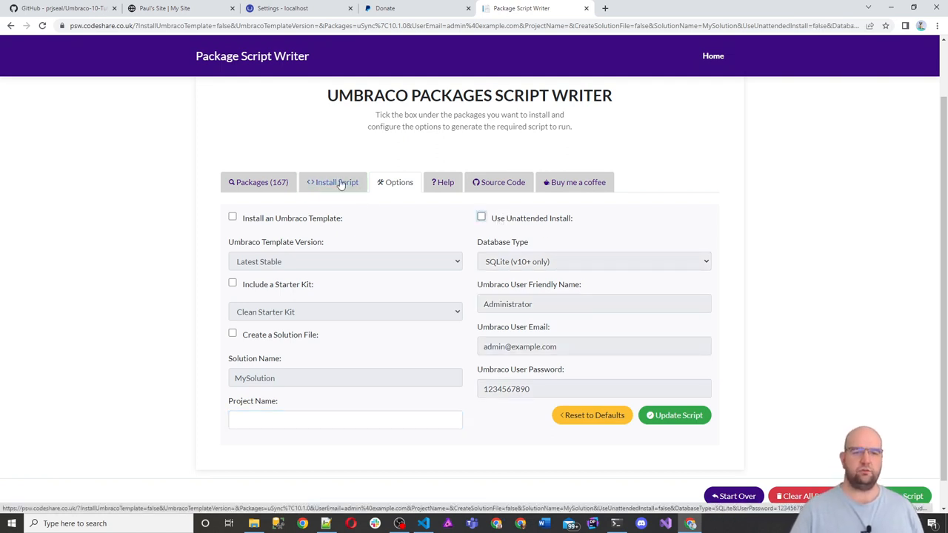
{"action": "left_click", "coordinate": [336, 182]}
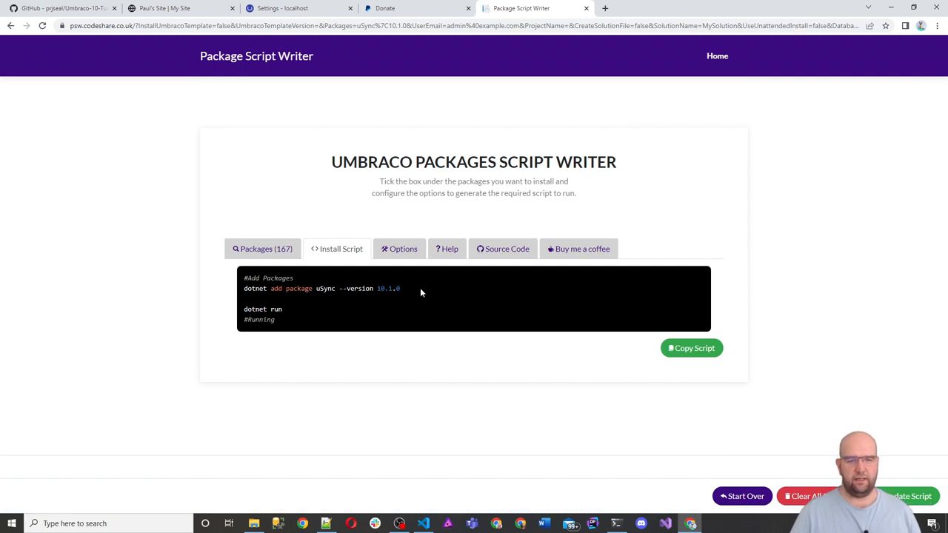
{"action": "mouse_move", "coordinate": [402, 295]}
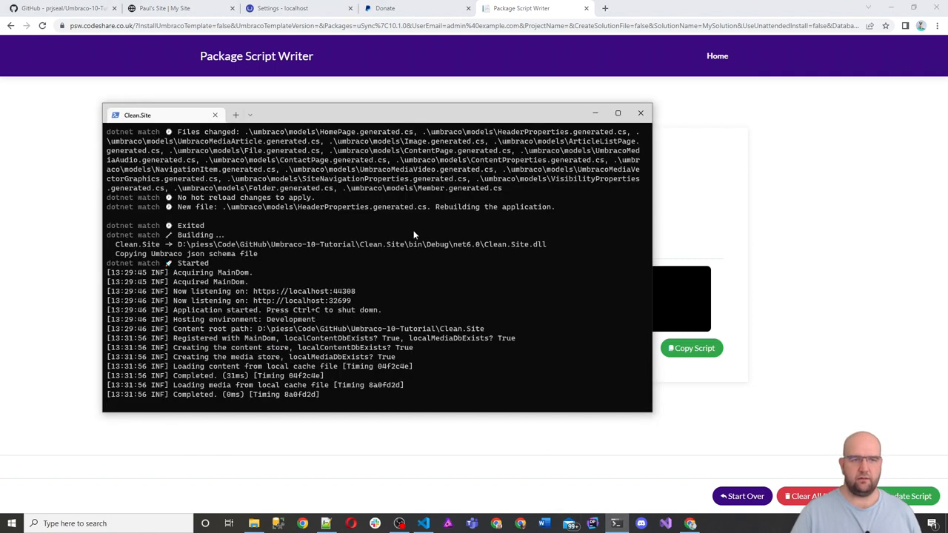
{"action": "mouse_move", "coordinate": [400, 384]}
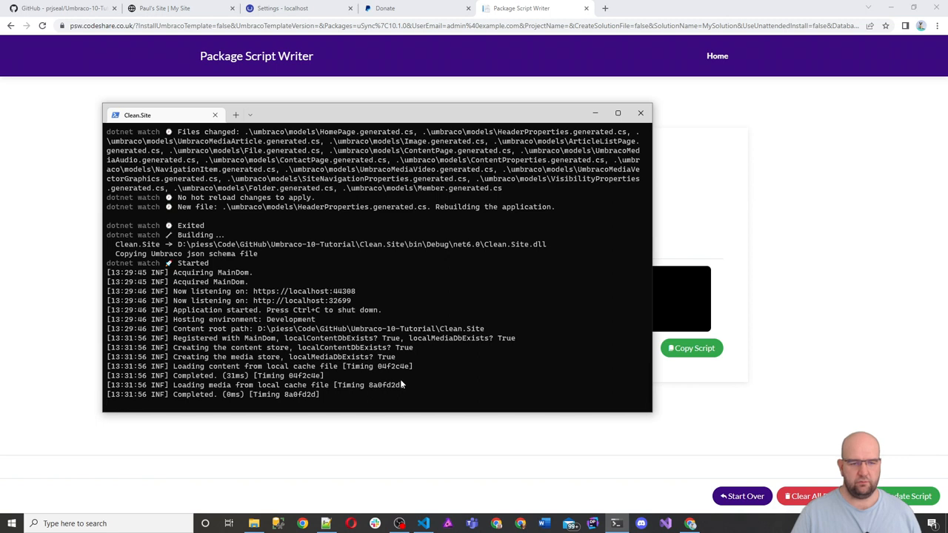
{"action": "mouse_move", "coordinate": [136, 115]}
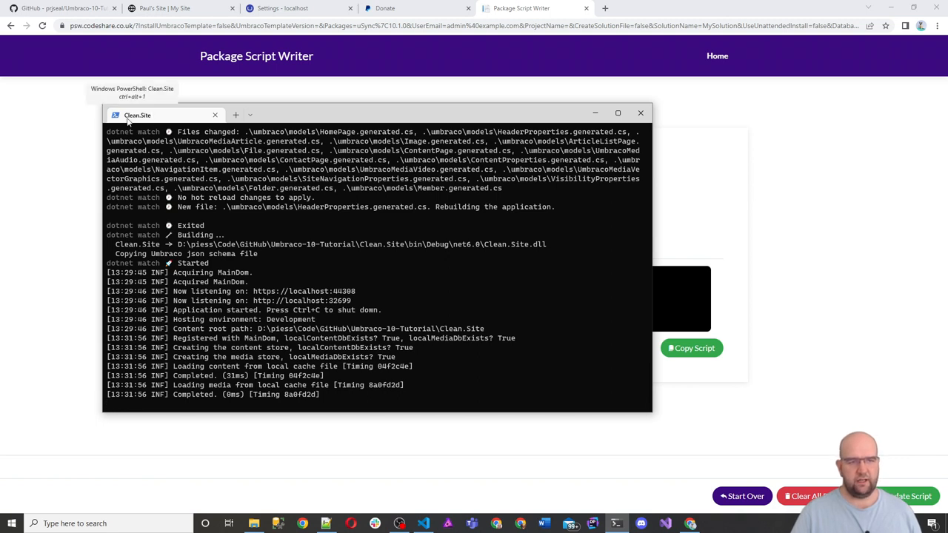
{"action": "mouse_move", "coordinate": [465, 314]}
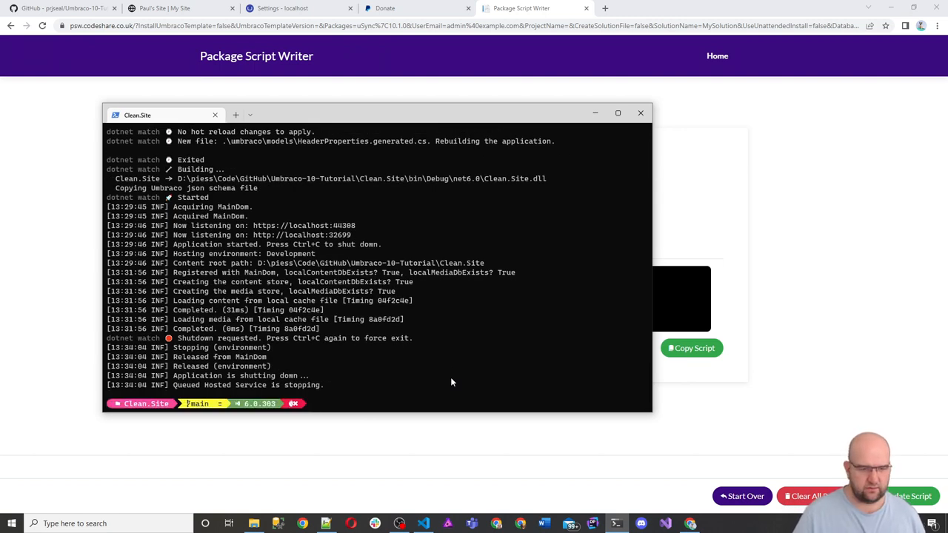
Step: Enter the command 'dotnet add package uSync --version 10.1.0'
{"action": "type", "text": "dotnet add package uSync --version 10.1.0"}
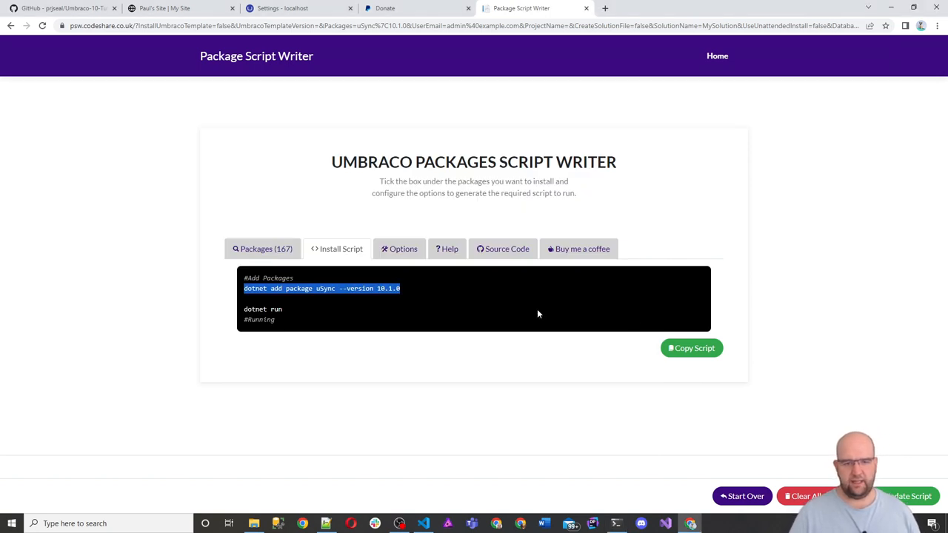
{"action": "mouse_move", "coordinate": [308, 46]}
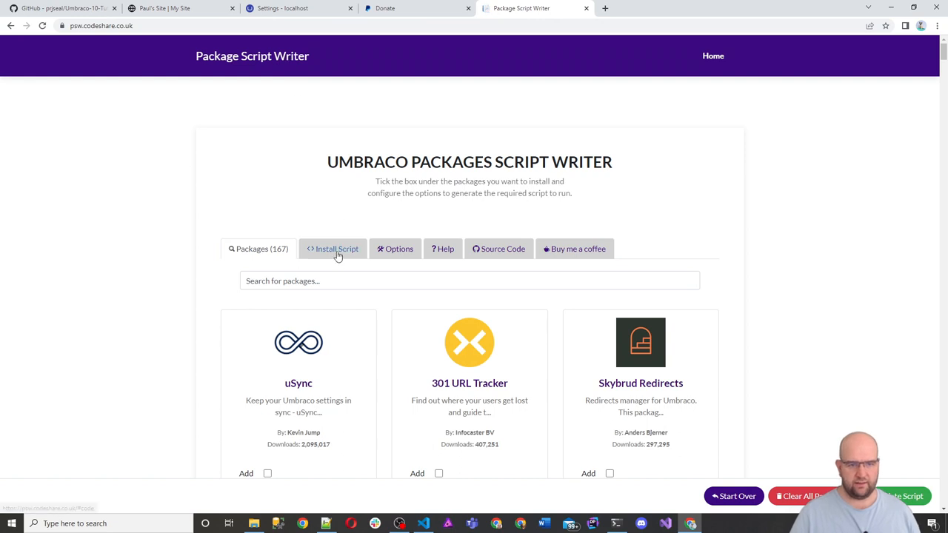
Step: Add uSync 10.1.0 to Clean.Site and restart the site with 'dotnet run'
{"action": "left_click", "coordinate": [336, 249]}
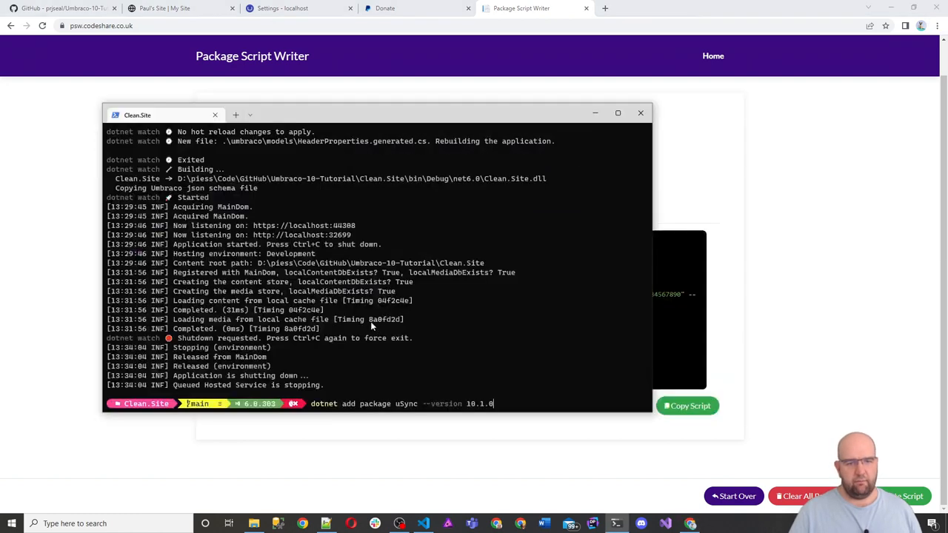
{"action": "mouse_move", "coordinate": [527, 382]}
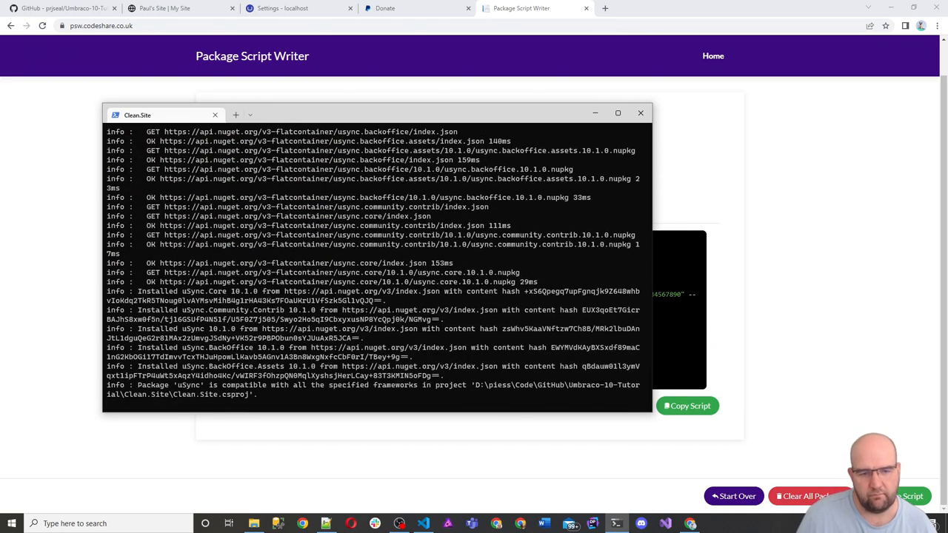
{"action": "scroll", "scroll_direction": "down", "scroll_amount": 3}
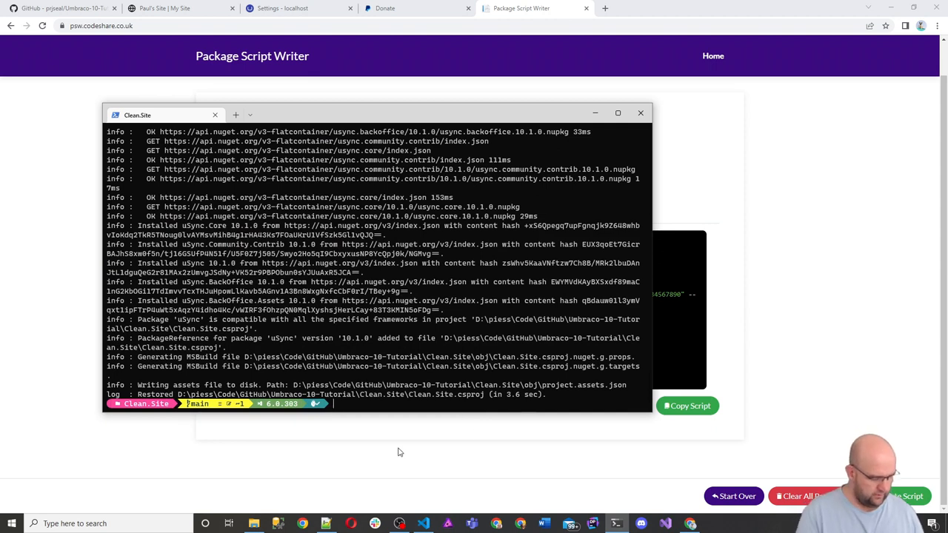
{"action": "type", "text": "dotnet"}
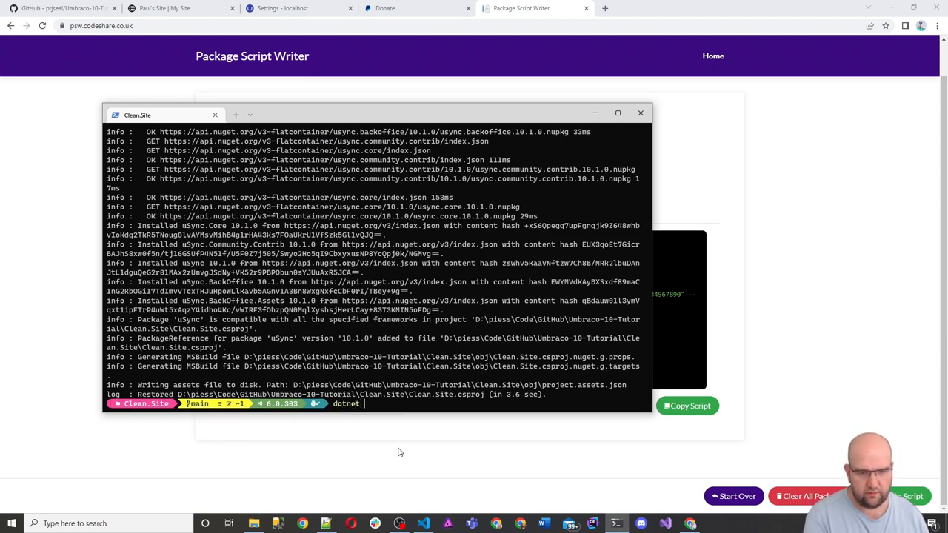
{"action": "type", "text": "run"}
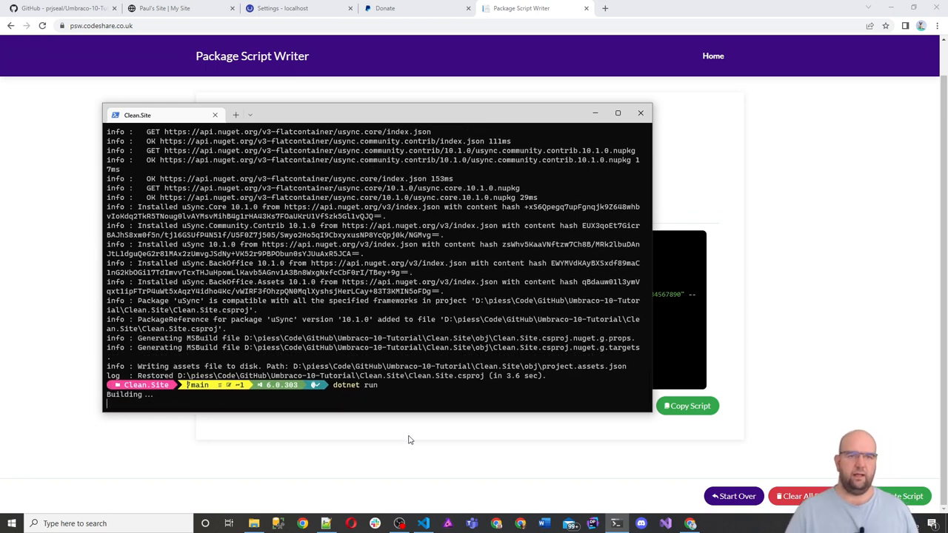
{"action": "mouse_move", "coordinate": [418, 434]}
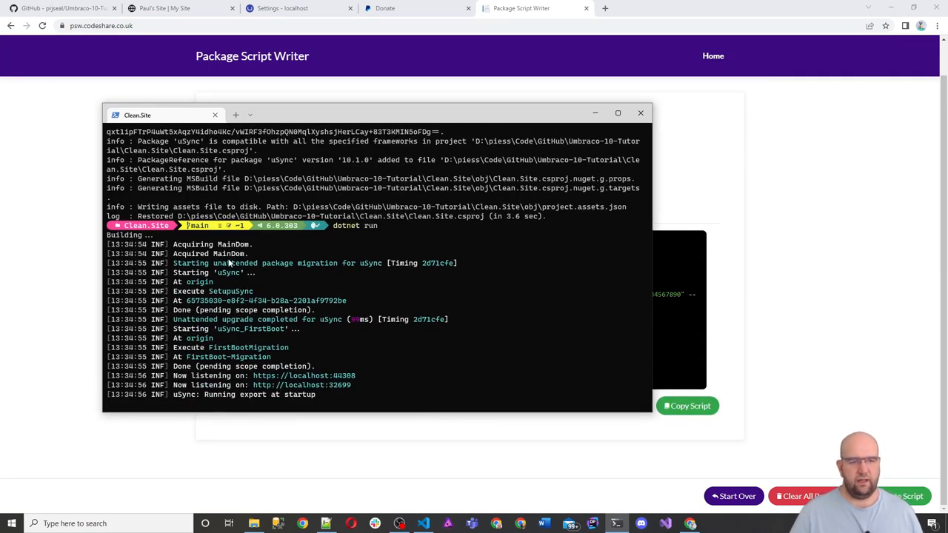
{"action": "scroll", "scroll_direction": "down", "scroll_amount": 3}
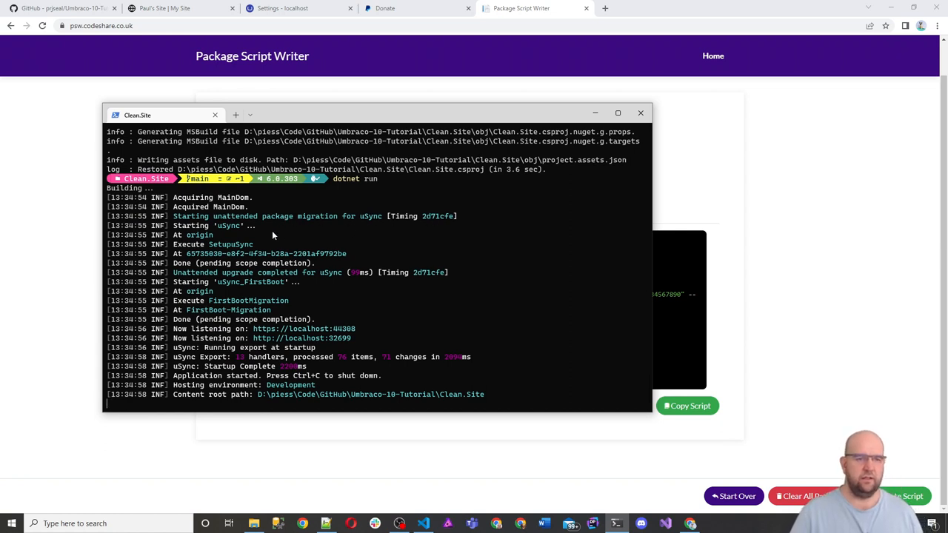
{"action": "mouse_move", "coordinate": [250, 225]}
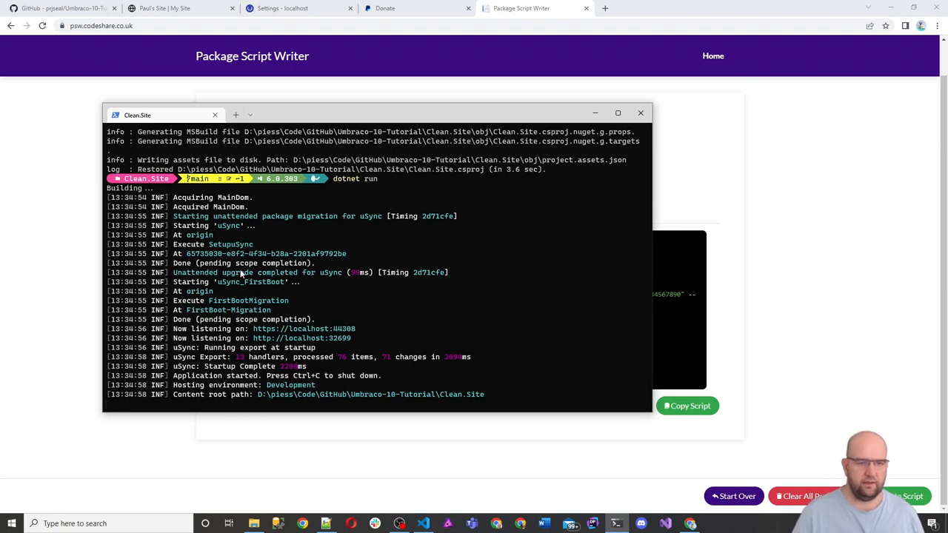
{"action": "mouse_move", "coordinate": [280, 282]}
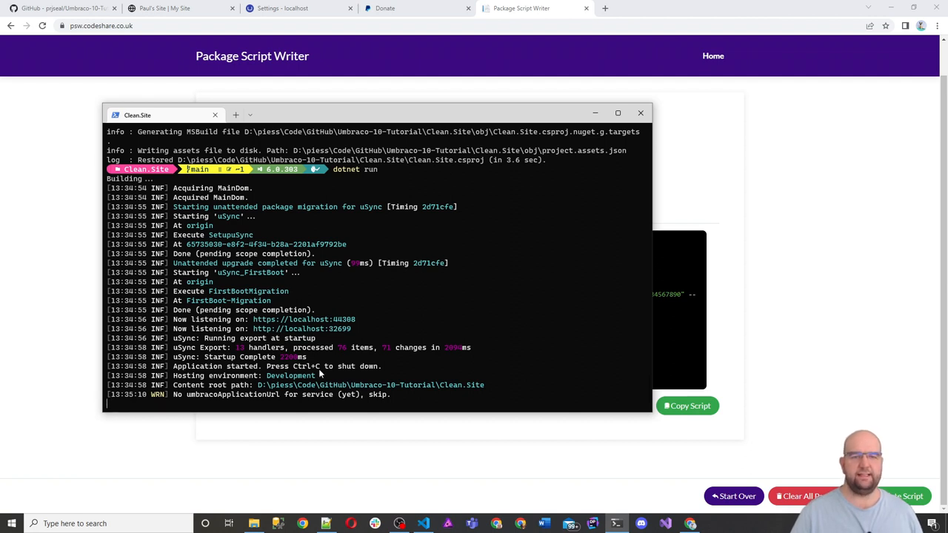
{"action": "mouse_move", "coordinate": [249, 280]}
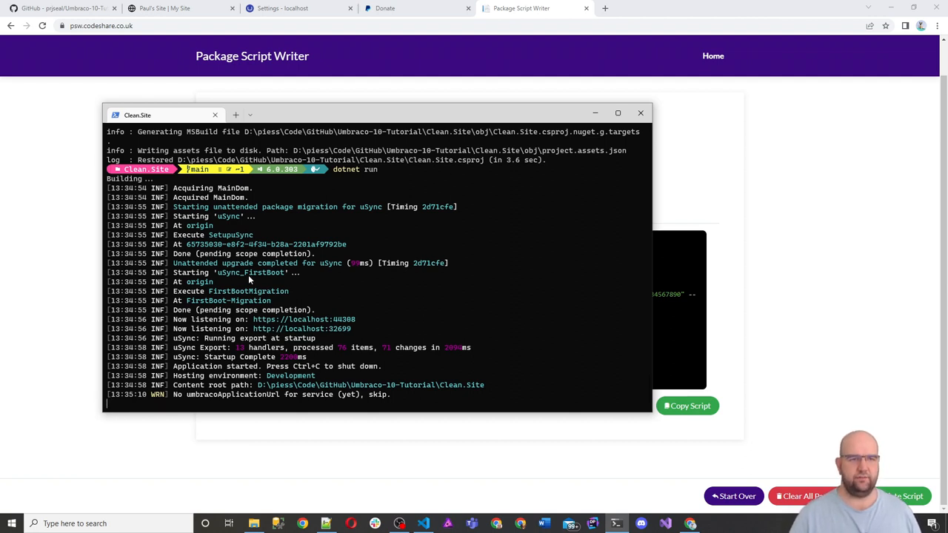
Step: Open the uSync dashboard under Settings and expand the Document Types tree
{"action": "left_click", "coordinate": [281, 8]}
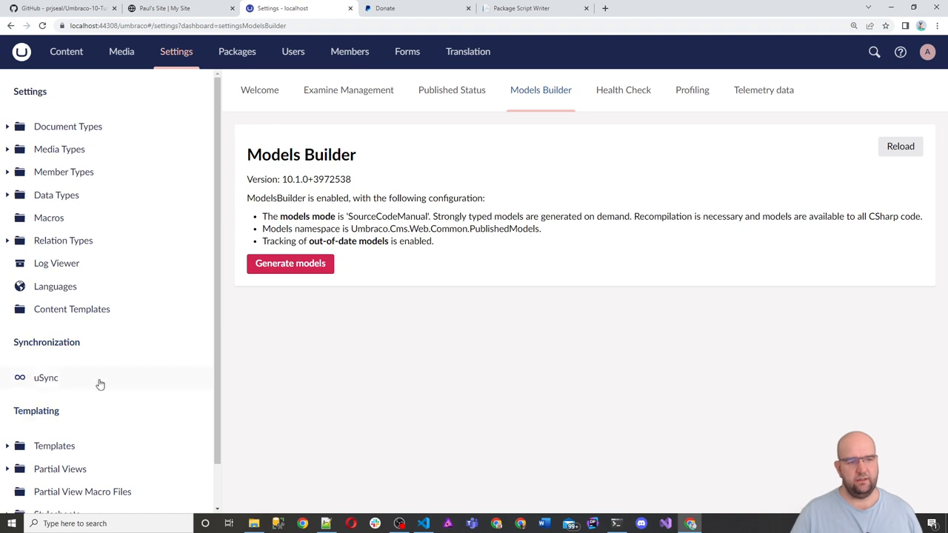
{"action": "left_click", "coordinate": [46, 377]}
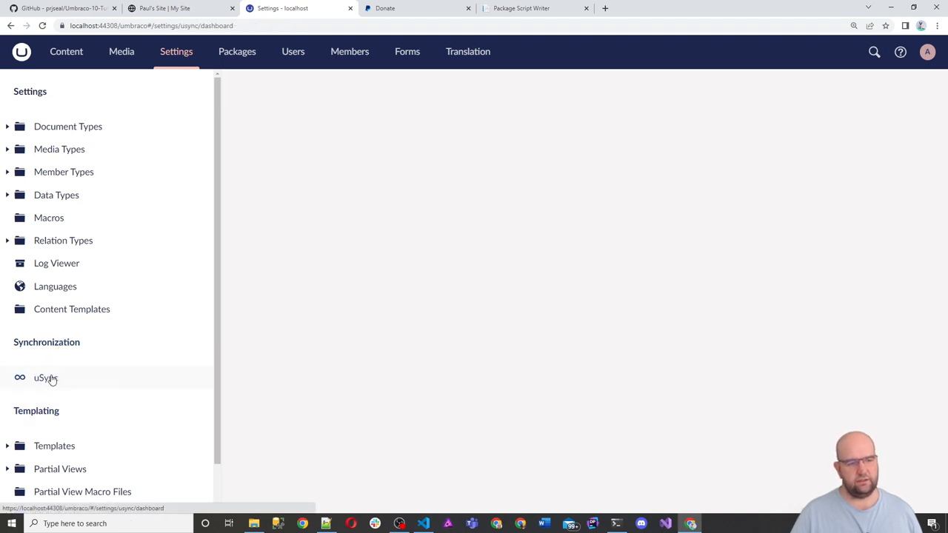
{"action": "left_click", "coordinate": [45, 377]}
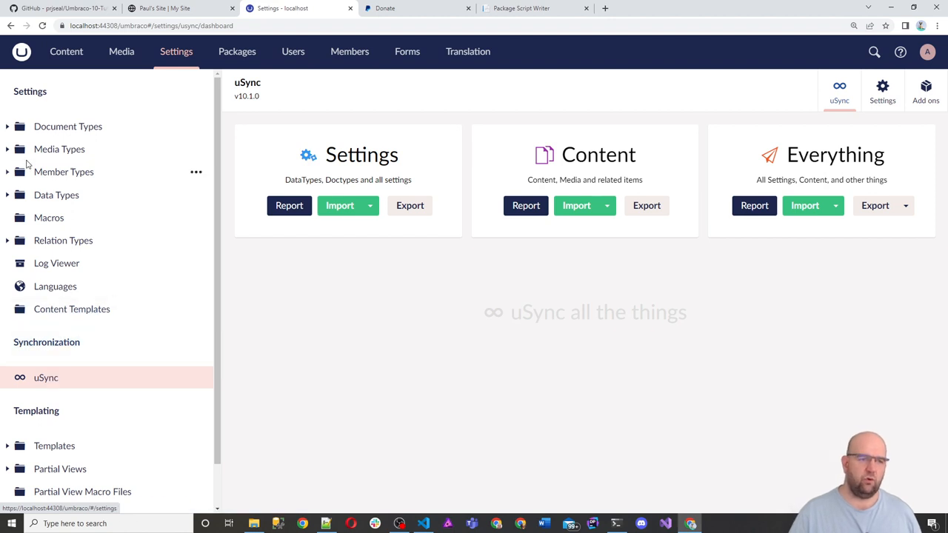
{"action": "left_click", "coordinate": [7, 126]}
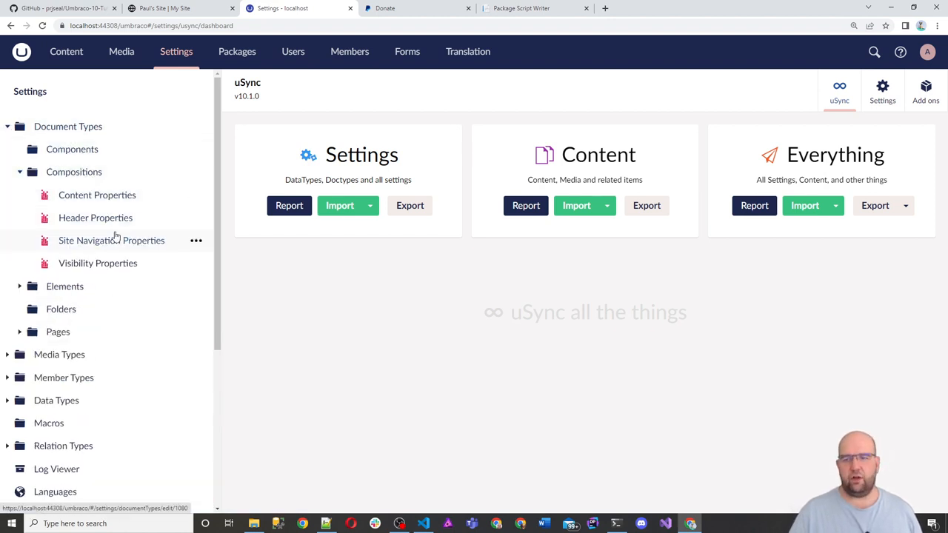
{"action": "mouse_move", "coordinate": [104, 262]}
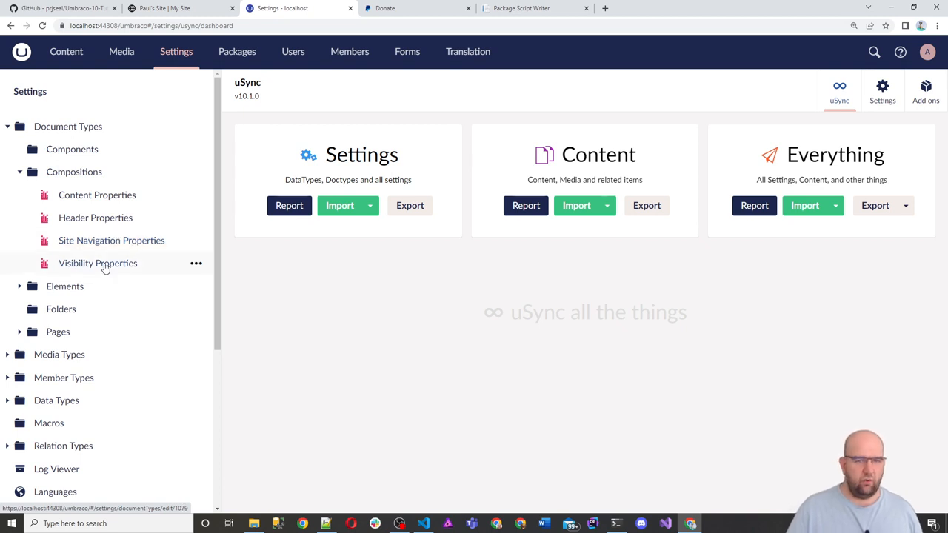
{"action": "mouse_move", "coordinate": [96, 194]}
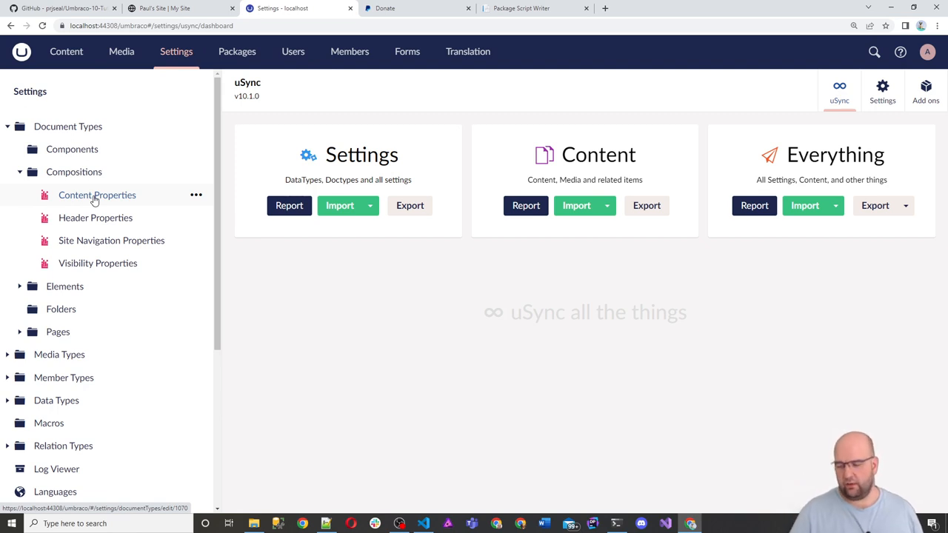
{"action": "mouse_move", "coordinate": [765, 211]}
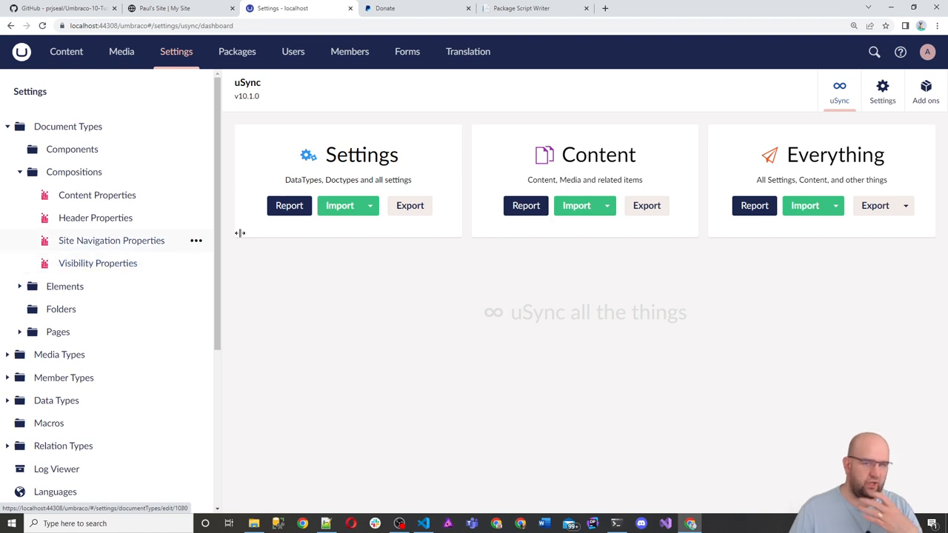
{"action": "mouse_move", "coordinate": [907, 209]}
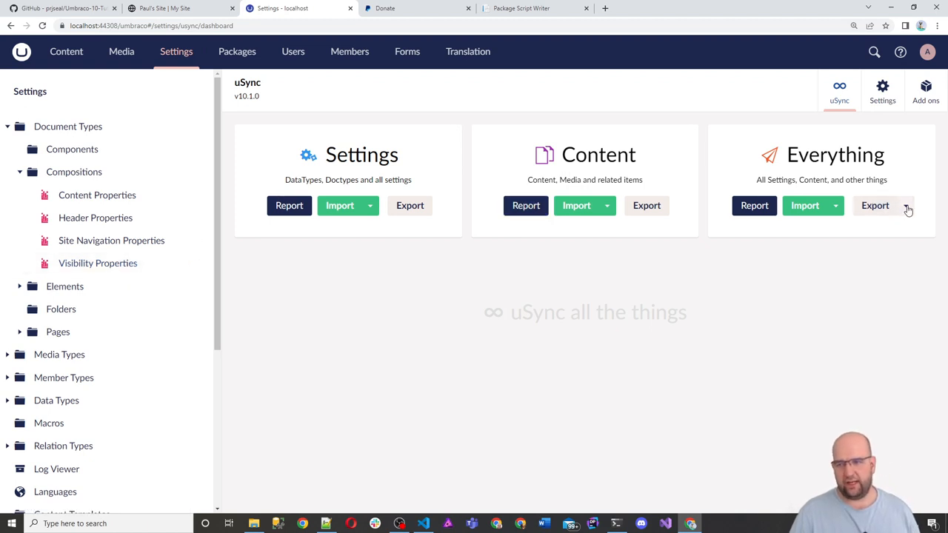
Step: Run a confirmed Clean Export of everything and scroll through the 71 reported changes
{"action": "left_click", "coordinate": [904, 205]}
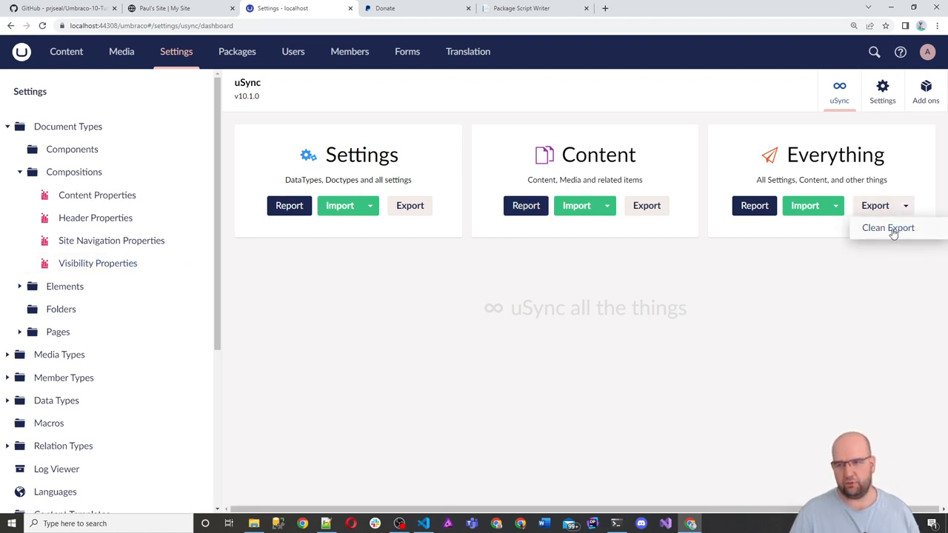
{"action": "left_click", "coordinate": [888, 228]}
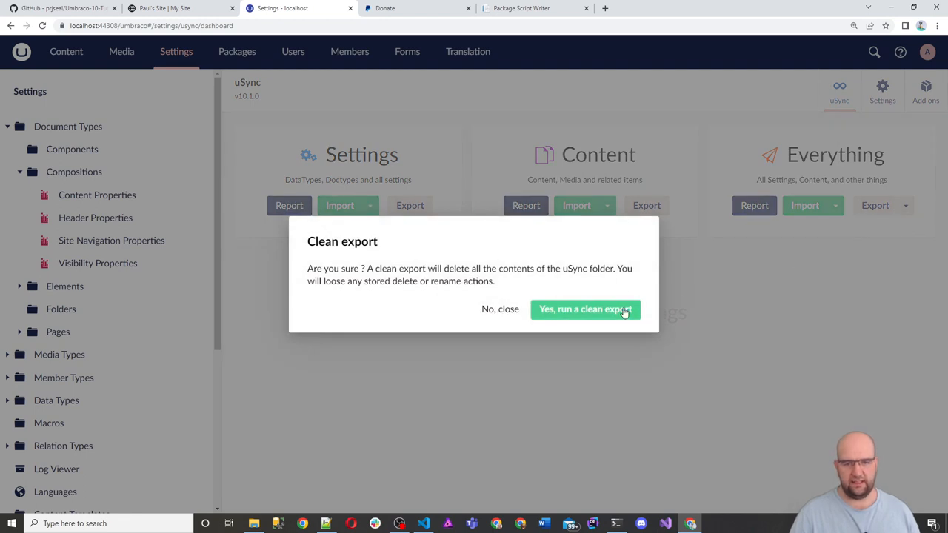
{"action": "left_click", "coordinate": [584, 309]}
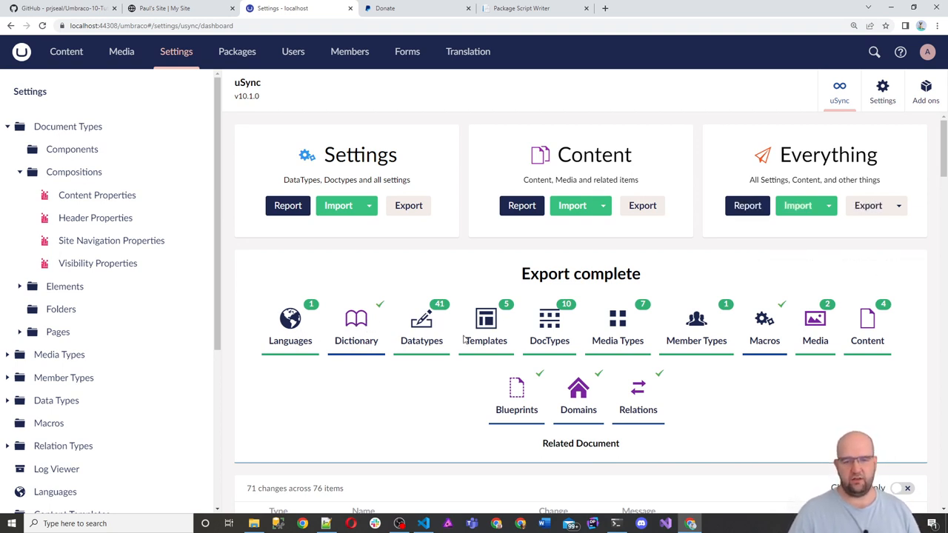
{"action": "mouse_move", "coordinate": [597, 331]}
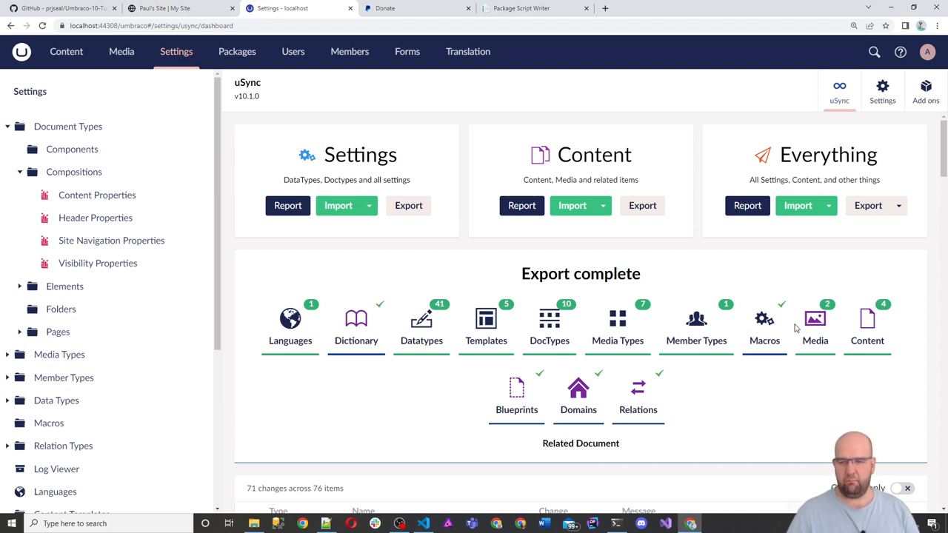
{"action": "mouse_move", "coordinate": [876, 328]}
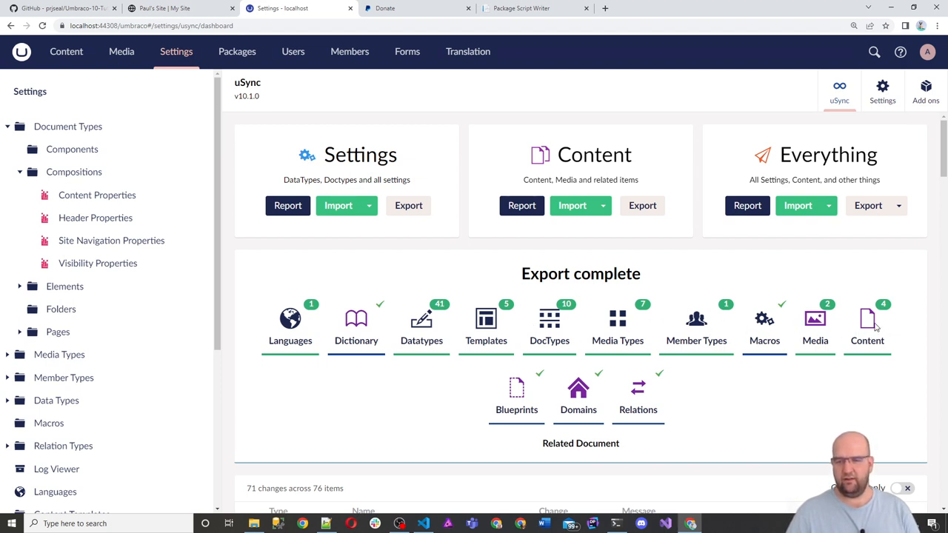
{"action": "mouse_move", "coordinate": [788, 346]}
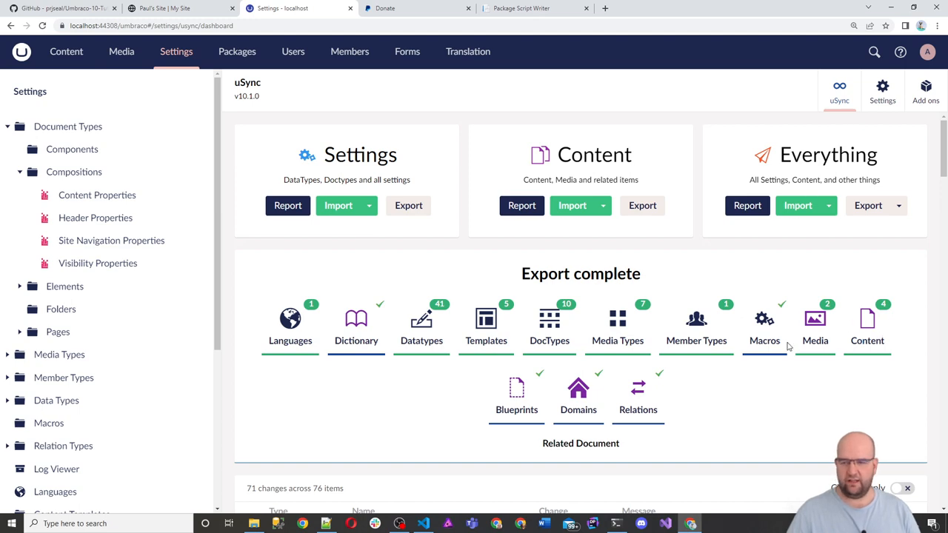
{"action": "scroll", "scroll_direction": "down", "scroll_amount": 3}
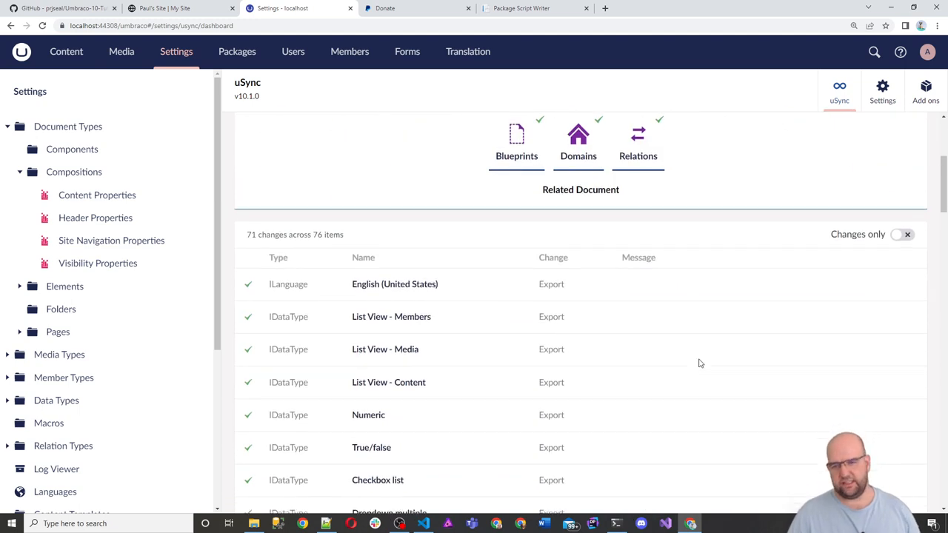
{"action": "scroll", "scroll_direction": "down", "scroll_amount": 3}
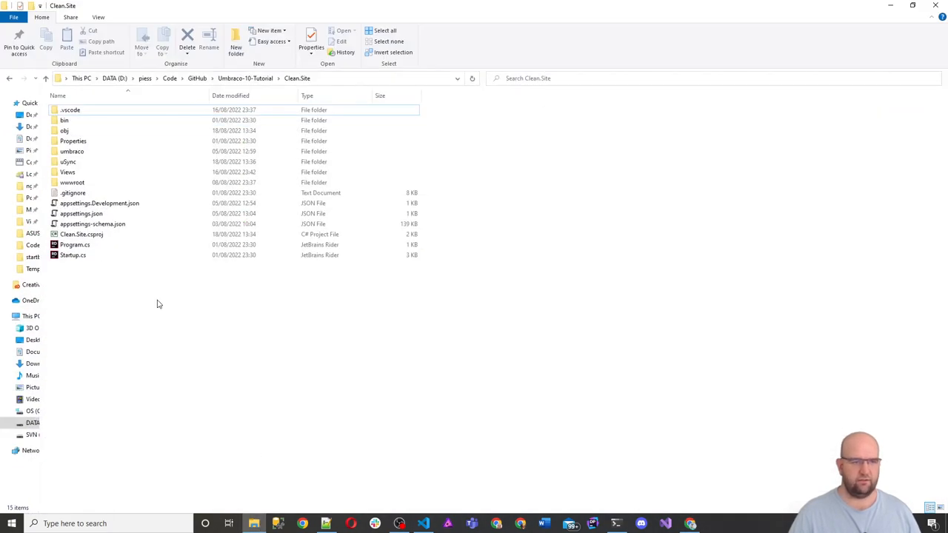
{"action": "mouse_move", "coordinate": [316, 71]}
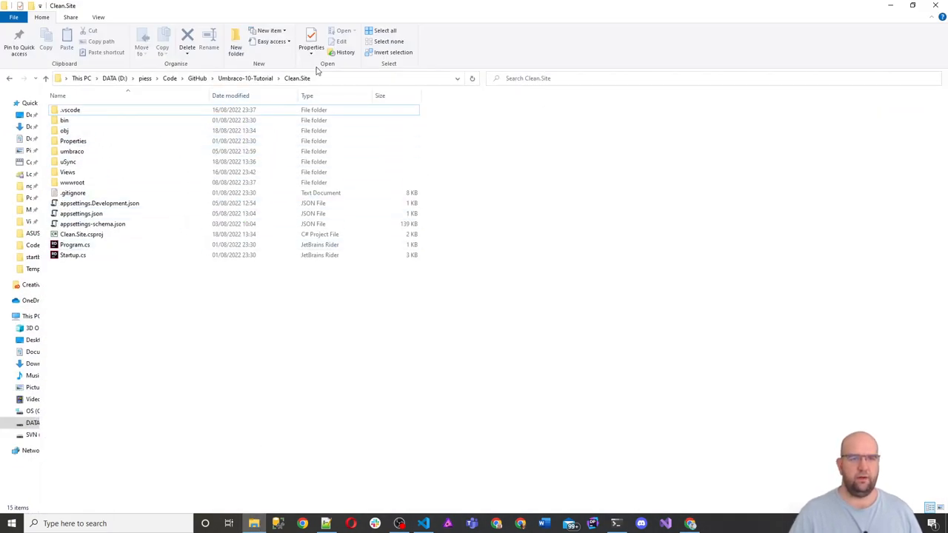
Step: Browse into uSync > v9 > ContentTypes and bring up actions for articlelistpage.config
{"action": "left_click", "coordinate": [67, 161]}
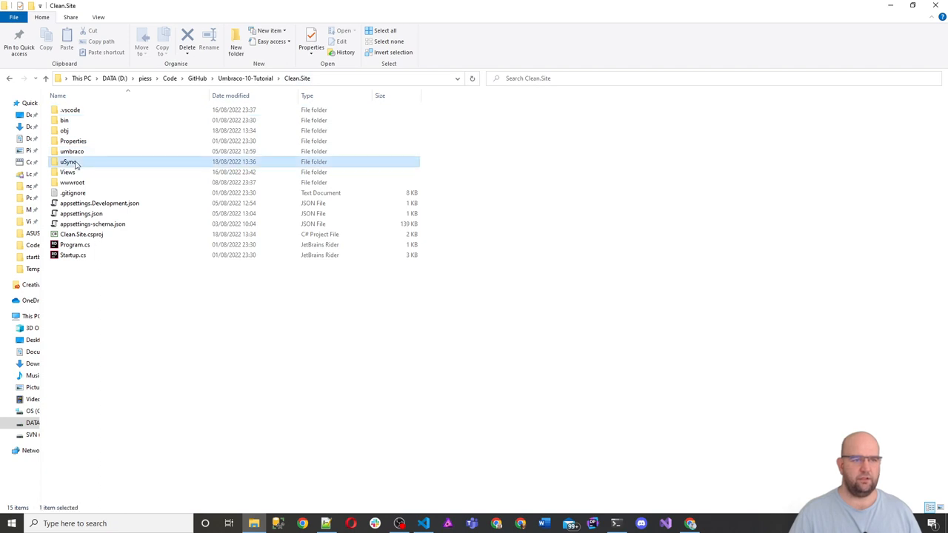
{"action": "double_click", "coordinate": [68, 162]}
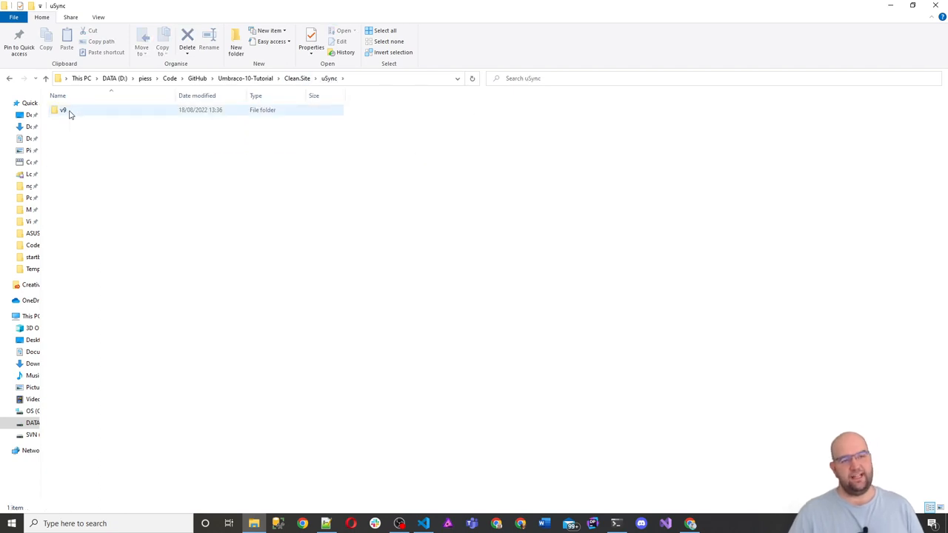
{"action": "mouse_move", "coordinate": [63, 109]}
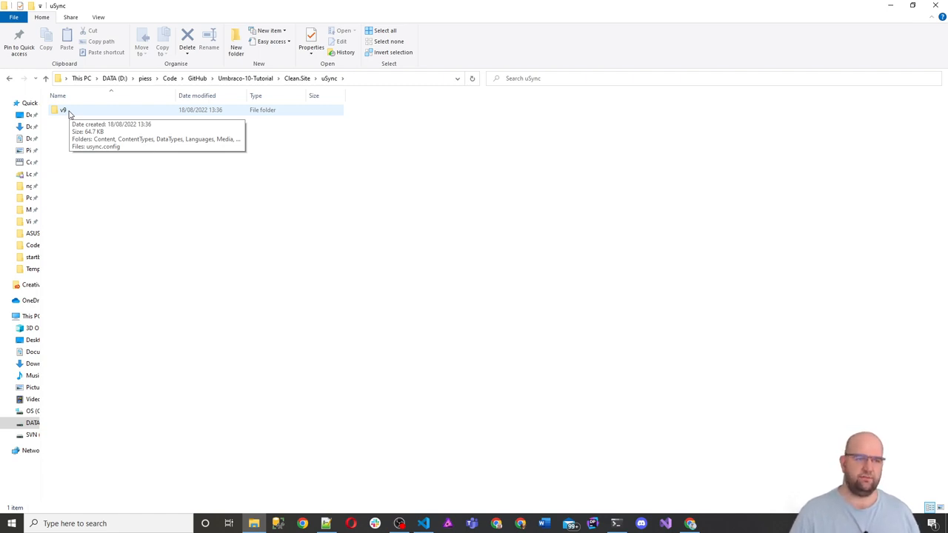
{"action": "double_click", "coordinate": [62, 109]}
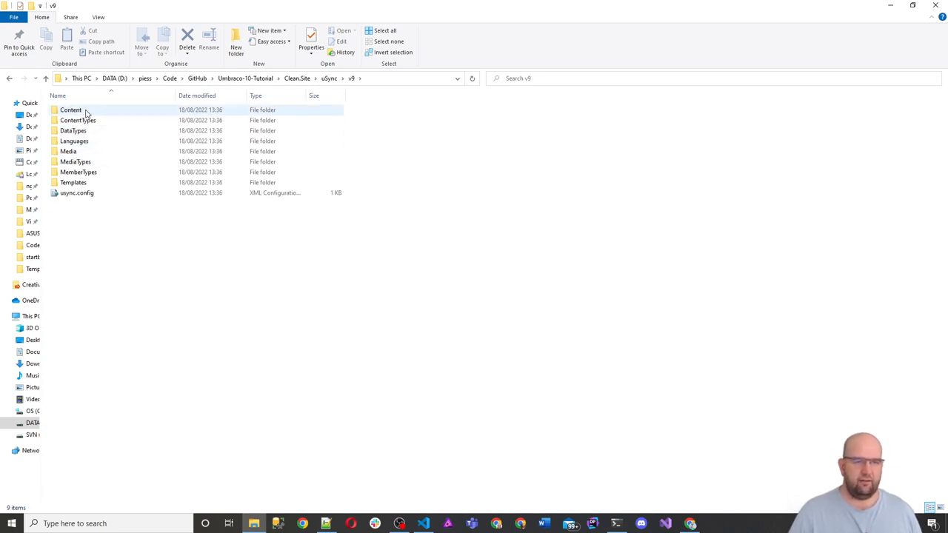
{"action": "mouse_move", "coordinate": [77, 120]}
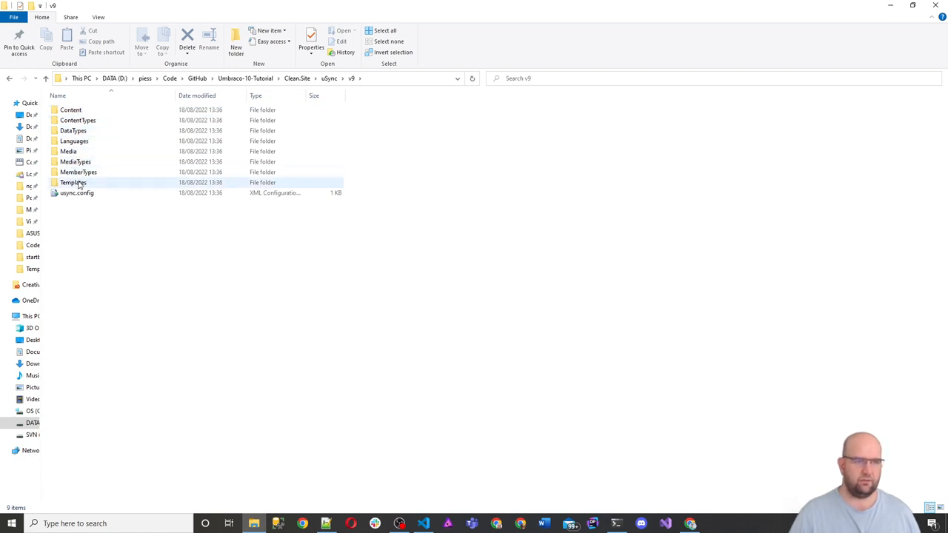
{"action": "left_click", "coordinate": [74, 161]}
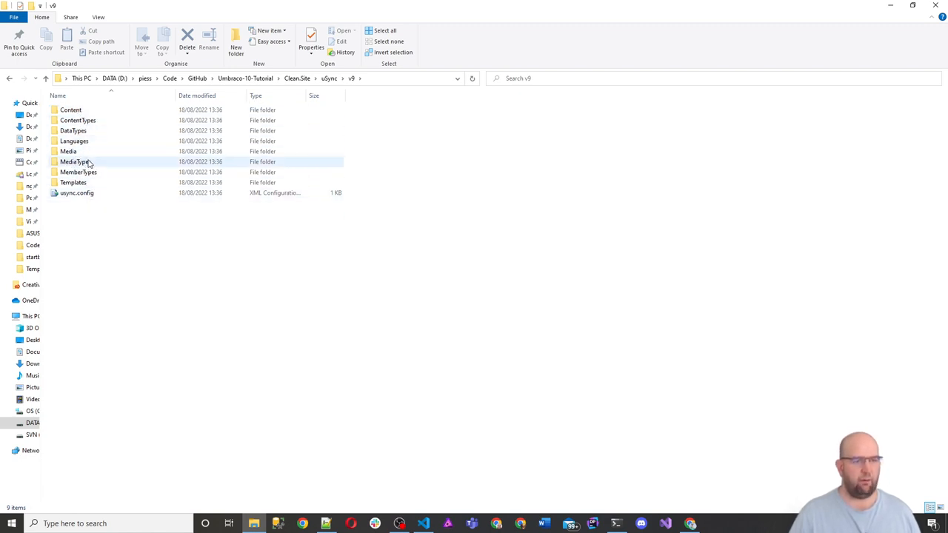
{"action": "double_click", "coordinate": [78, 120]}
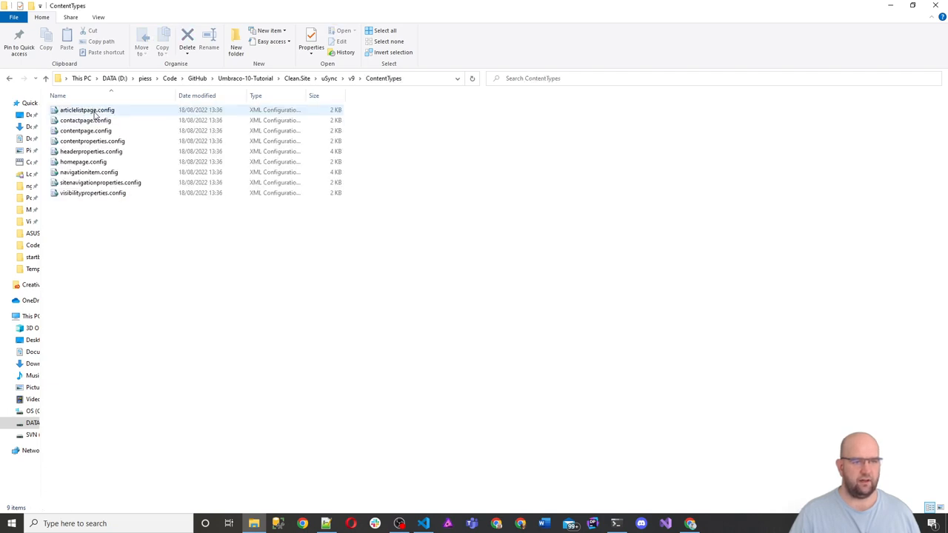
{"action": "right_click", "coordinate": [87, 110]}
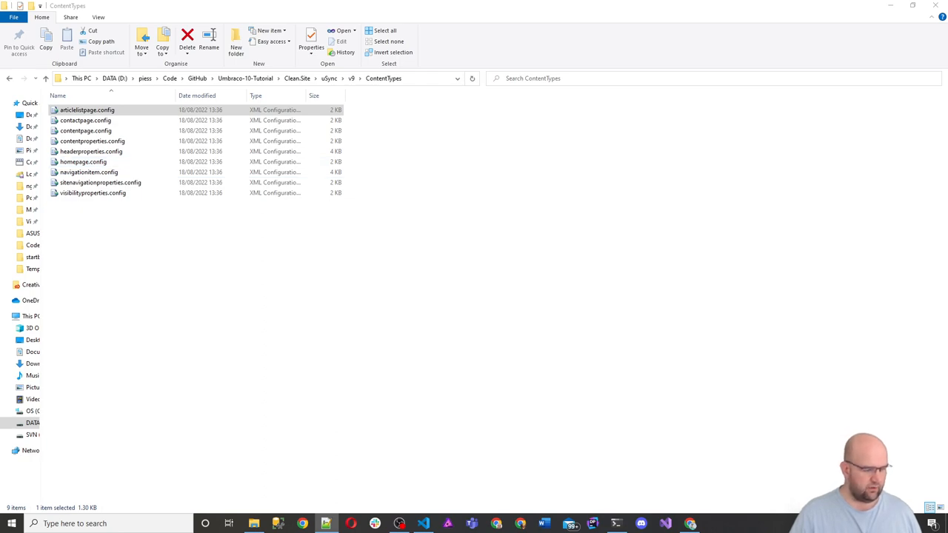
Step: Read articlelistpage.config and contentproperties.config in Notepad++, then return to the Clean.Site folder
{"action": "double_click", "coordinate": [87, 109]}
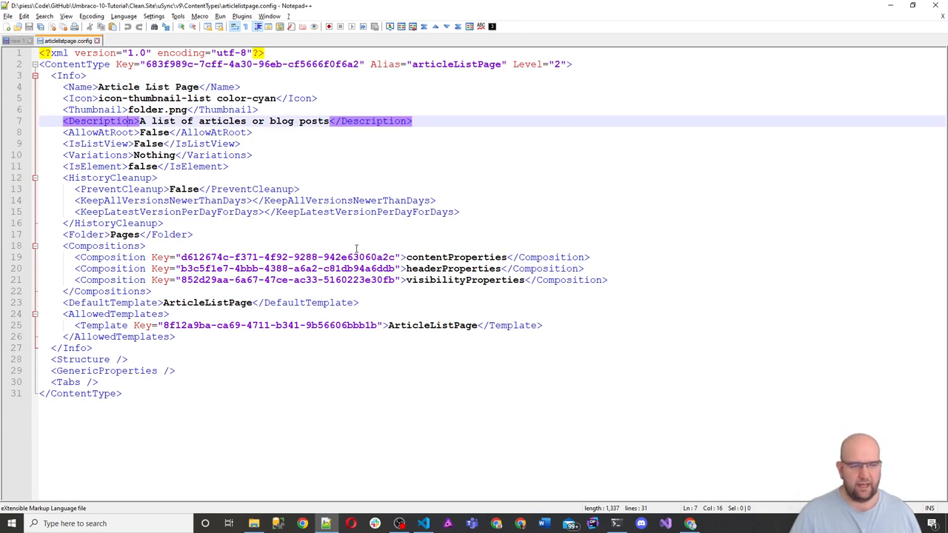
{"action": "double_click", "coordinate": [456, 256]}
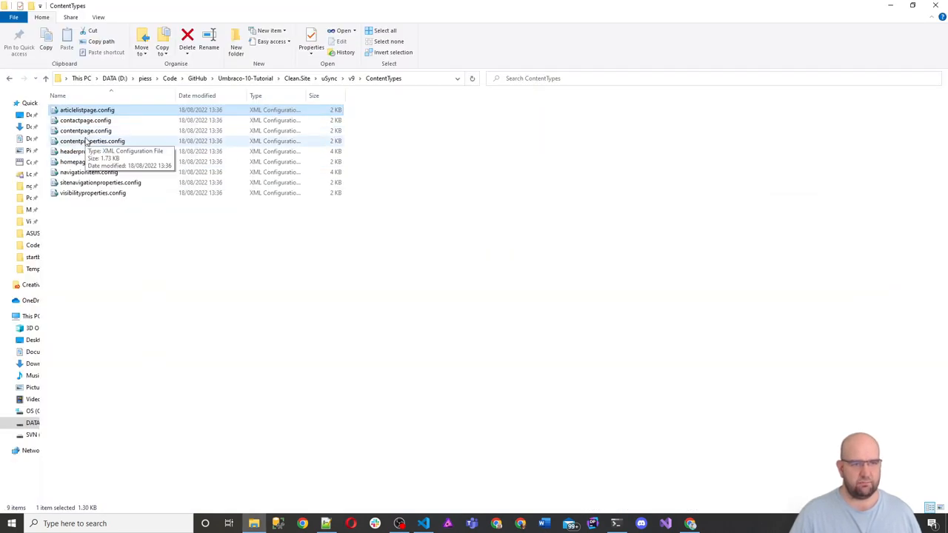
{"action": "right_click", "coordinate": [92, 140]}
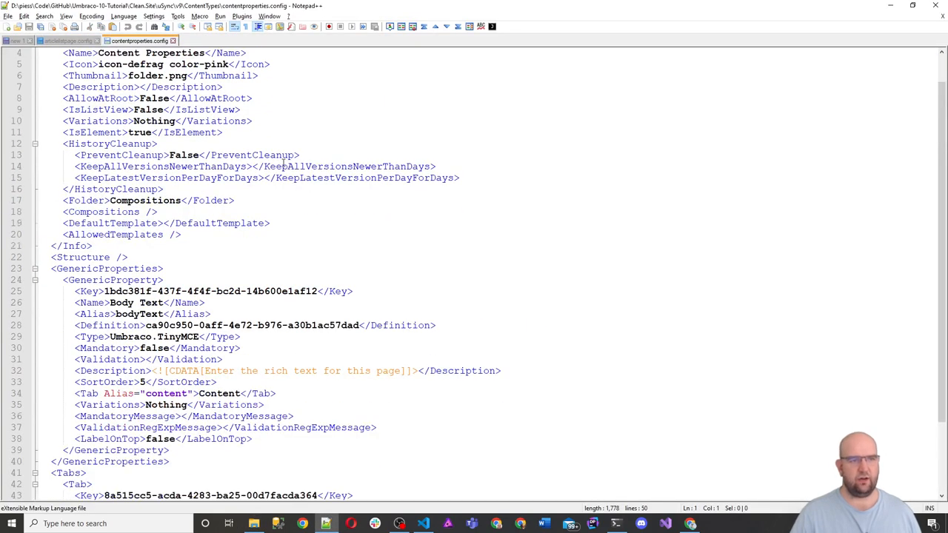
{"action": "scroll", "scroll_direction": "down", "scroll_amount": 3}
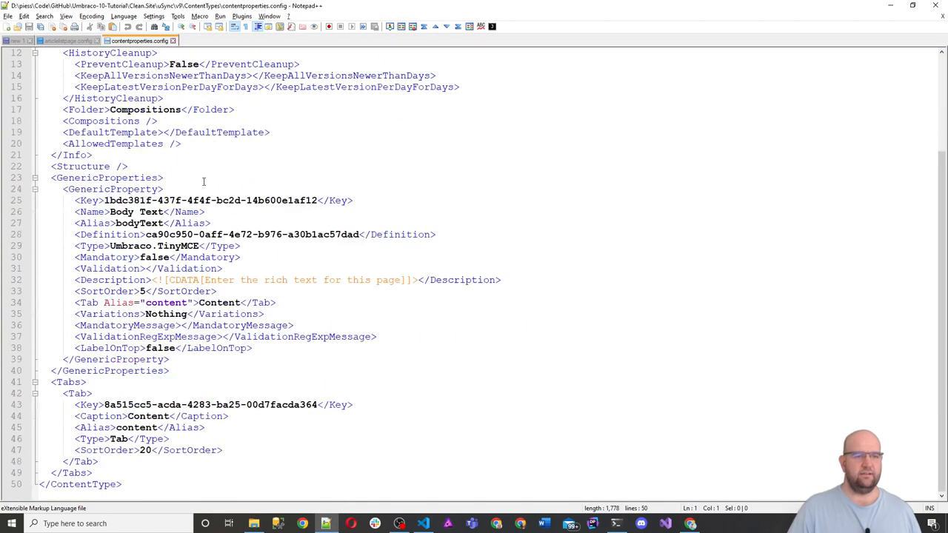
{"action": "scroll", "scroll_direction": "up", "scroll_amount": 3}
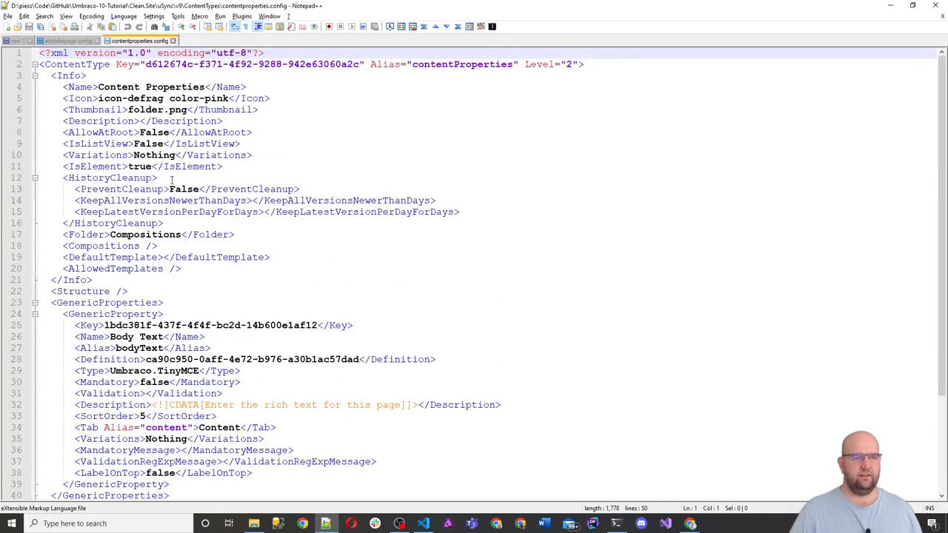
{"action": "scroll", "scroll_direction": "down", "scroll_amount": 3}
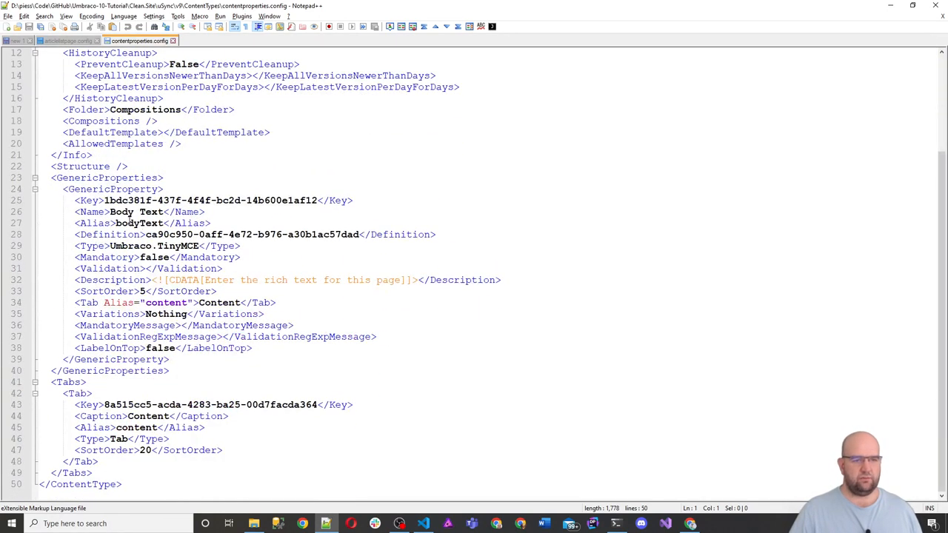
{"action": "double_click", "coordinate": [122, 212]}
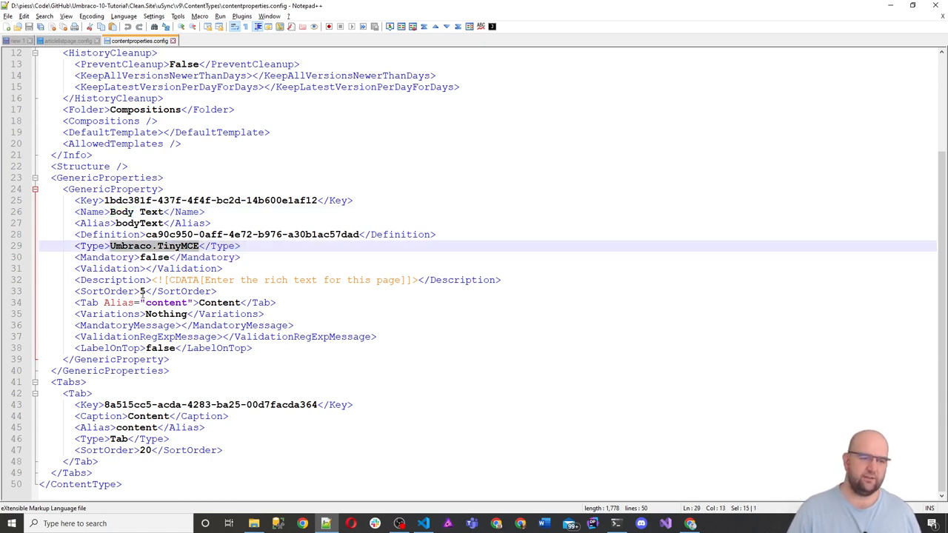
{"action": "mouse_move", "coordinate": [353, 188]}
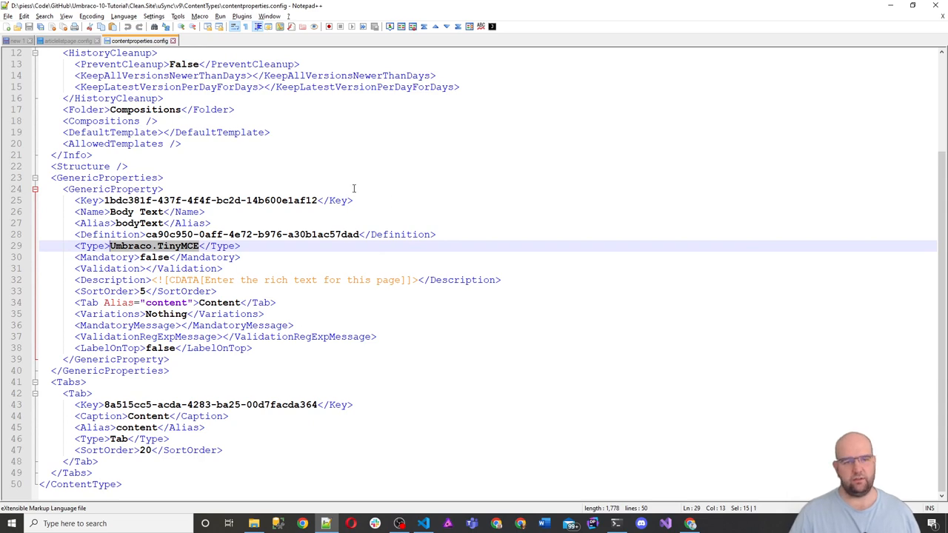
{"action": "left_click", "coordinate": [254, 523]}
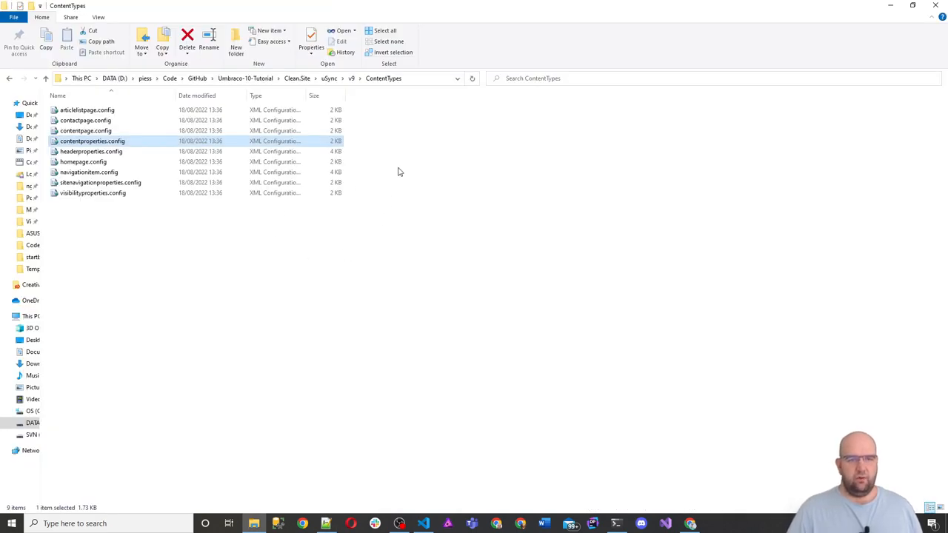
{"action": "mouse_move", "coordinate": [328, 79]}
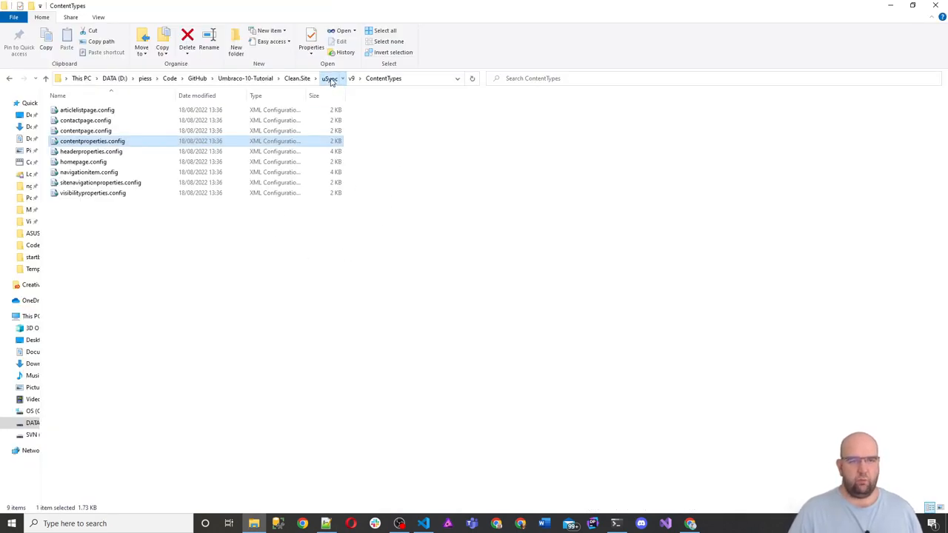
{"action": "left_click", "coordinate": [296, 77]}
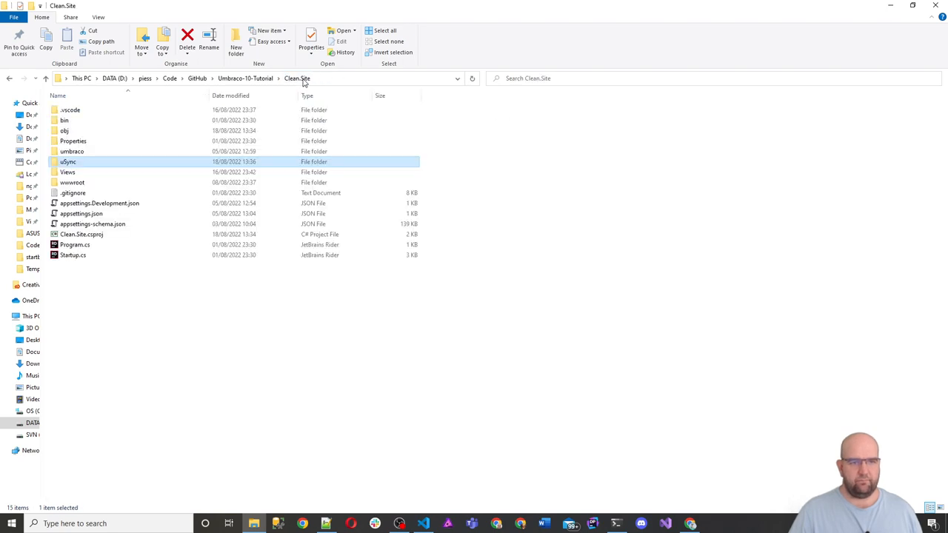
{"action": "mouse_move", "coordinate": [101, 318]}
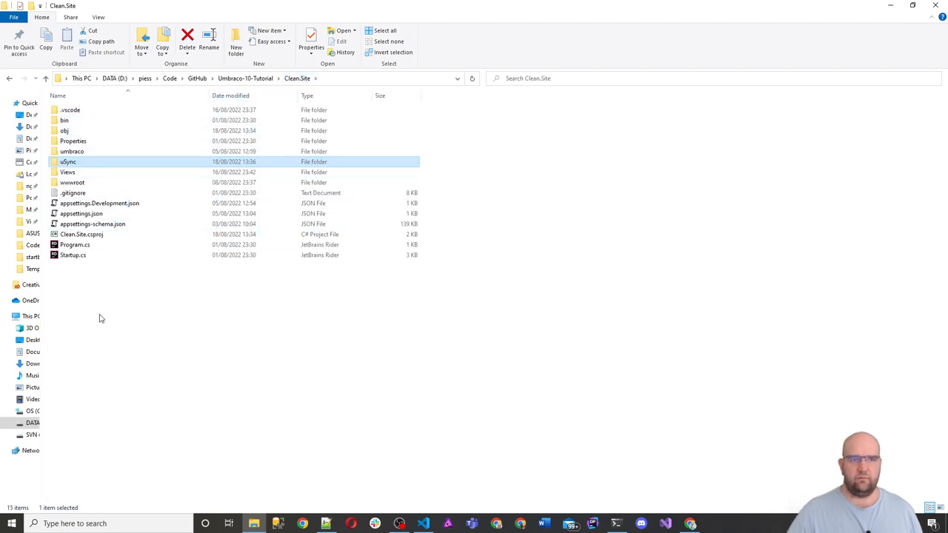
{"action": "mouse_move", "coordinate": [334, 415]}
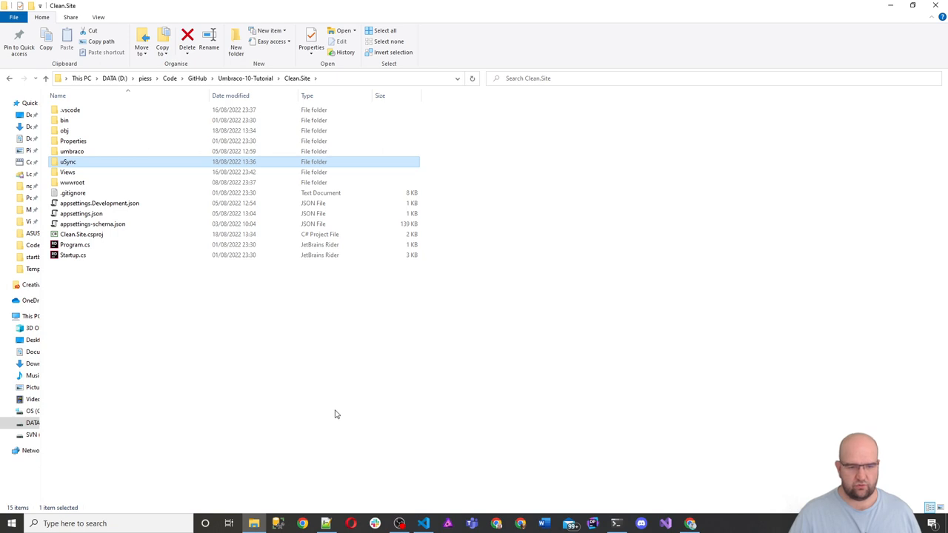
Step: Start a TortoiseGit commit to main from the Clean.Site folder's context menu
{"action": "left_click", "coordinate": [163, 352]}
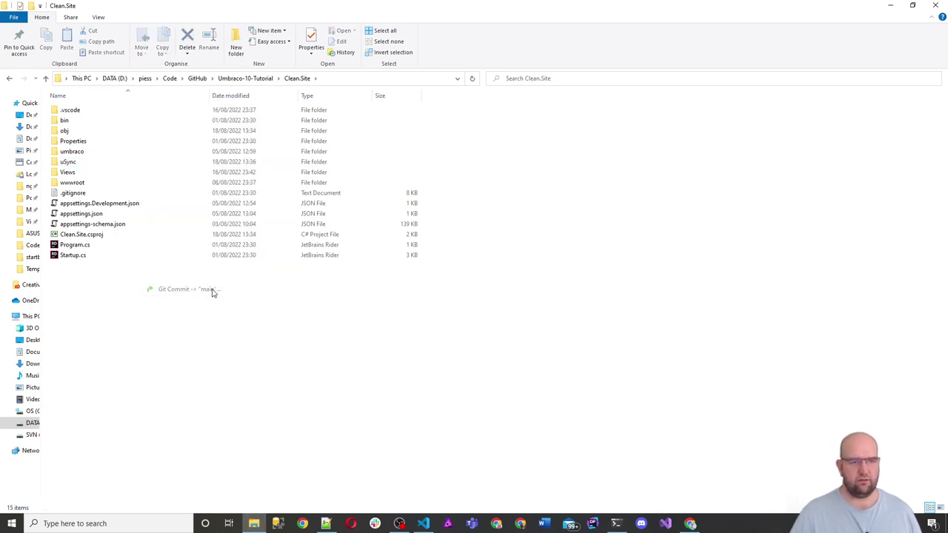
{"action": "left_click", "coordinate": [182, 289]}
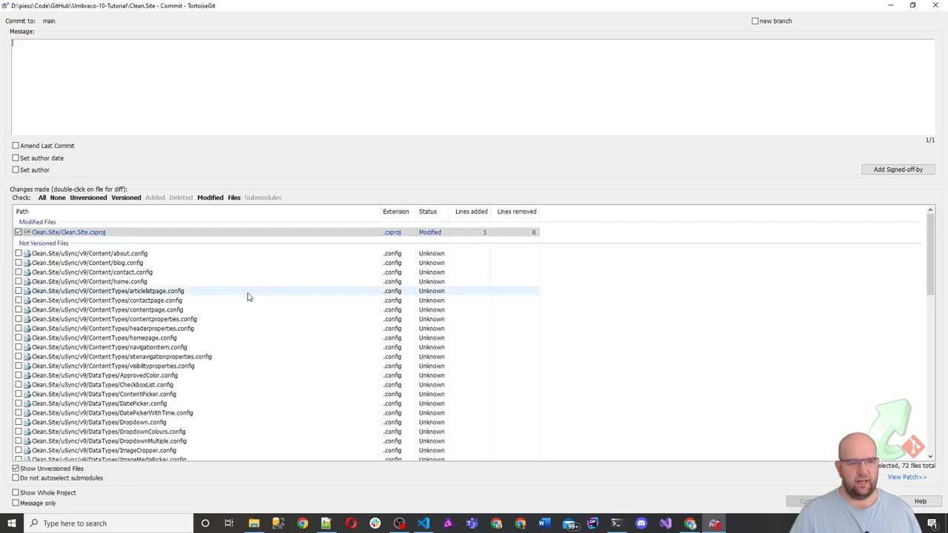
Step: Commit the changes to main with message 'installed uSync and ran clean export for everything'
{"action": "scroll", "scroll_direction": "down", "scroll_amount": 3}
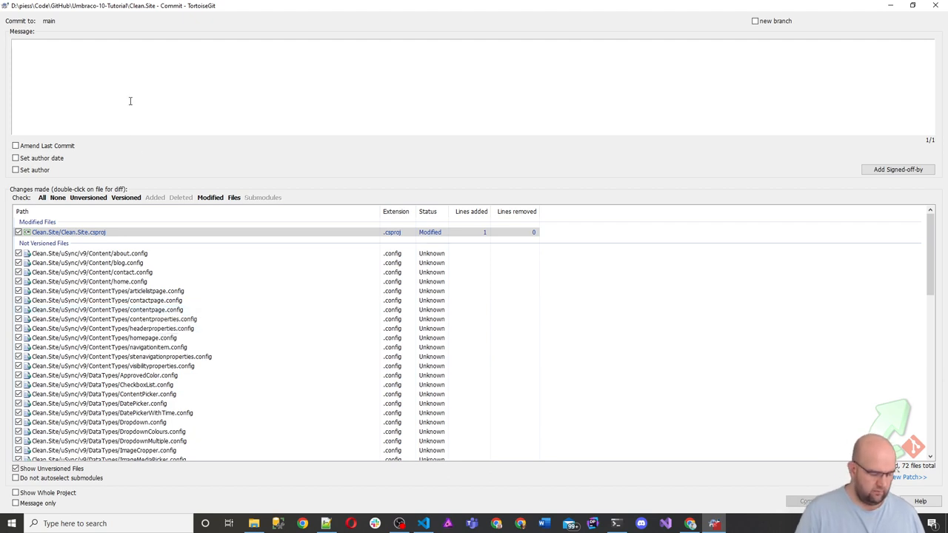
{"action": "type", "text": "- a"}
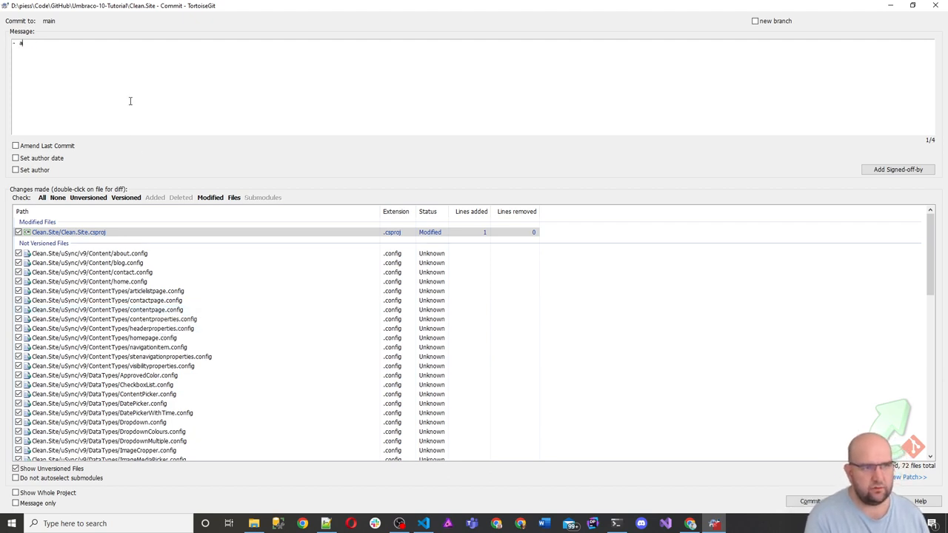
{"action": "type", "text": "installed"}
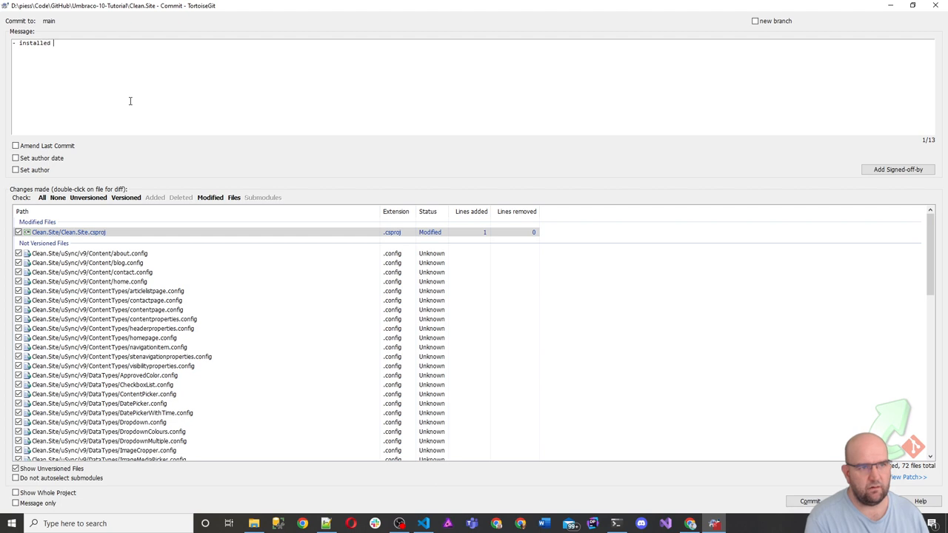
{"action": "type", "text": "uSync"}
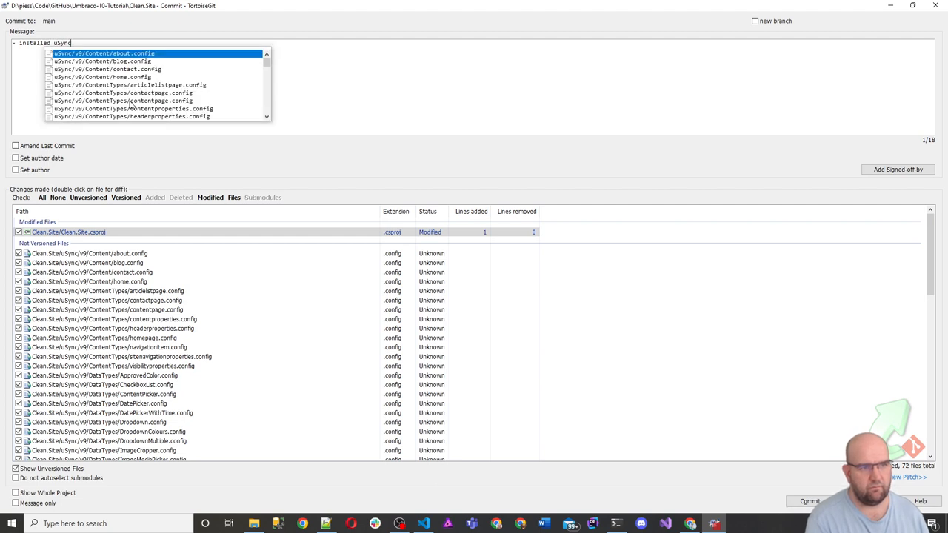
{"action": "type", "text": "and ran"}
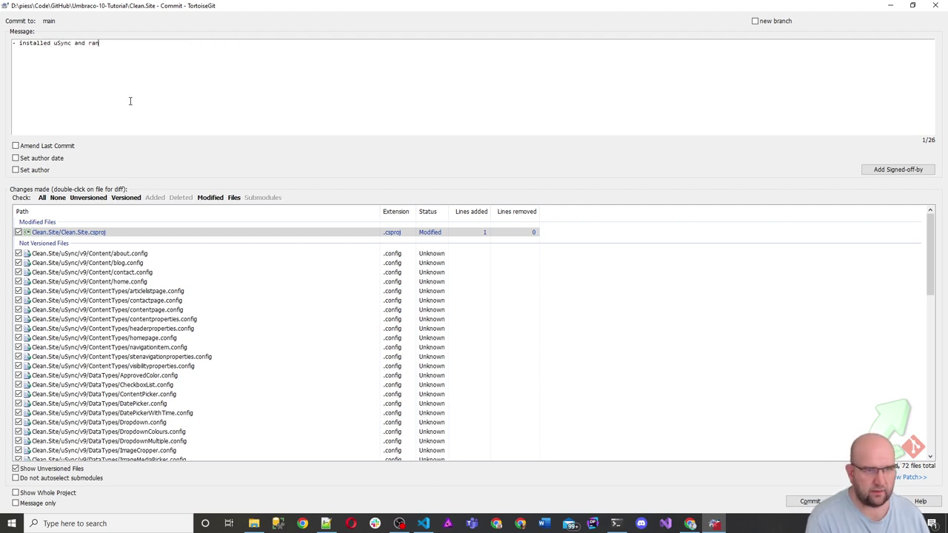
{"action": "type", "text": "clean export"}
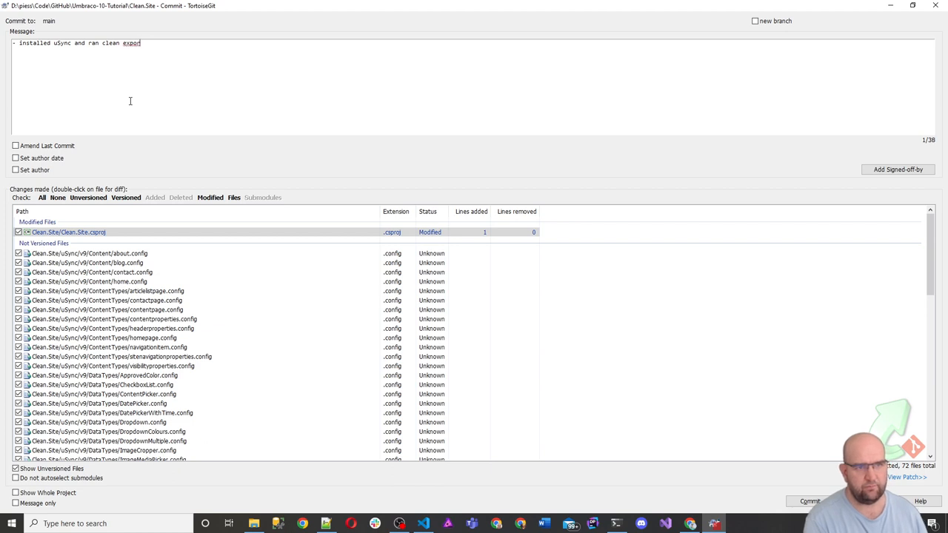
{"action": "type", "text": "for everyt"}
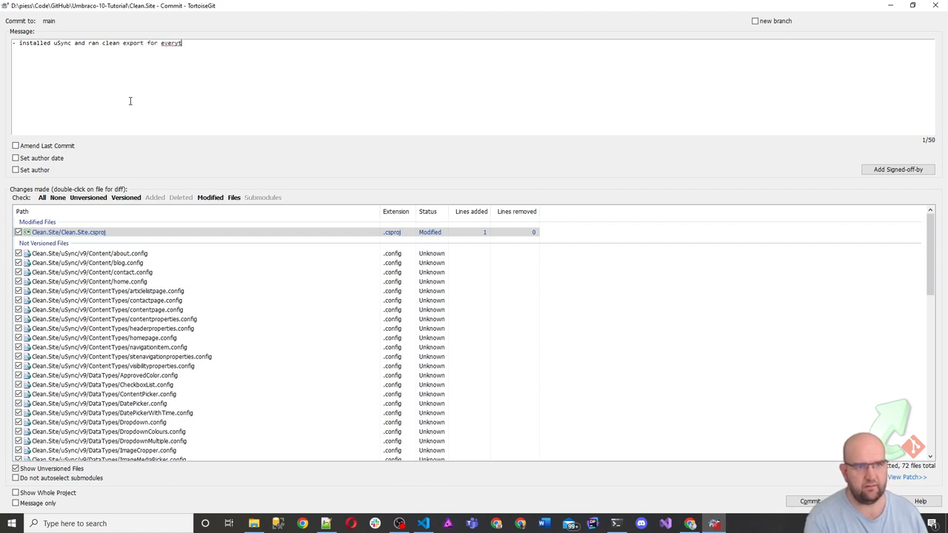
{"action": "type", "text": "hing"}
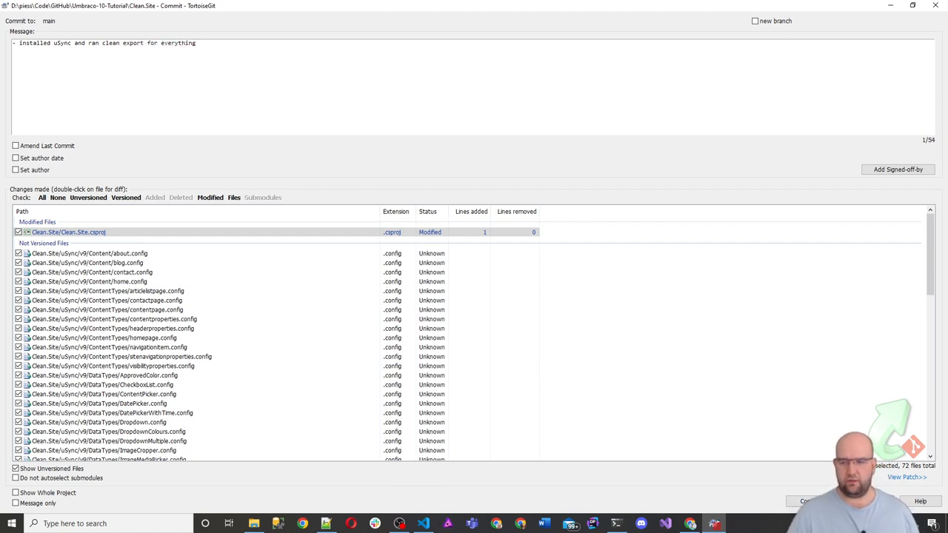
{"action": "left_click", "coordinate": [805, 501]}
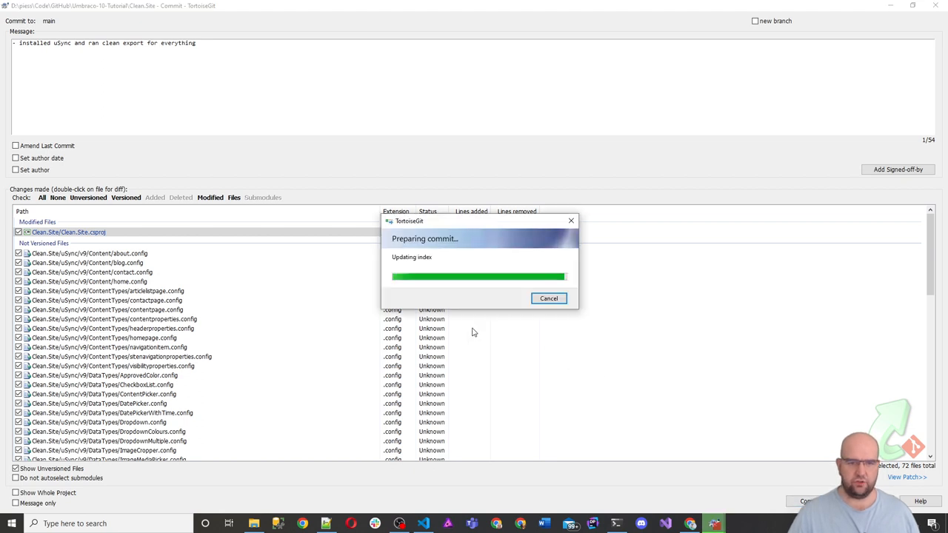
{"action": "mouse_move", "coordinate": [485, 321]}
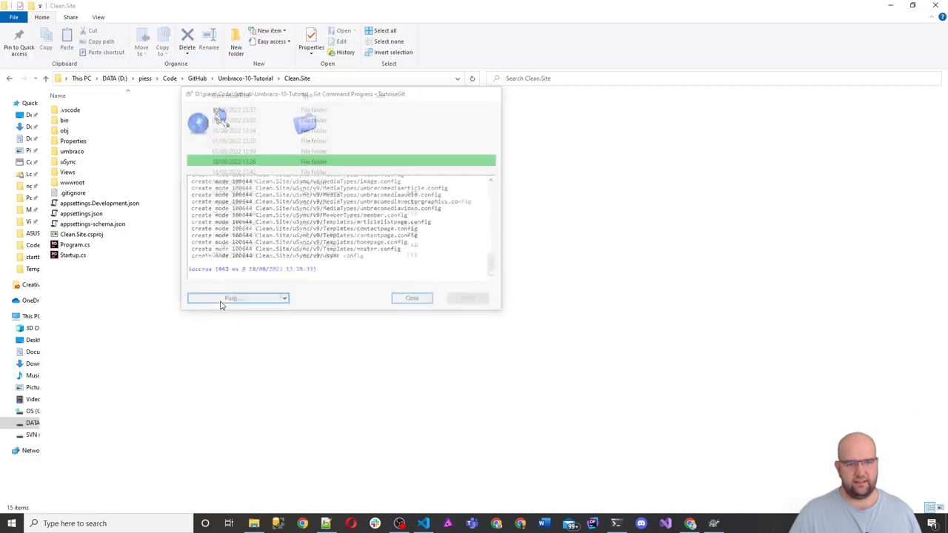
Step: Push local main to origin and view the uSync clean-export commit on GitHub
{"action": "left_click", "coordinate": [232, 298]}
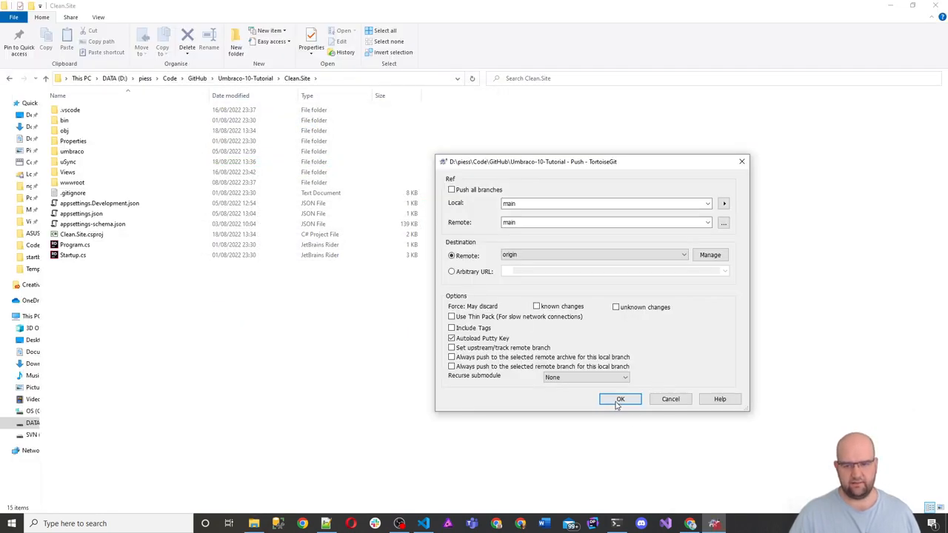
{"action": "left_click", "coordinate": [621, 399]}
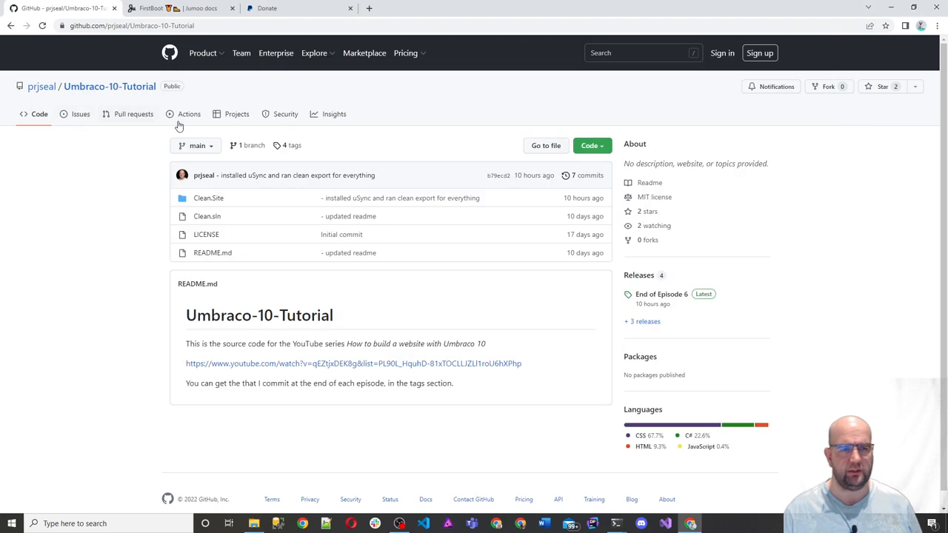
Step: Copy the Umbraco-10-Tutorial repository's HTTPS clone URL from GitHub's Code options
{"action": "left_click", "coordinate": [590, 145]}
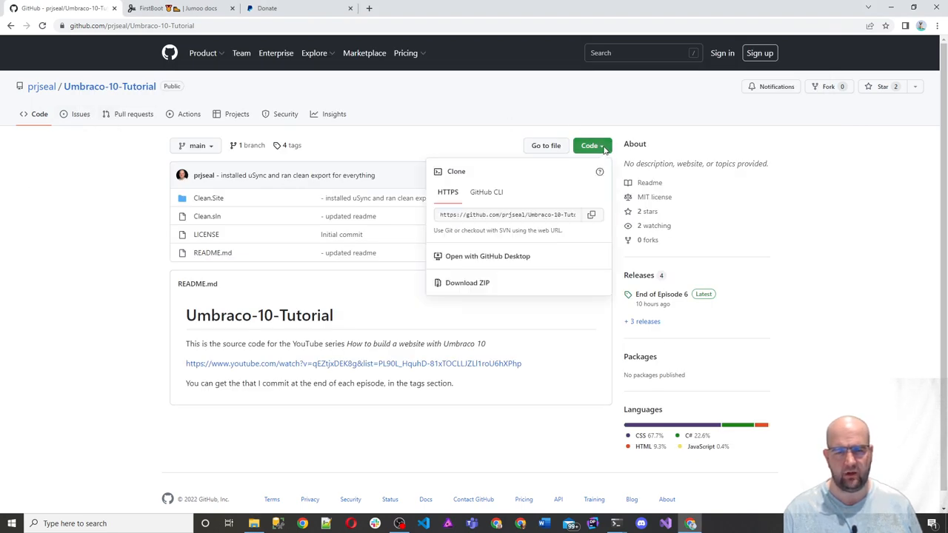
{"action": "left_click", "coordinate": [591, 215]}
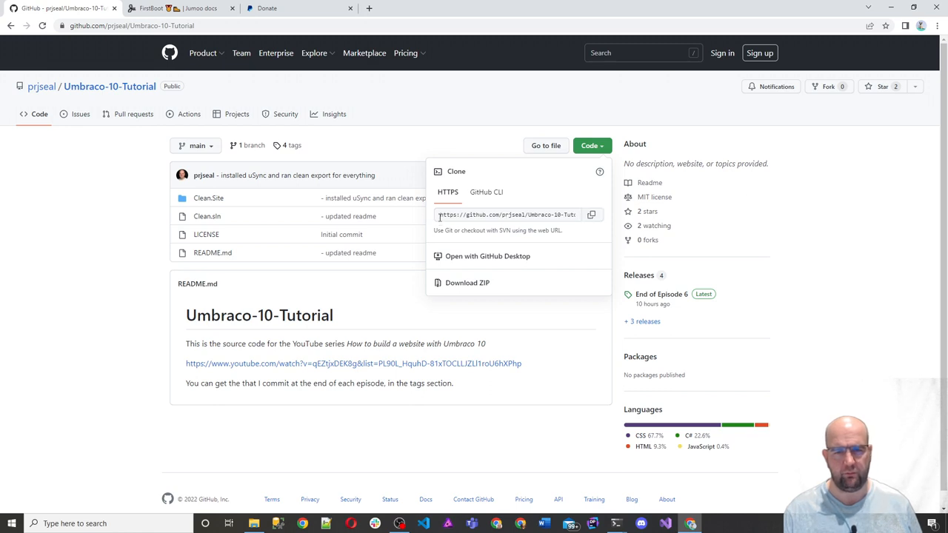
{"action": "left_click", "coordinate": [254, 523]}
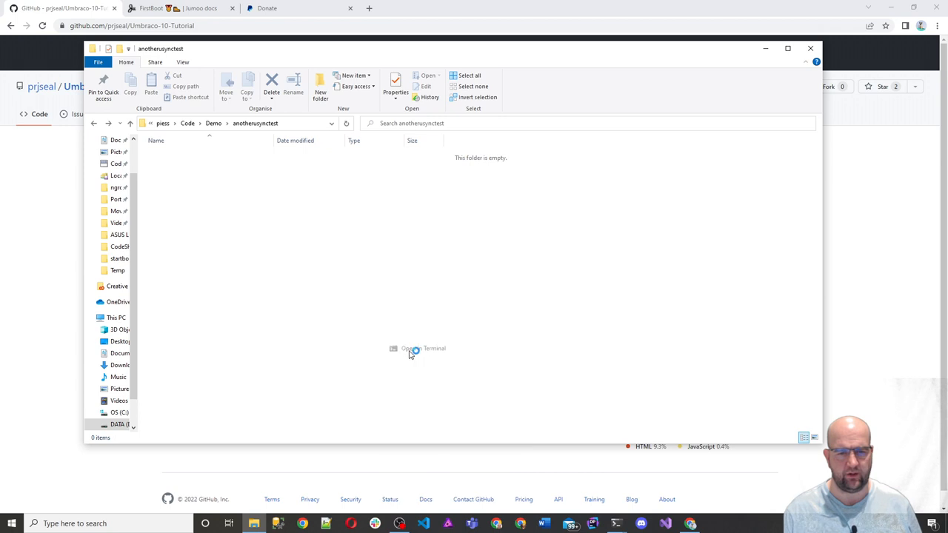
{"action": "left_click", "coordinate": [422, 348]}
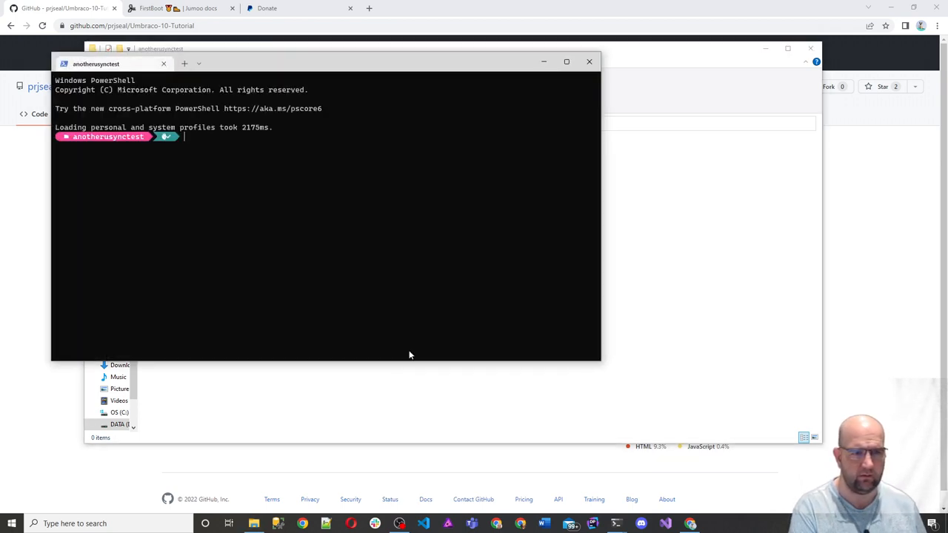
{"action": "type", "text": "git cl"}
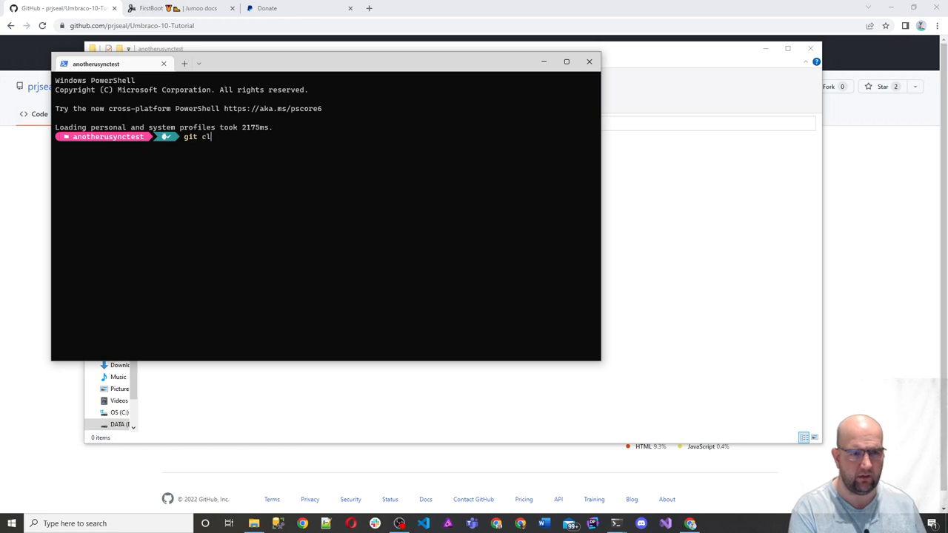
{"action": "type", "text": "one https://github.com/prjseal/Umbraco-10-Tutorial.git"}
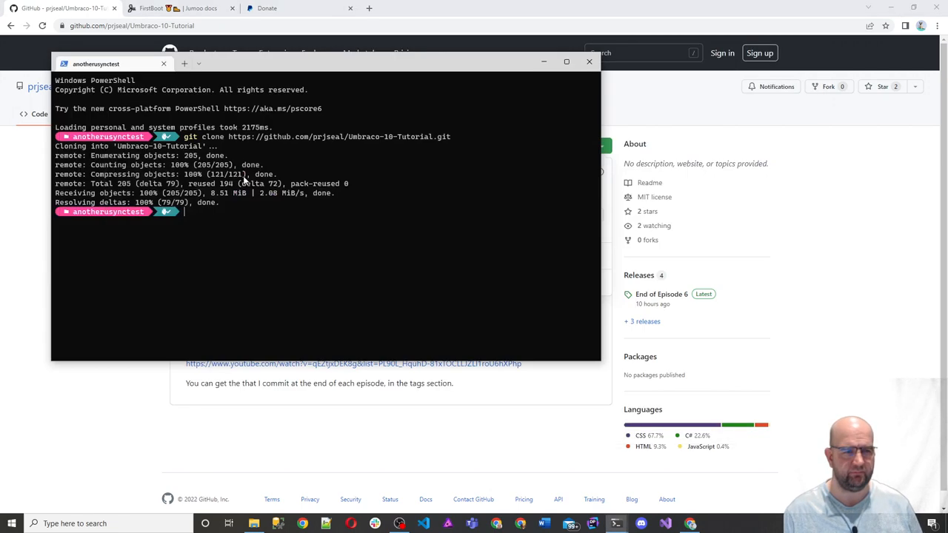
{"action": "mouse_move", "coordinate": [278, 243]}
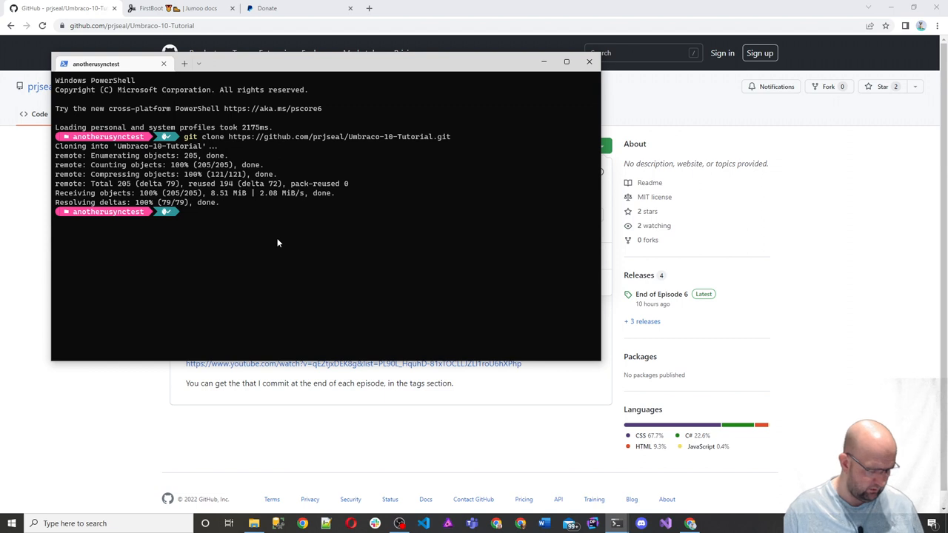
Step: Move into the Clean.Site project folder and start it with dotnet run
{"action": "type", "text": "cd"}
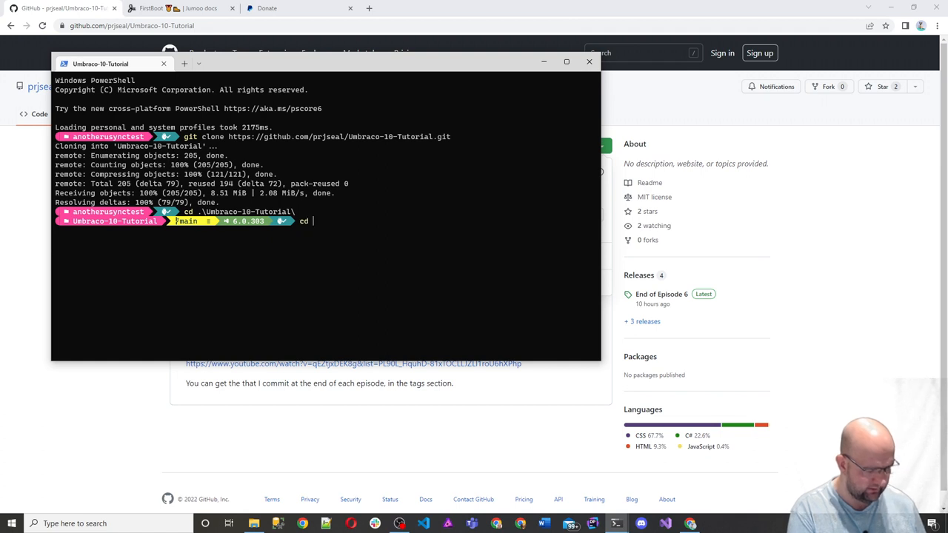
{"action": "type", "text": ".\\Clean.Site\\"}
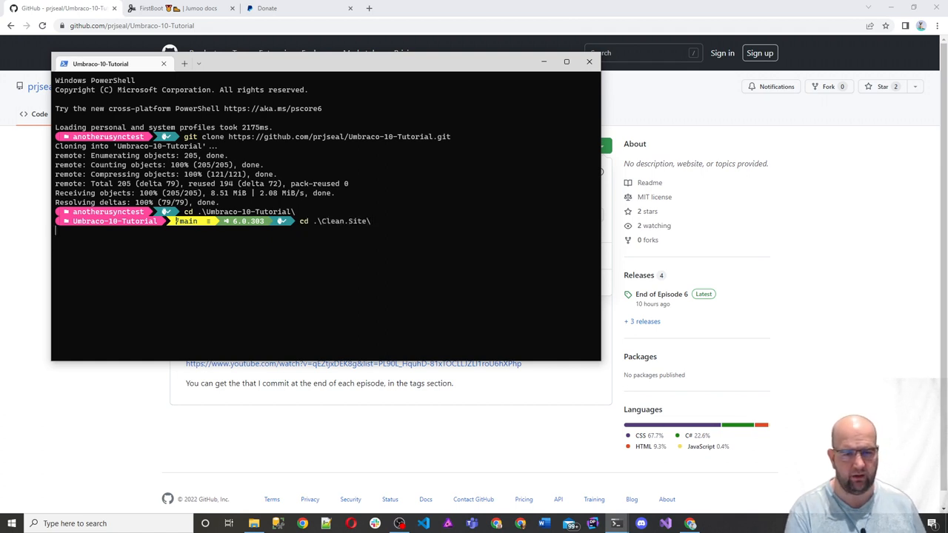
{"action": "key", "text": "Return"}
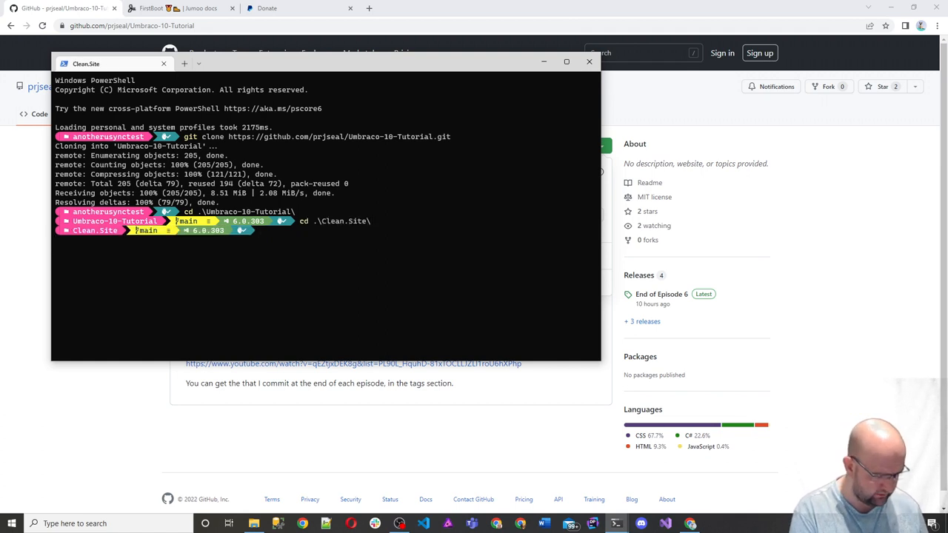
{"action": "type", "text": "dotnet ru"}
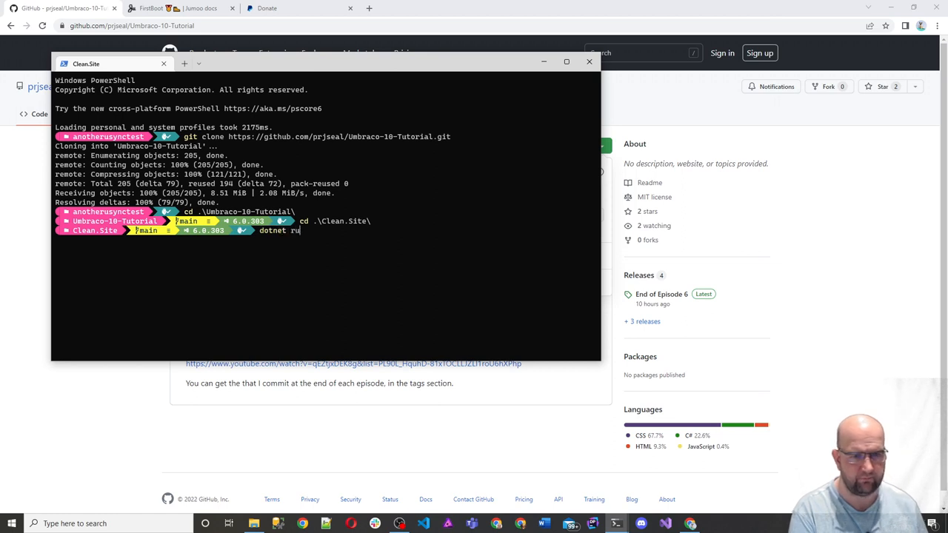
{"action": "key", "text": "Return"}
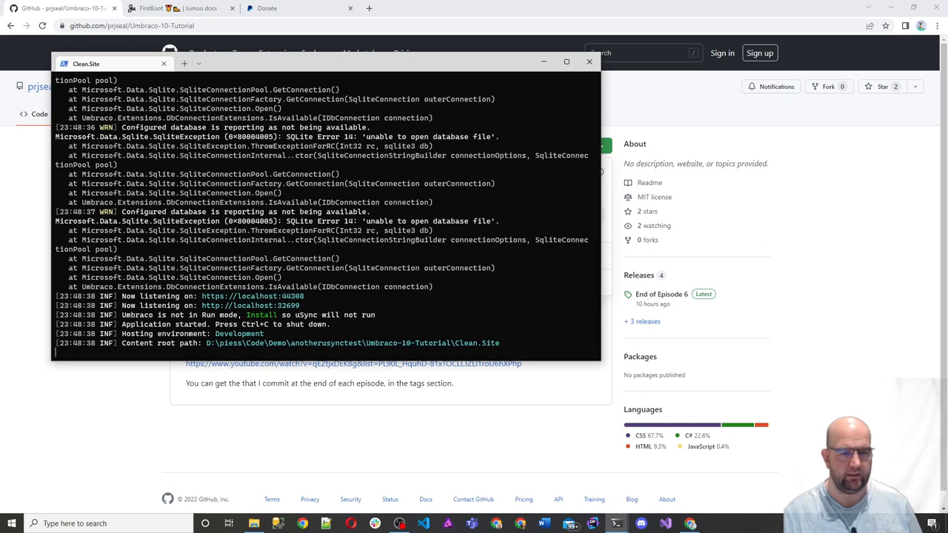
{"action": "mouse_move", "coordinate": [213, 319]}
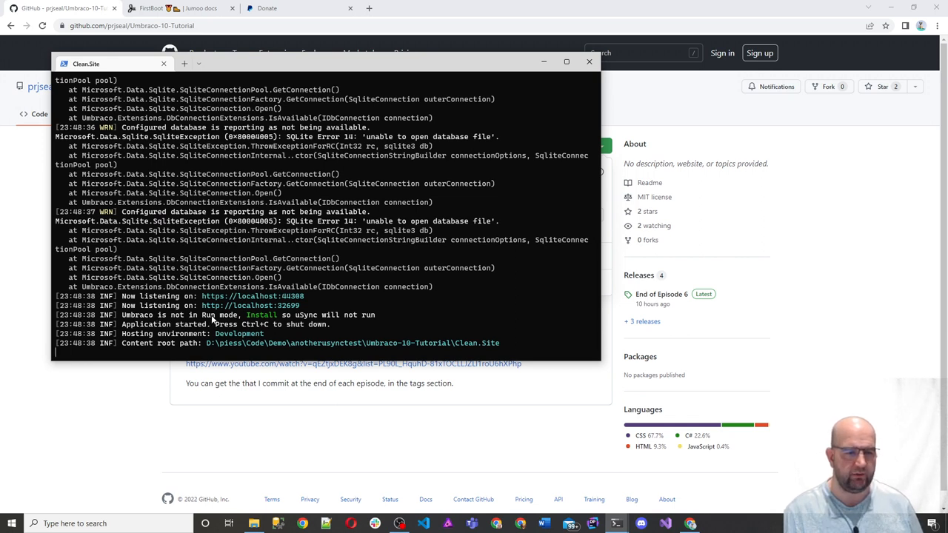
{"action": "mouse_move", "coordinate": [336, 316]}
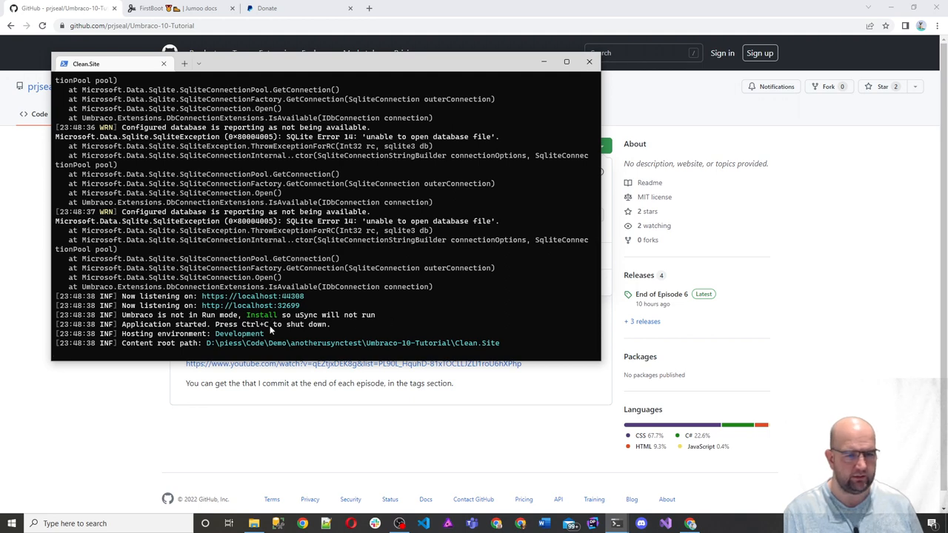
{"action": "left_click", "coordinate": [253, 297]}
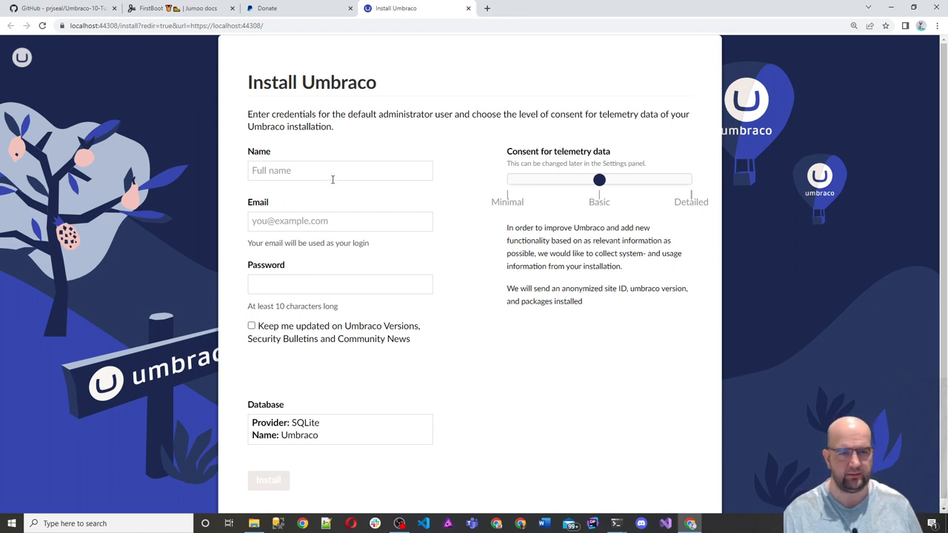
{"action": "type", "text": "Paul"}
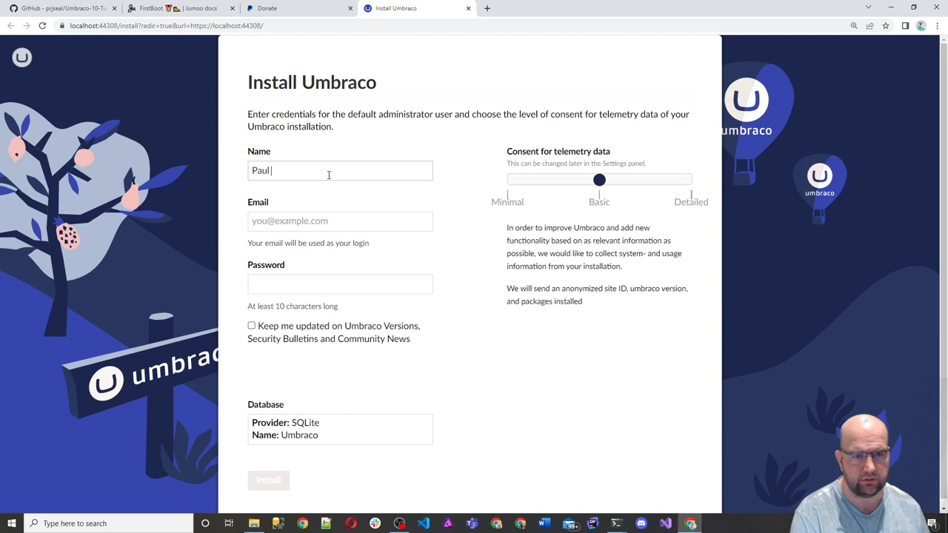
{"action": "type", "text": "Admin"}
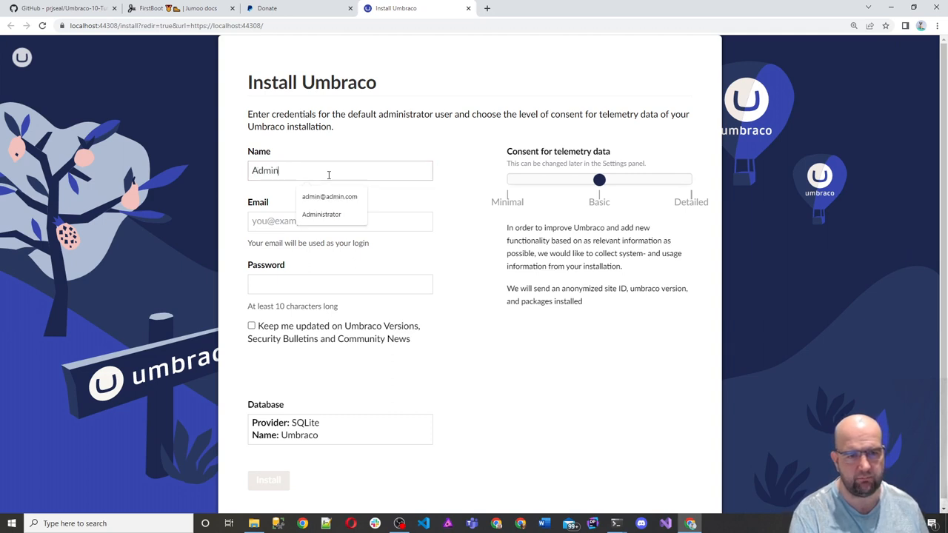
{"action": "left_click", "coordinate": [322, 214]}
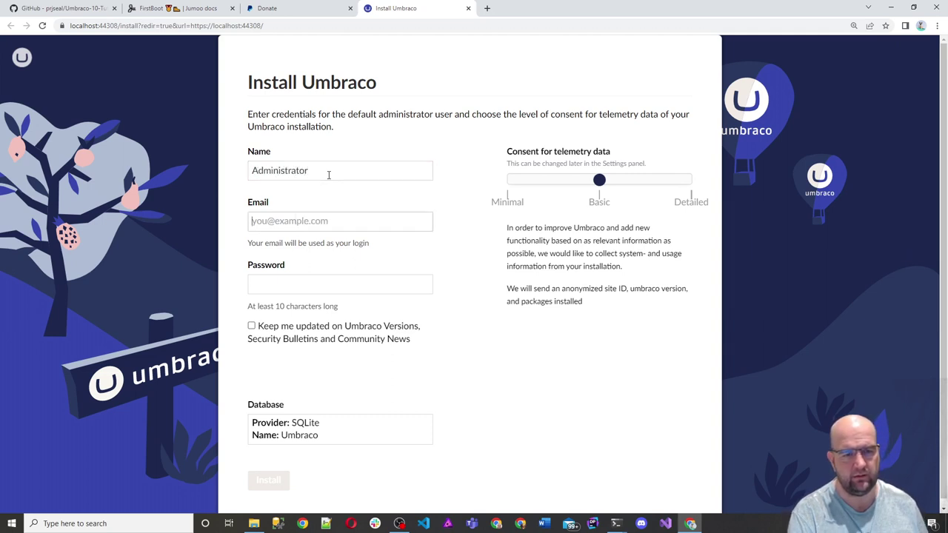
{"action": "type", "text": "admin@example.com"}
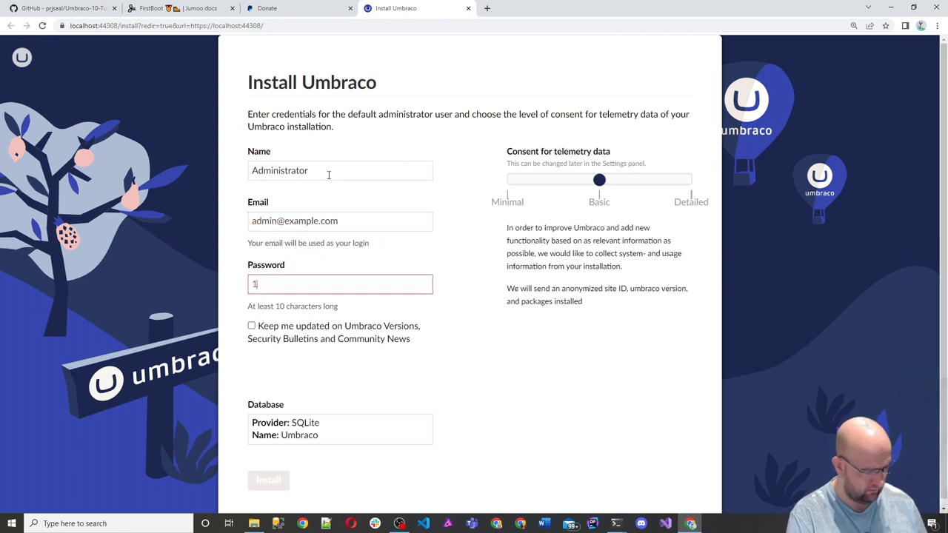
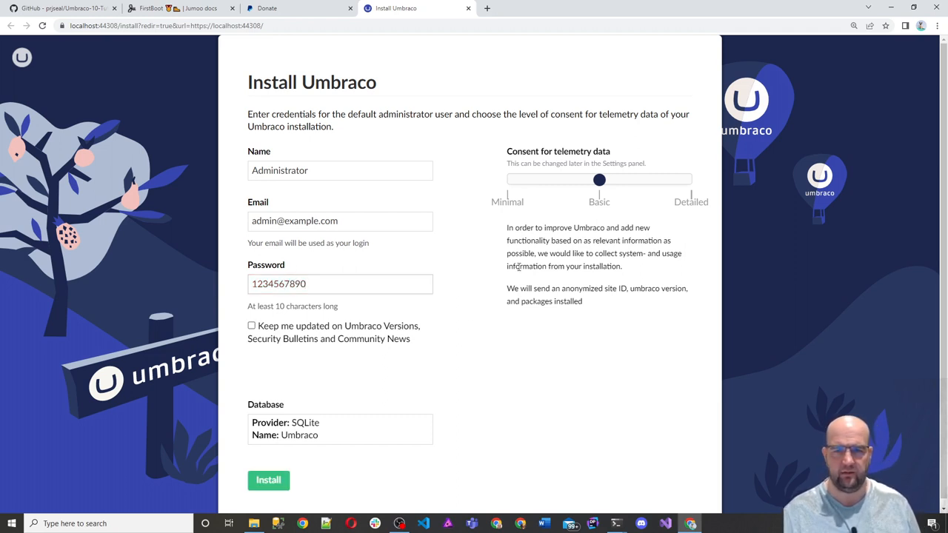
{"action": "mouse_move", "coordinate": [594, 192]}
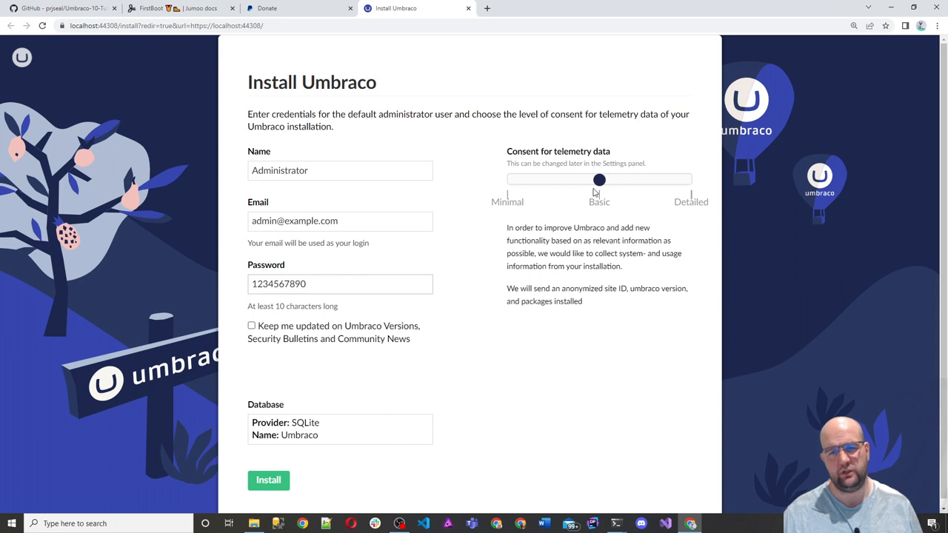
{"action": "mouse_move", "coordinate": [691, 187]}
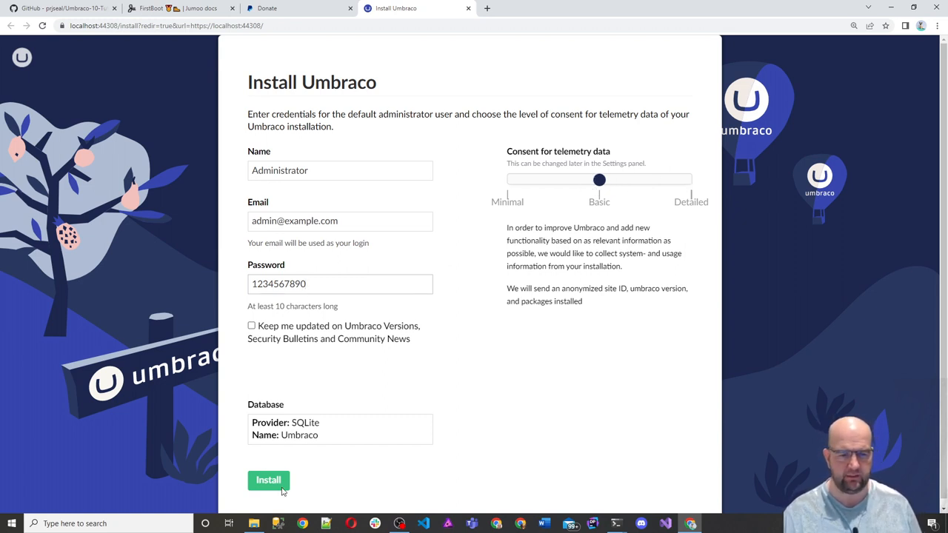
{"action": "left_click", "coordinate": [268, 480]}
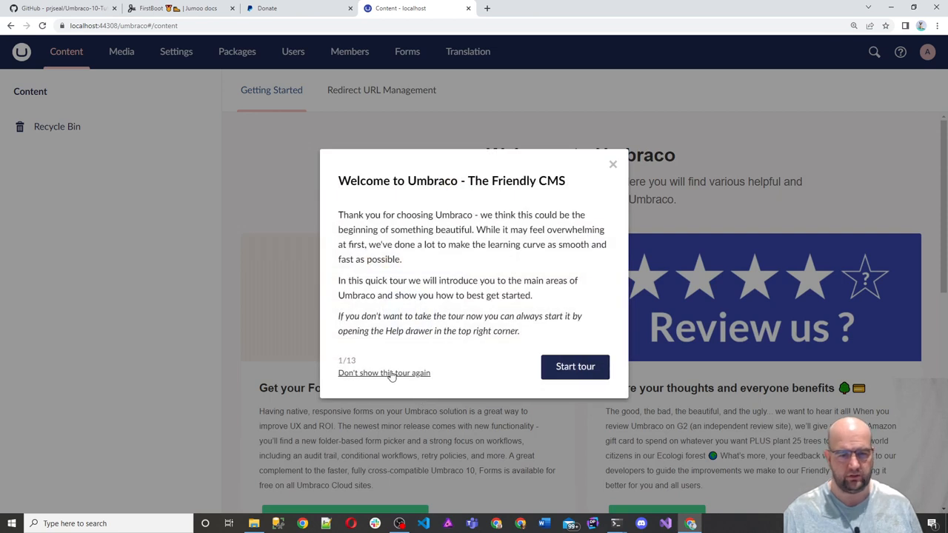
Step: Permanently dismiss the welcome tour and go to the Settings section
{"action": "left_click", "coordinate": [384, 373]}
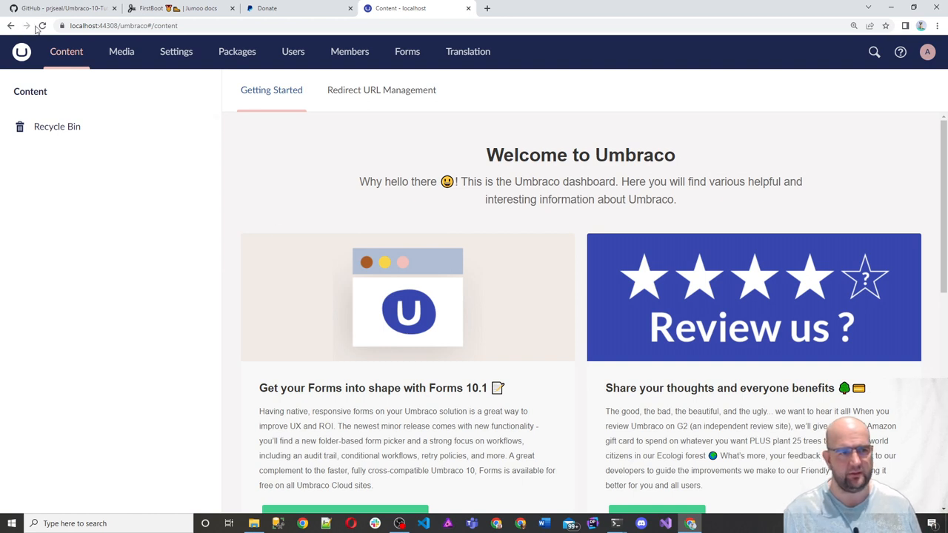
{"action": "mouse_move", "coordinate": [90, 100]}
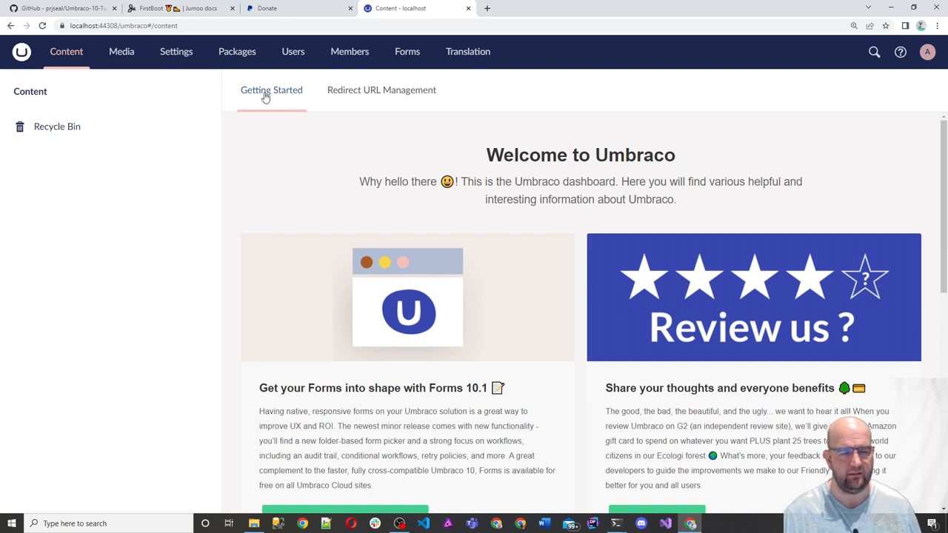
{"action": "left_click", "coordinate": [176, 51]}
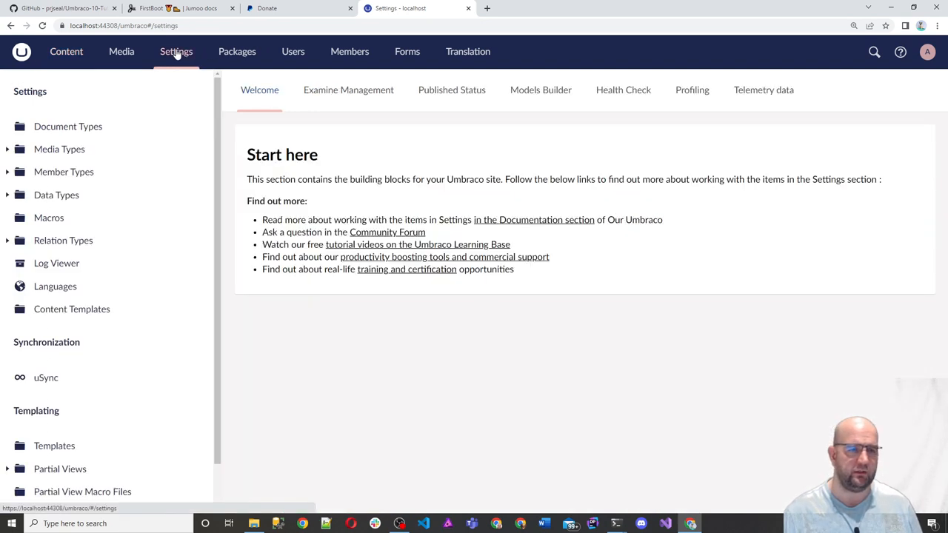
{"action": "mouse_move", "coordinate": [100, 136]}
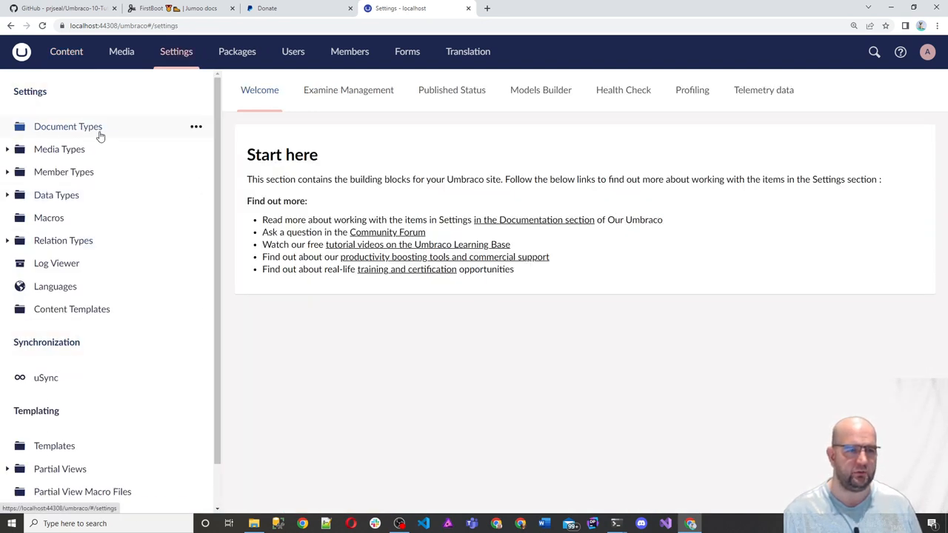
Step: Run Import Everything on the uSync dashboard, restoring 70 changes across 70 items
{"action": "left_click", "coordinate": [46, 377]}
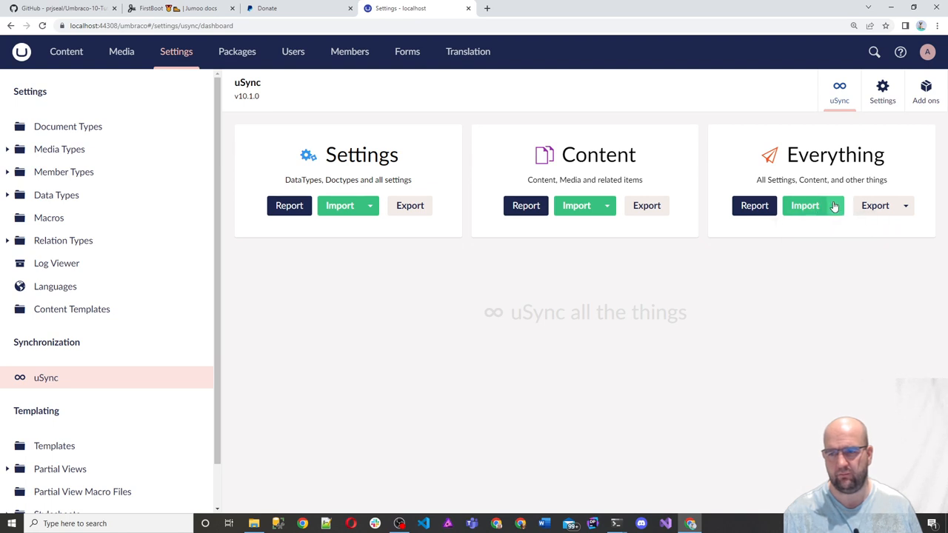
{"action": "left_click", "coordinate": [805, 205]}
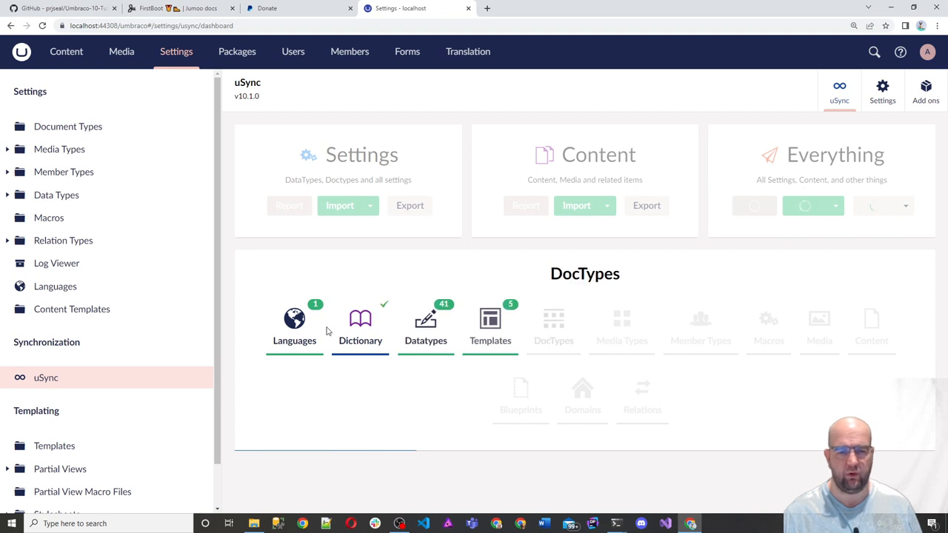
{"action": "left_click", "coordinate": [553, 326]}
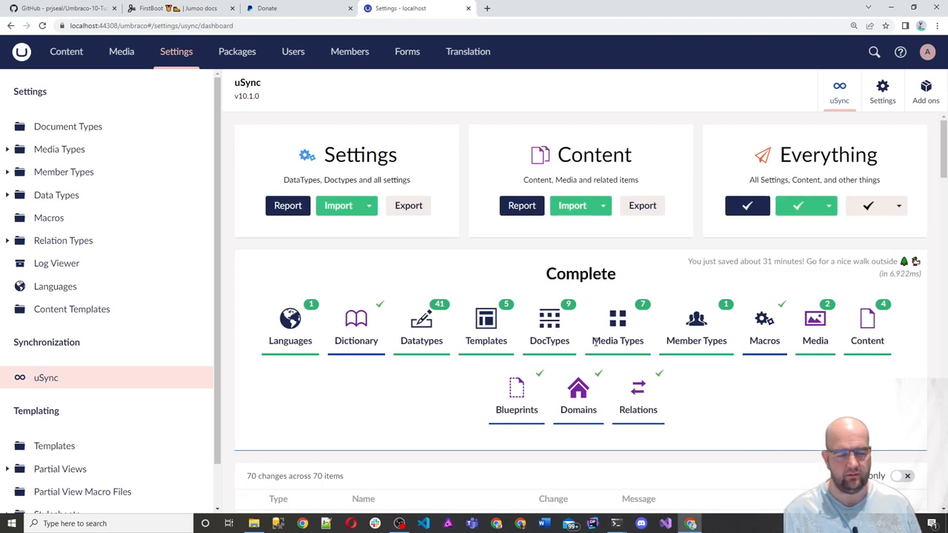
{"action": "scroll", "scroll_direction": "down", "scroll_amount": 3}
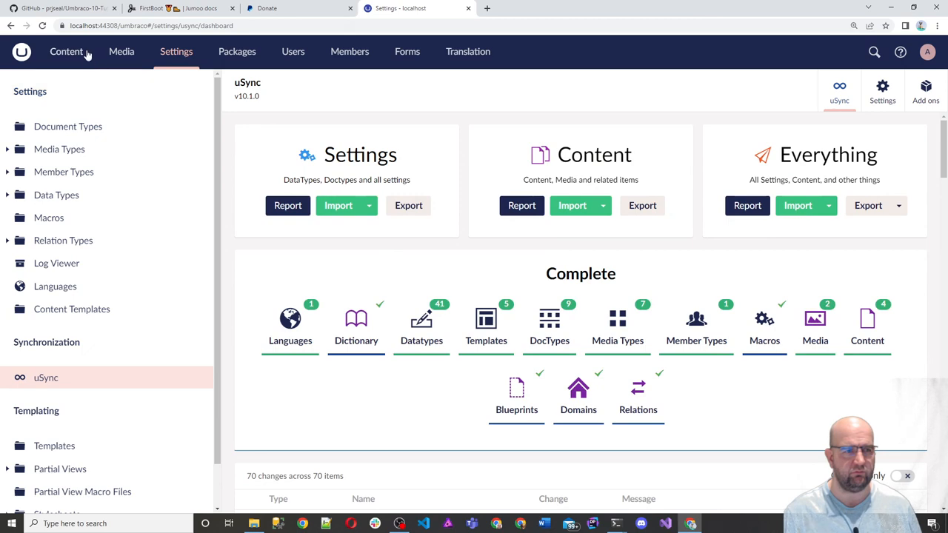
{"action": "left_click", "coordinate": [67, 51]}
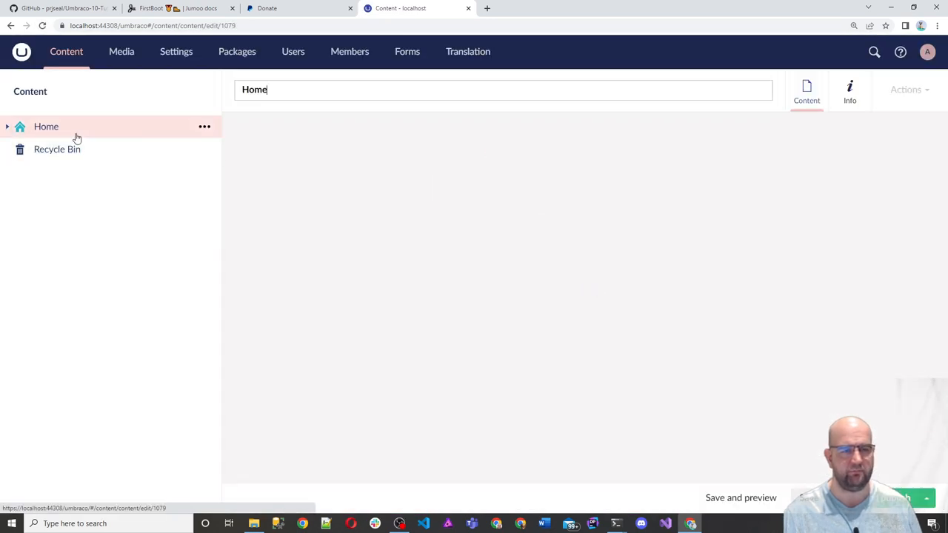
Step: Preview the restored Home page as Paul's Site blog, then view the FirstBoot docs
{"action": "left_click", "coordinate": [849, 88]}
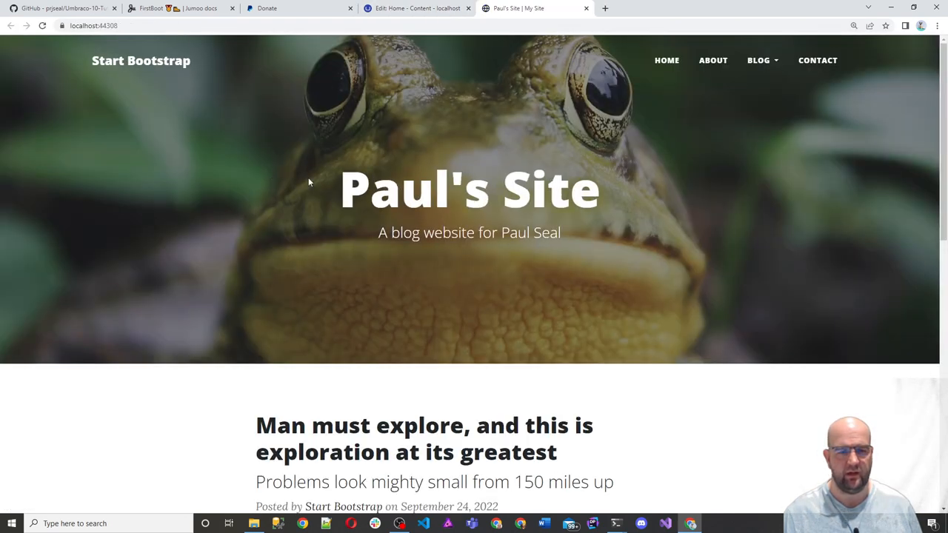
{"action": "scroll", "scroll_direction": "down", "scroll_amount": 3}
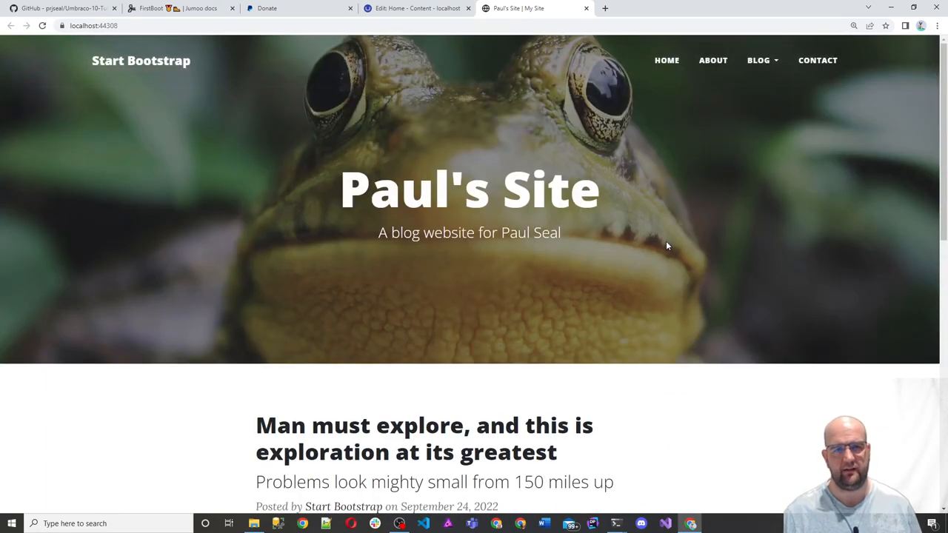
{"action": "scroll", "scroll_direction": "down", "scroll_amount": 3}
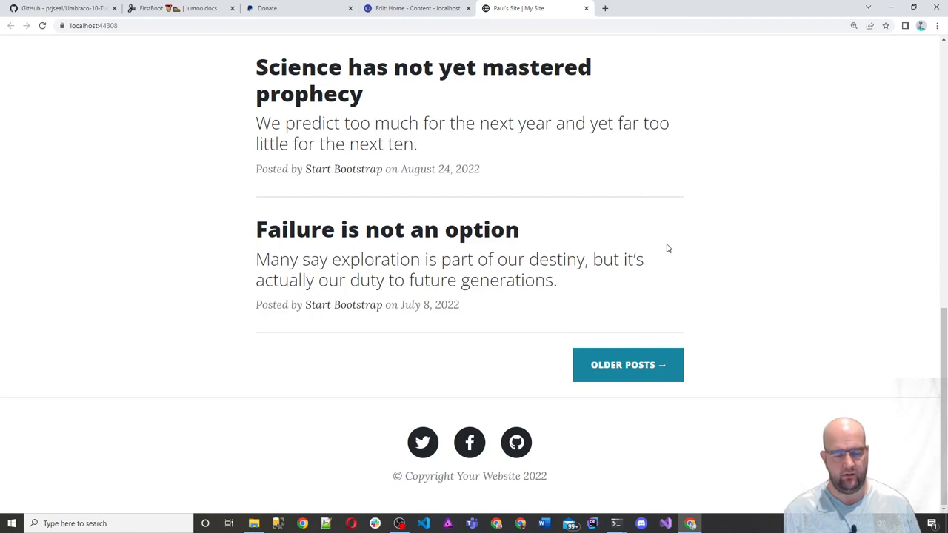
{"action": "mouse_move", "coordinate": [386, 229]}
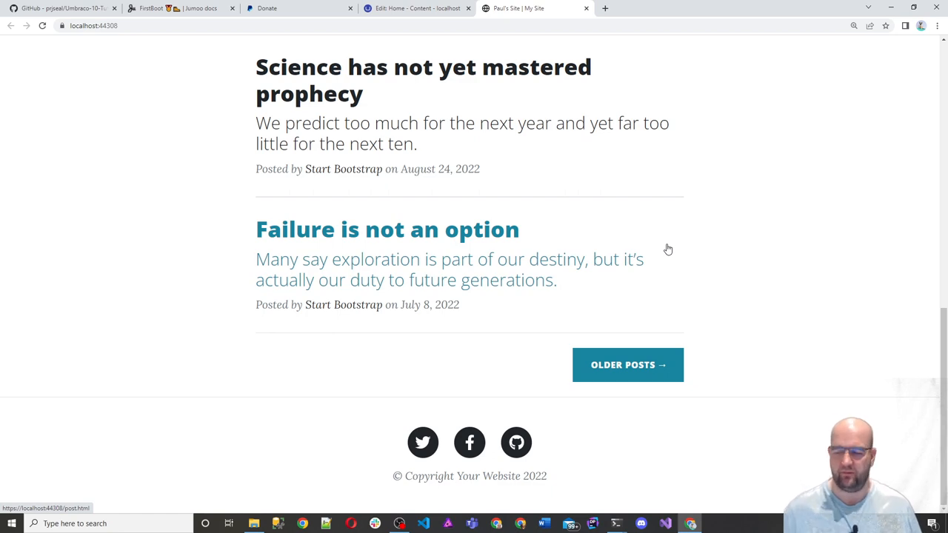
{"action": "left_click", "coordinate": [181, 8]}
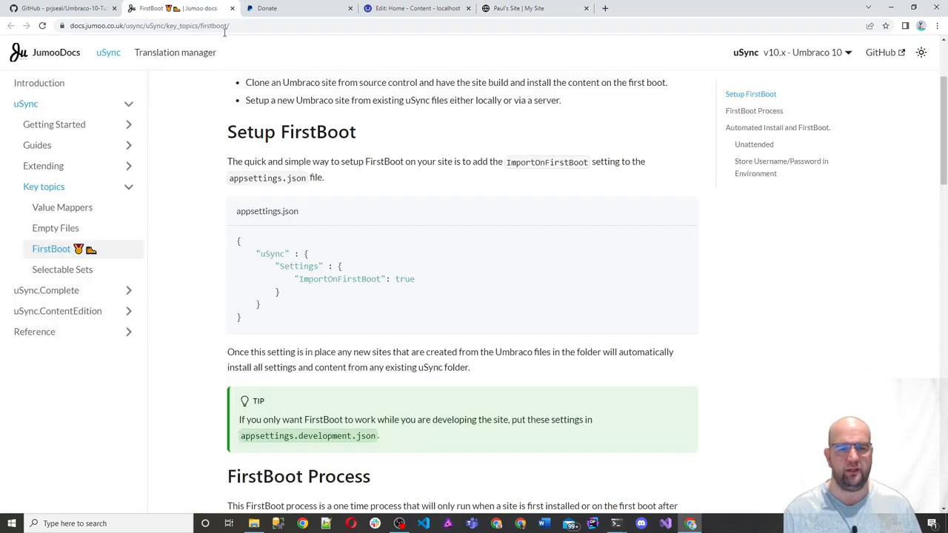
{"action": "scroll", "scroll_direction": "up", "scroll_amount": 3}
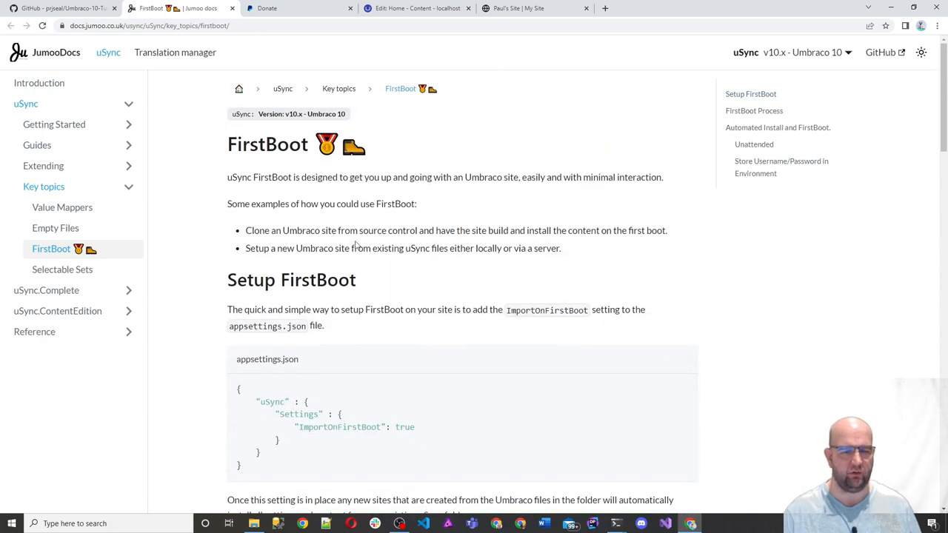
{"action": "scroll", "scroll_direction": "down", "scroll_amount": 3}
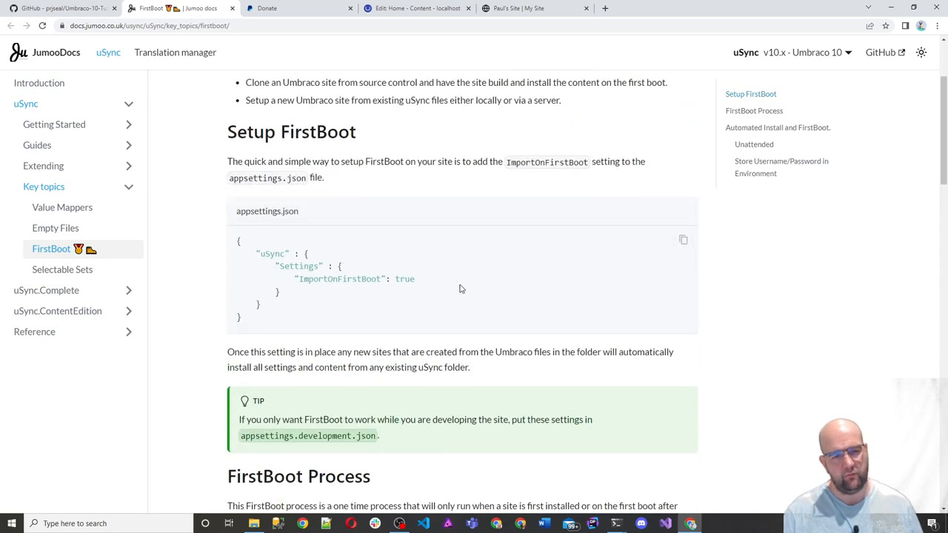
{"action": "mouse_move", "coordinate": [400, 302]}
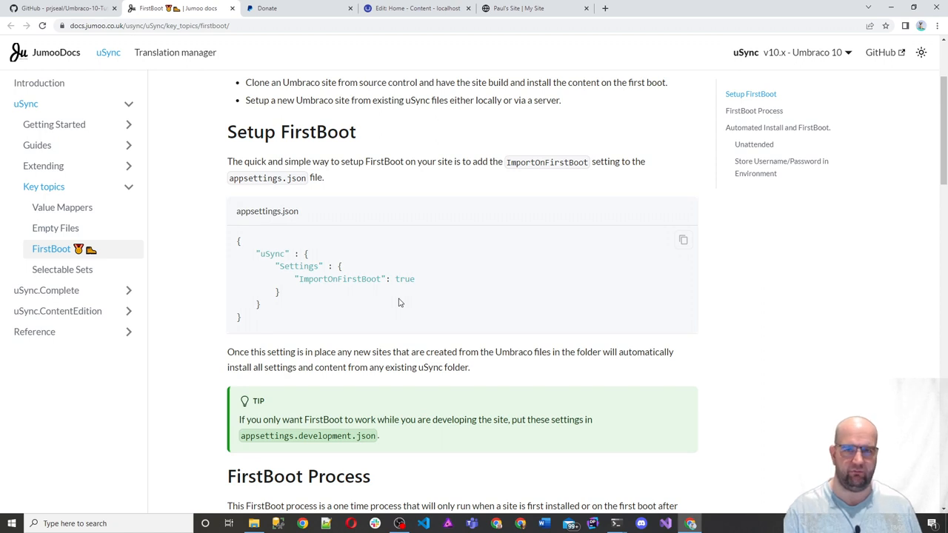
{"action": "mouse_move", "coordinate": [413, 287]}
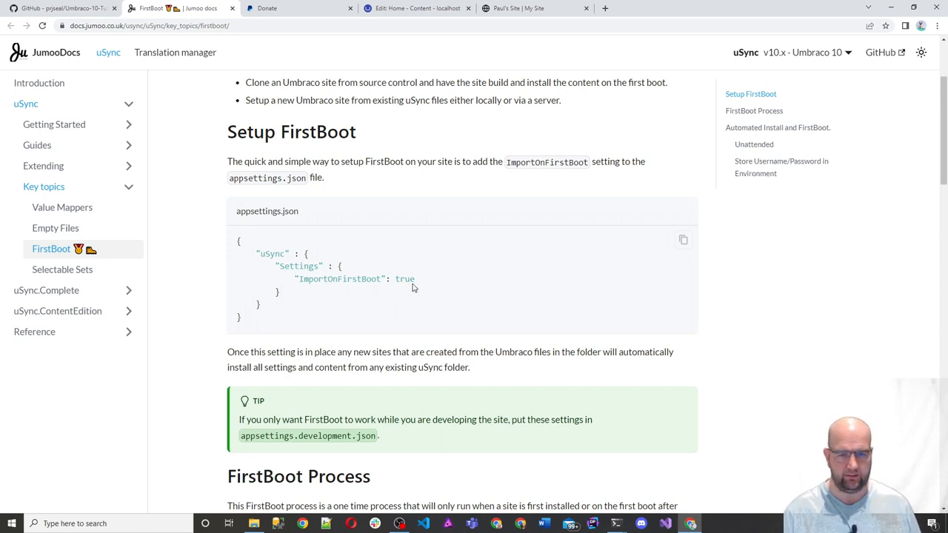
{"action": "double_click", "coordinate": [339, 279]}
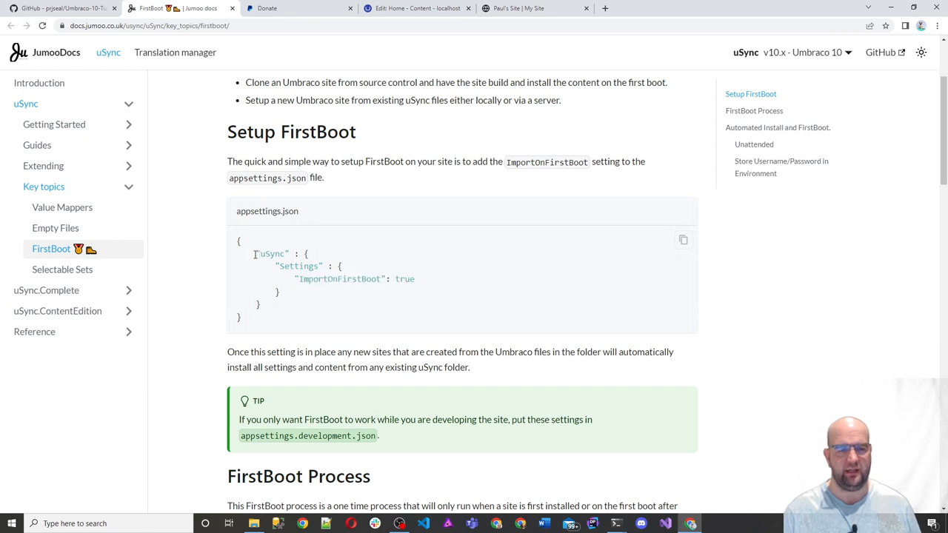
{"action": "left_click_drag", "start_coordinate": [256, 254], "coordinate": [261, 281]}
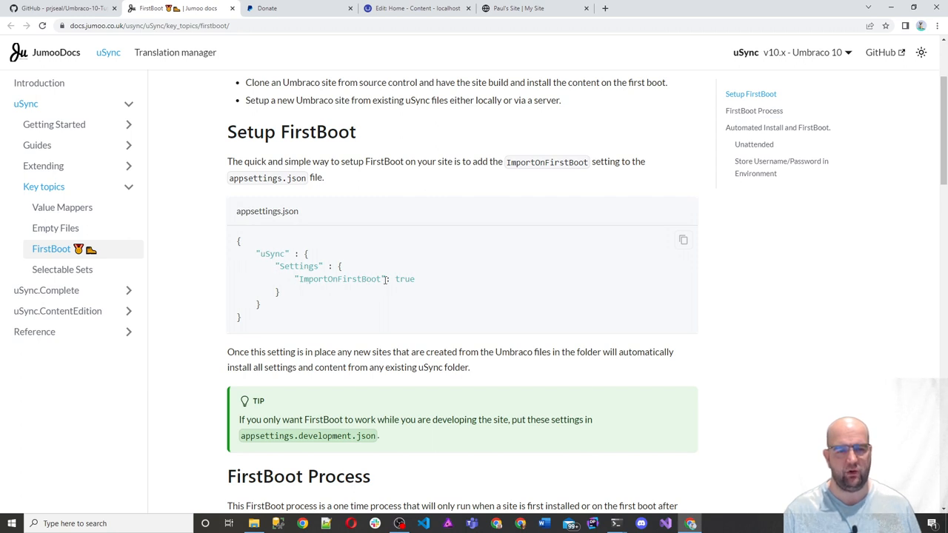
{"action": "mouse_move", "coordinate": [451, 282]}
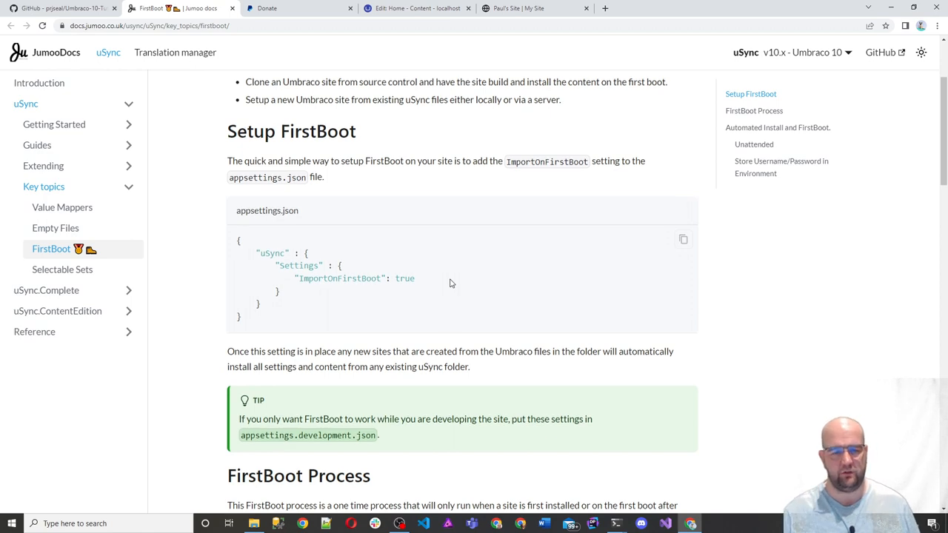
{"action": "scroll", "scroll_direction": "down", "scroll_amount": 3}
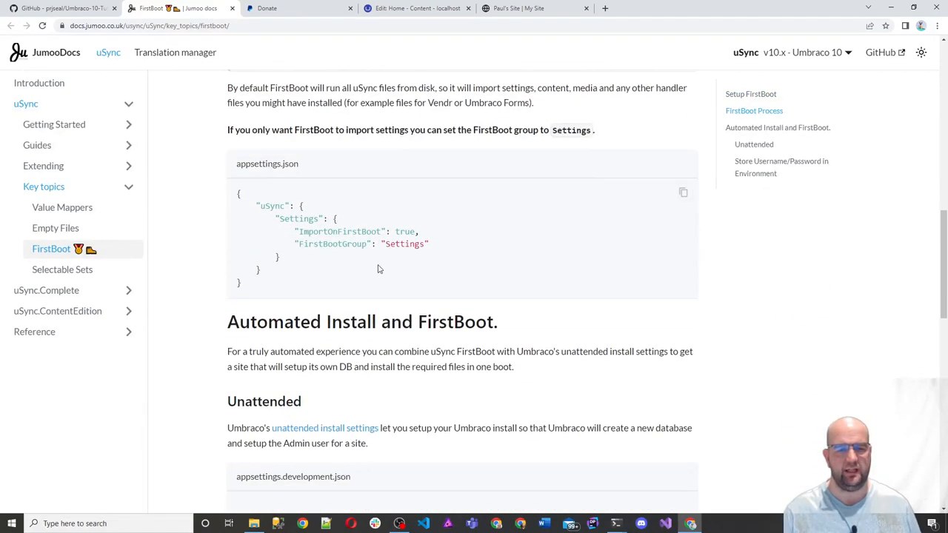
{"action": "double_click", "coordinate": [404, 244]}
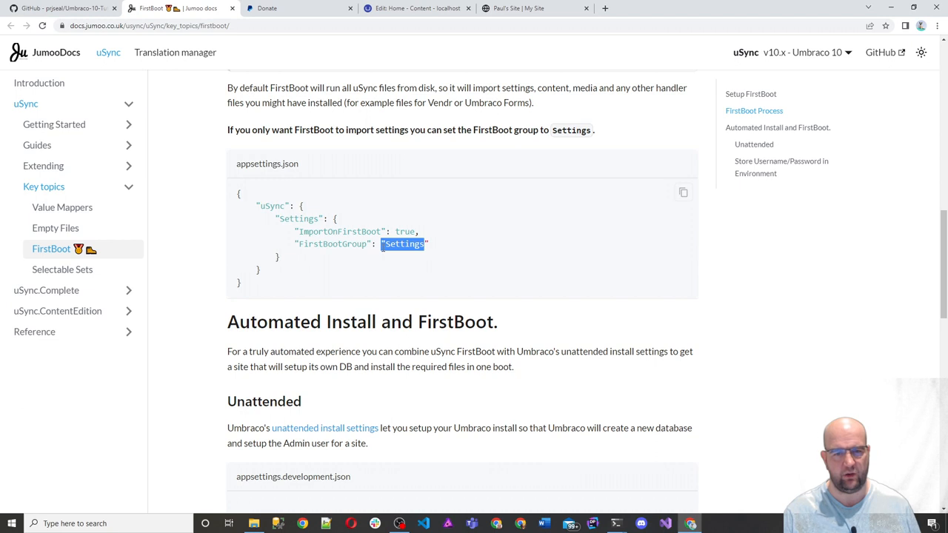
{"action": "left_click", "coordinate": [415, 244]}
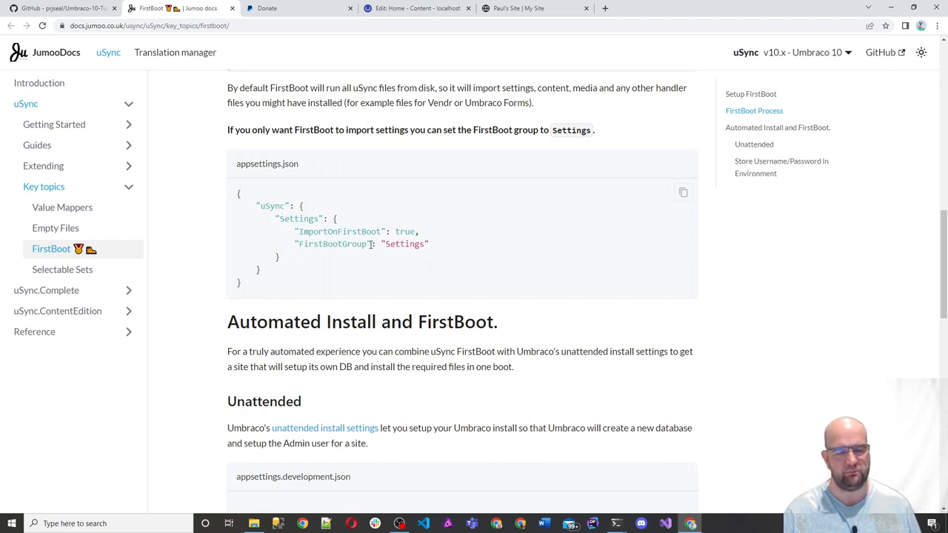
{"action": "scroll", "scroll_direction": "down", "scroll_amount": 3}
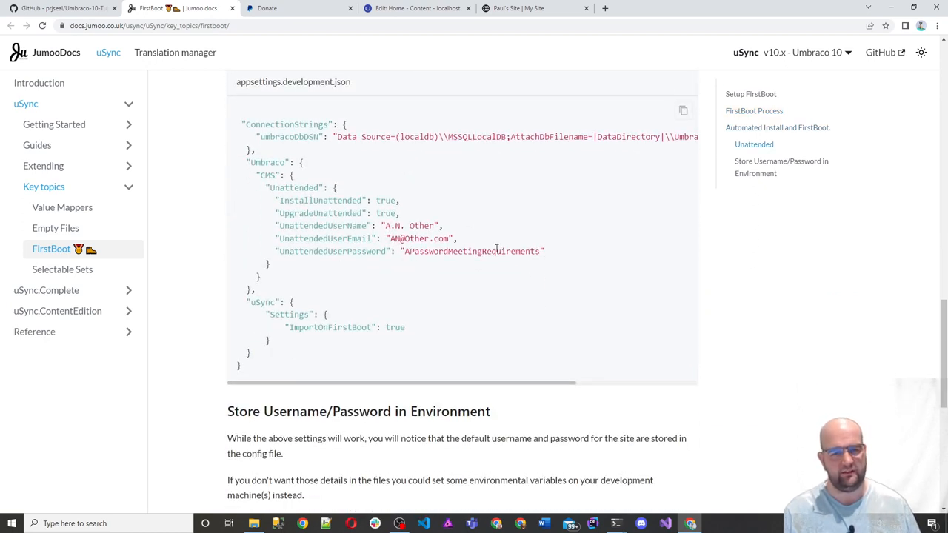
{"action": "scroll", "scroll_direction": "up", "scroll_amount": 3}
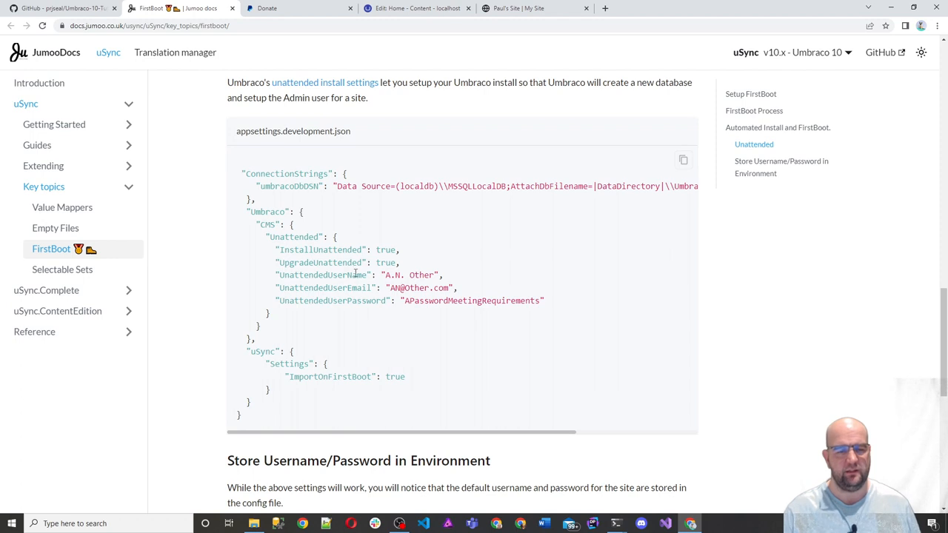
{"action": "mouse_move", "coordinate": [281, 249]}
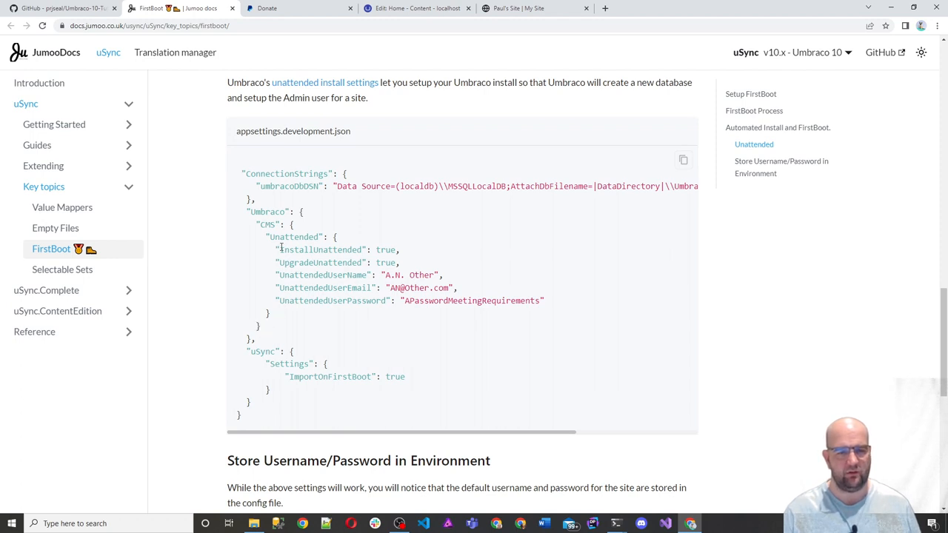
{"action": "mouse_move", "coordinate": [485, 289]}
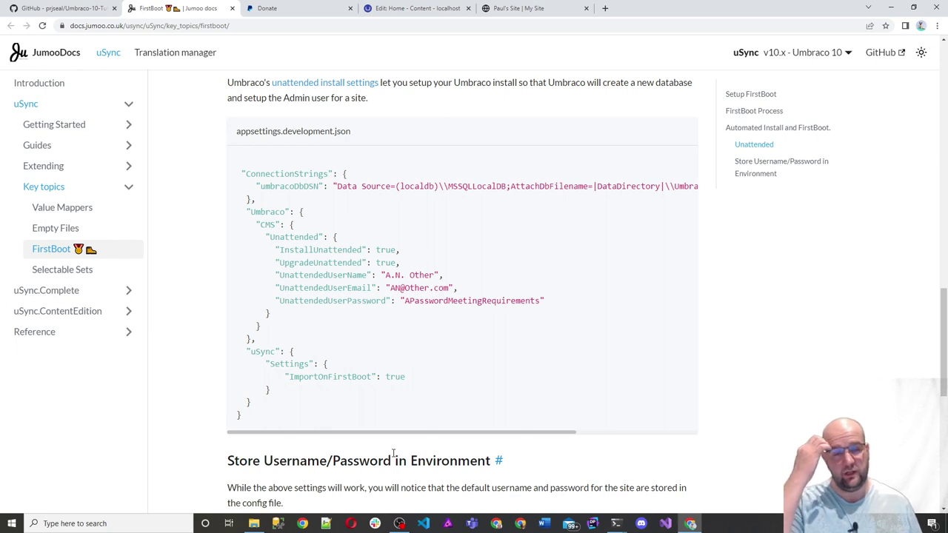
{"action": "mouse_move", "coordinate": [272, 317]}
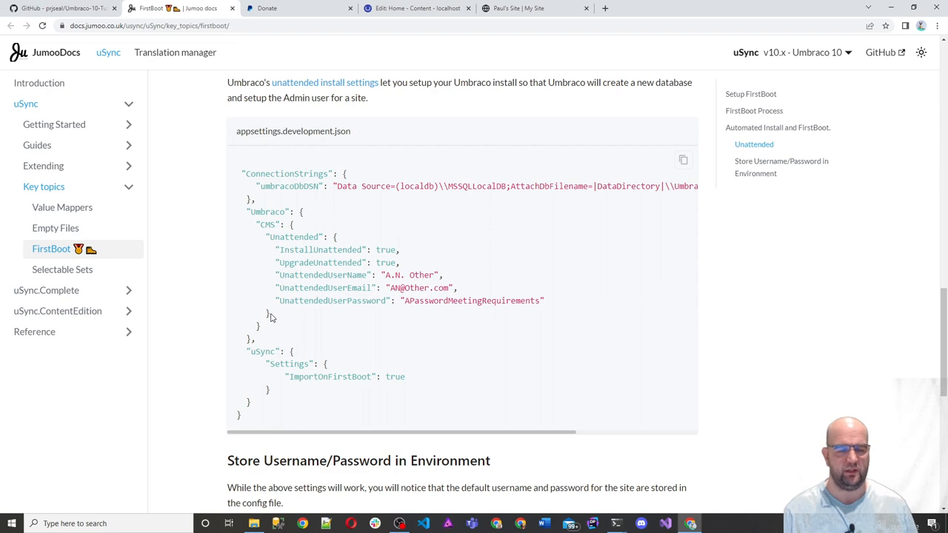
{"action": "scroll", "scroll_direction": "up", "scroll_amount": 3}
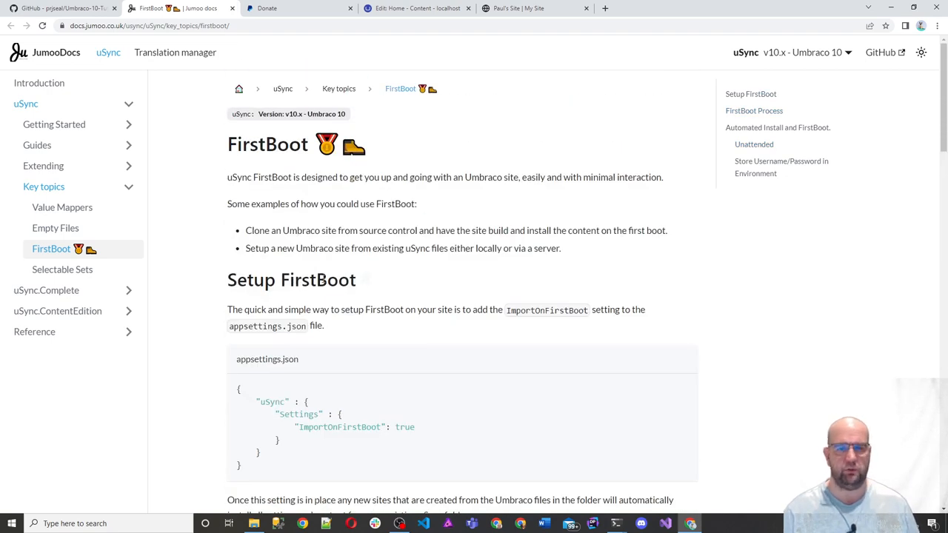
{"action": "mouse_move", "coordinate": [500, 247]}
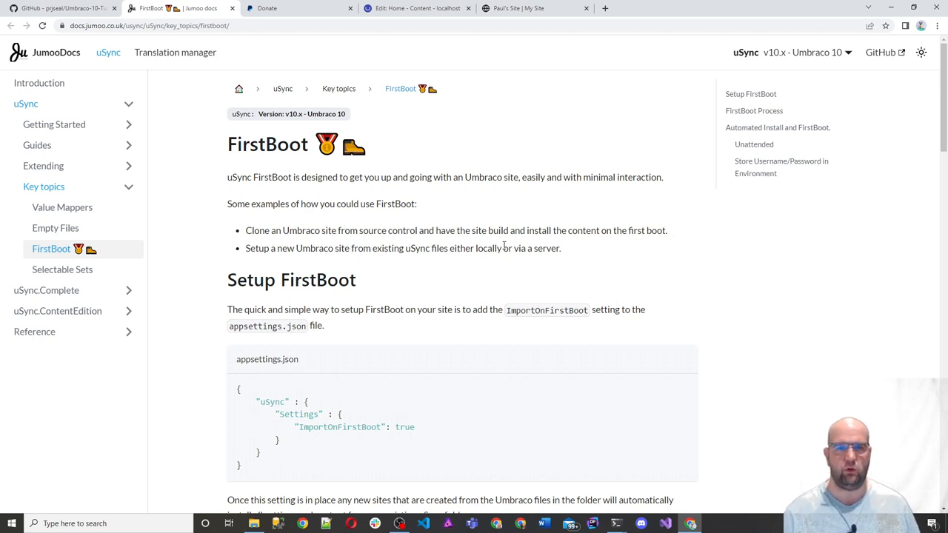
{"action": "mouse_move", "coordinate": [680, 173]}
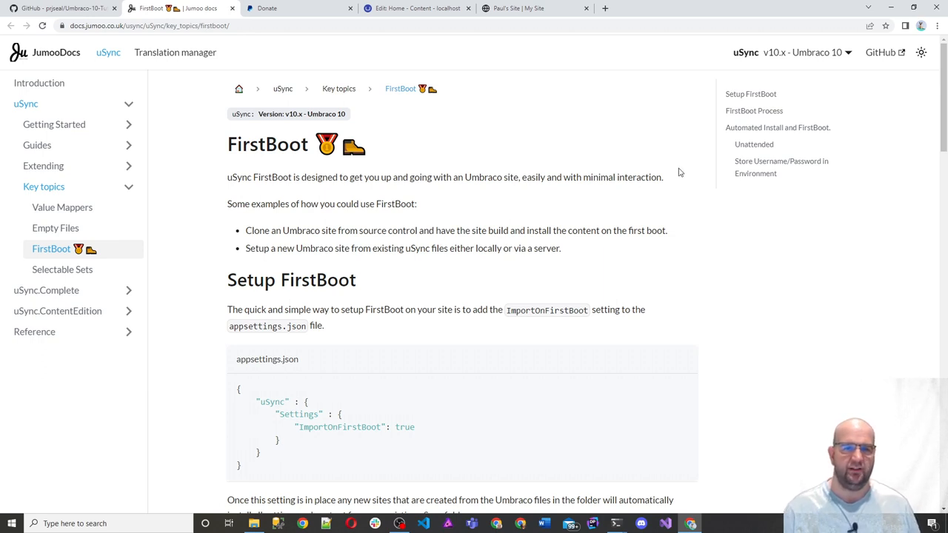
{"action": "left_click", "coordinate": [266, 8]}
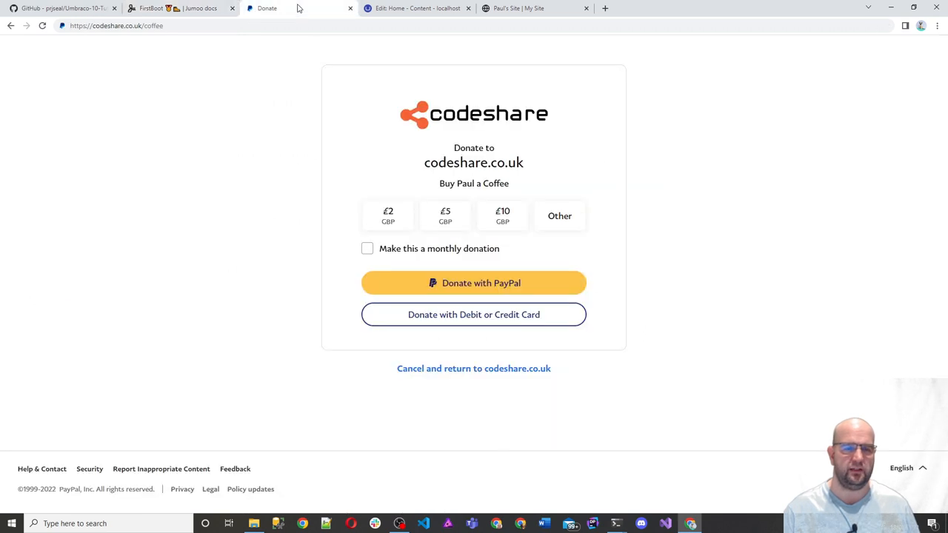
{"action": "mouse_move", "coordinate": [892, 106]}
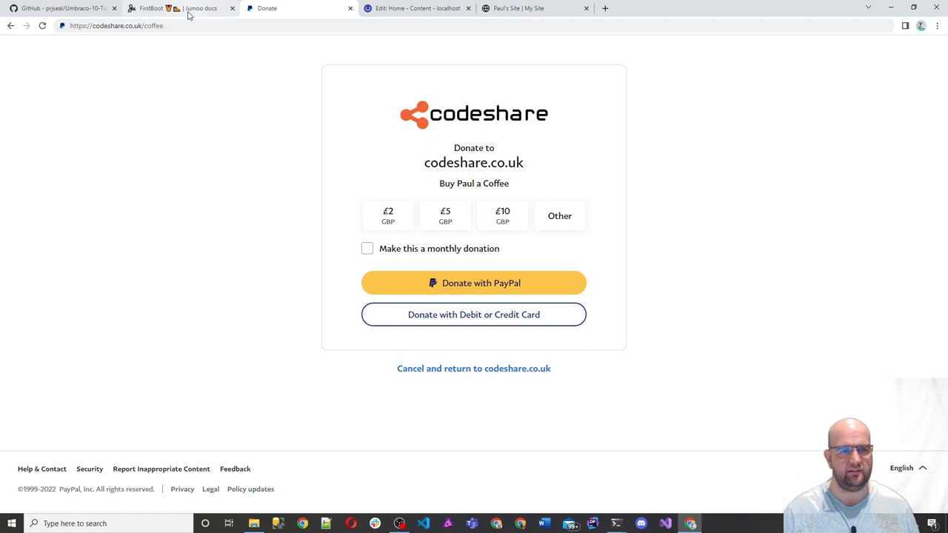
{"action": "left_click", "coordinate": [178, 8]}
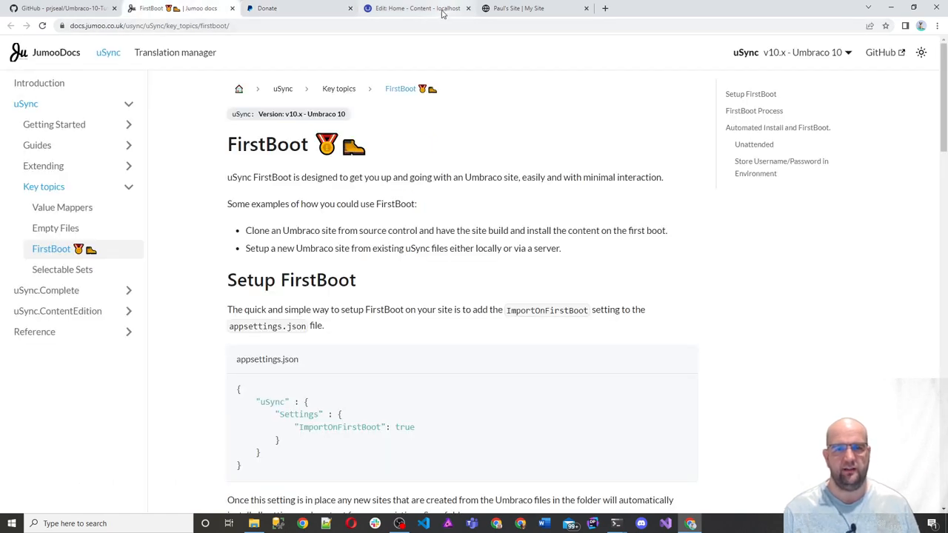